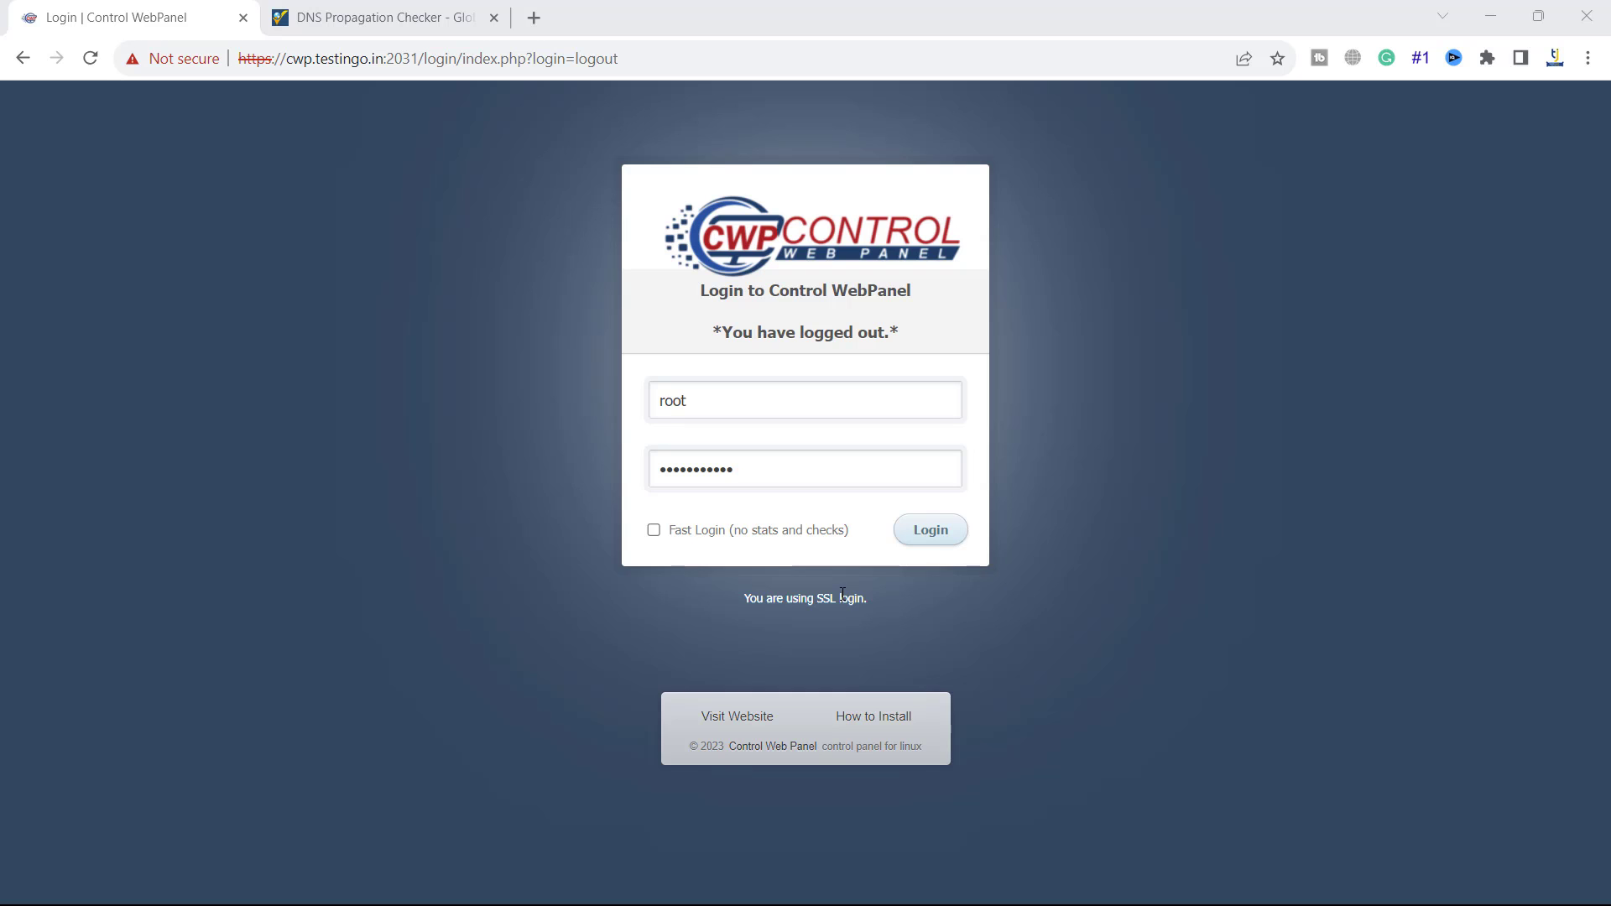
Step: Sign in as root, check testingo.in's certificate warning and DNS propagation, then return to the admin panel
left_click(930, 529)
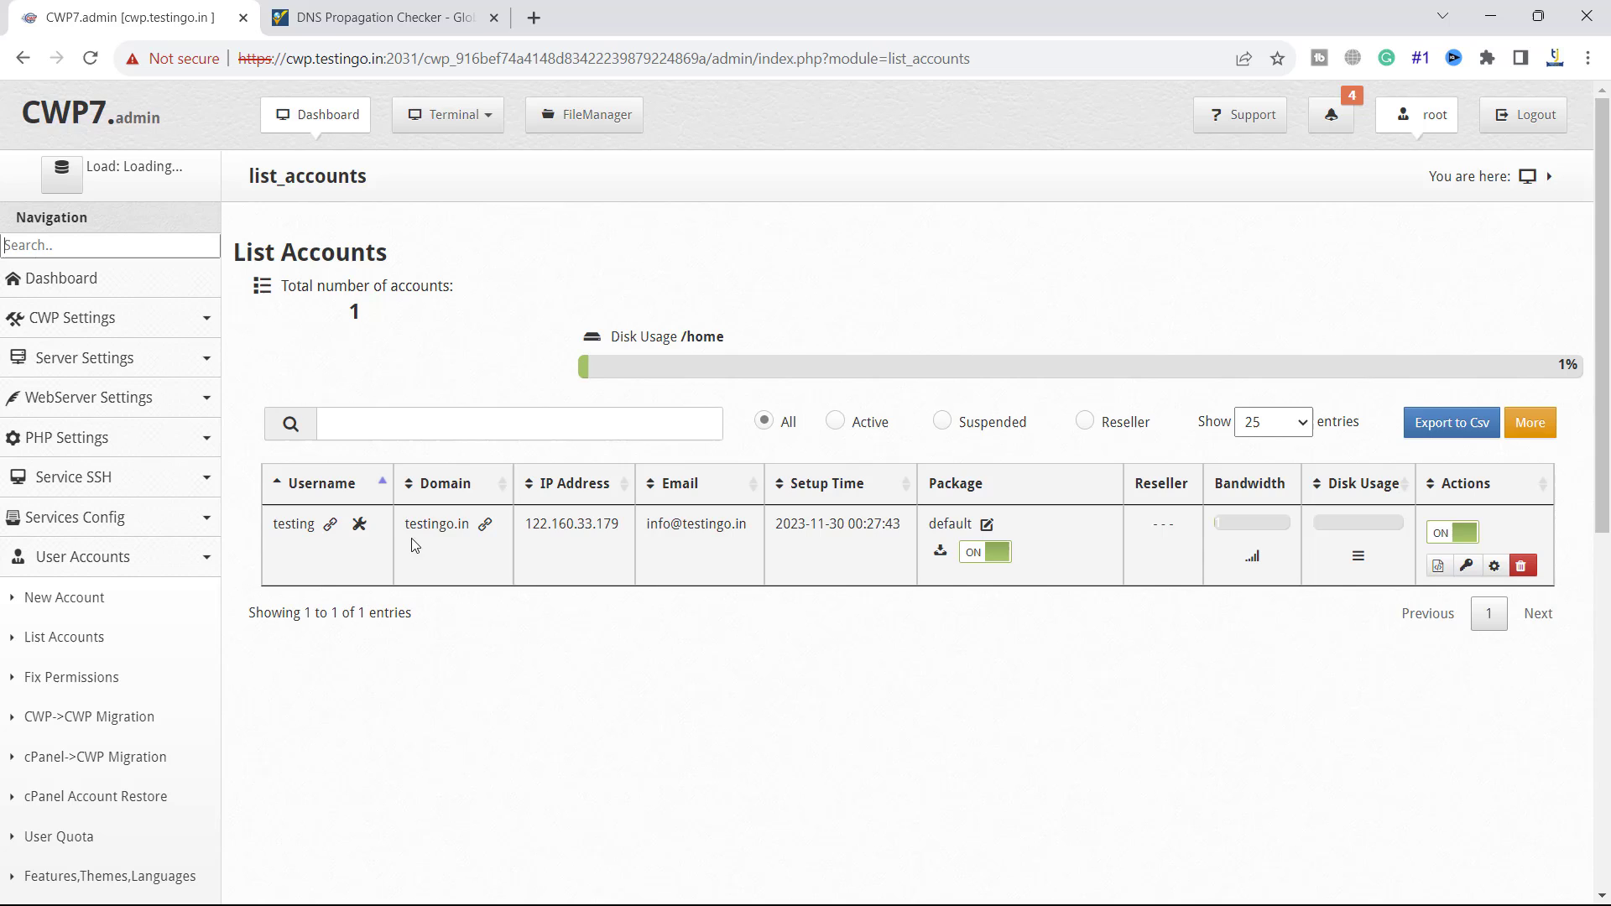
mouse_move(483, 529)
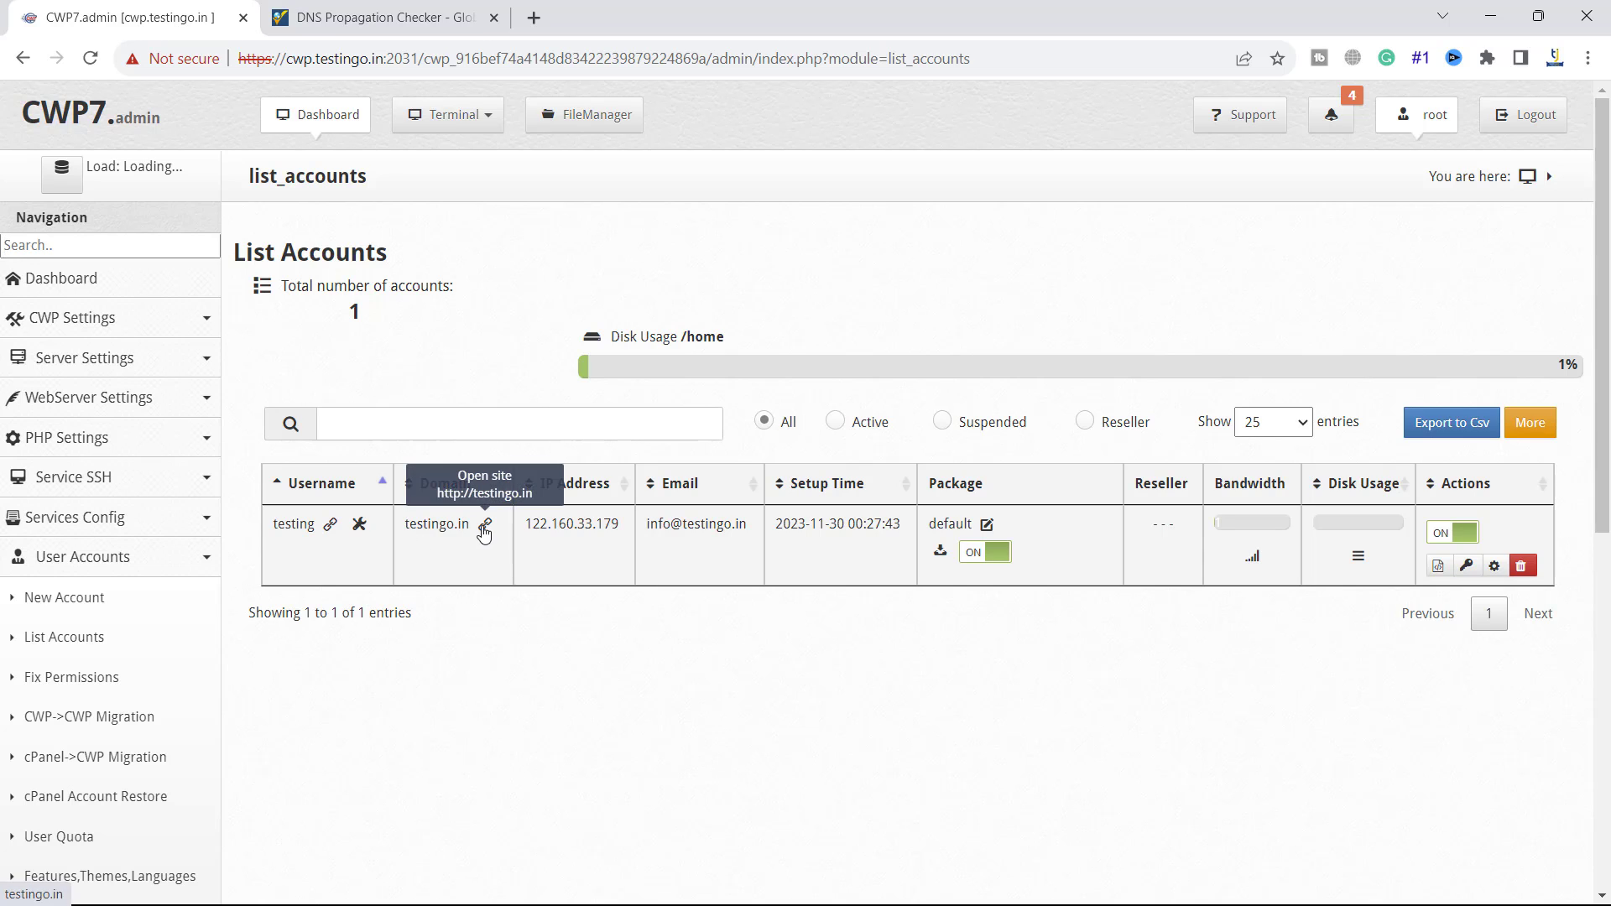
left_click(484, 523)
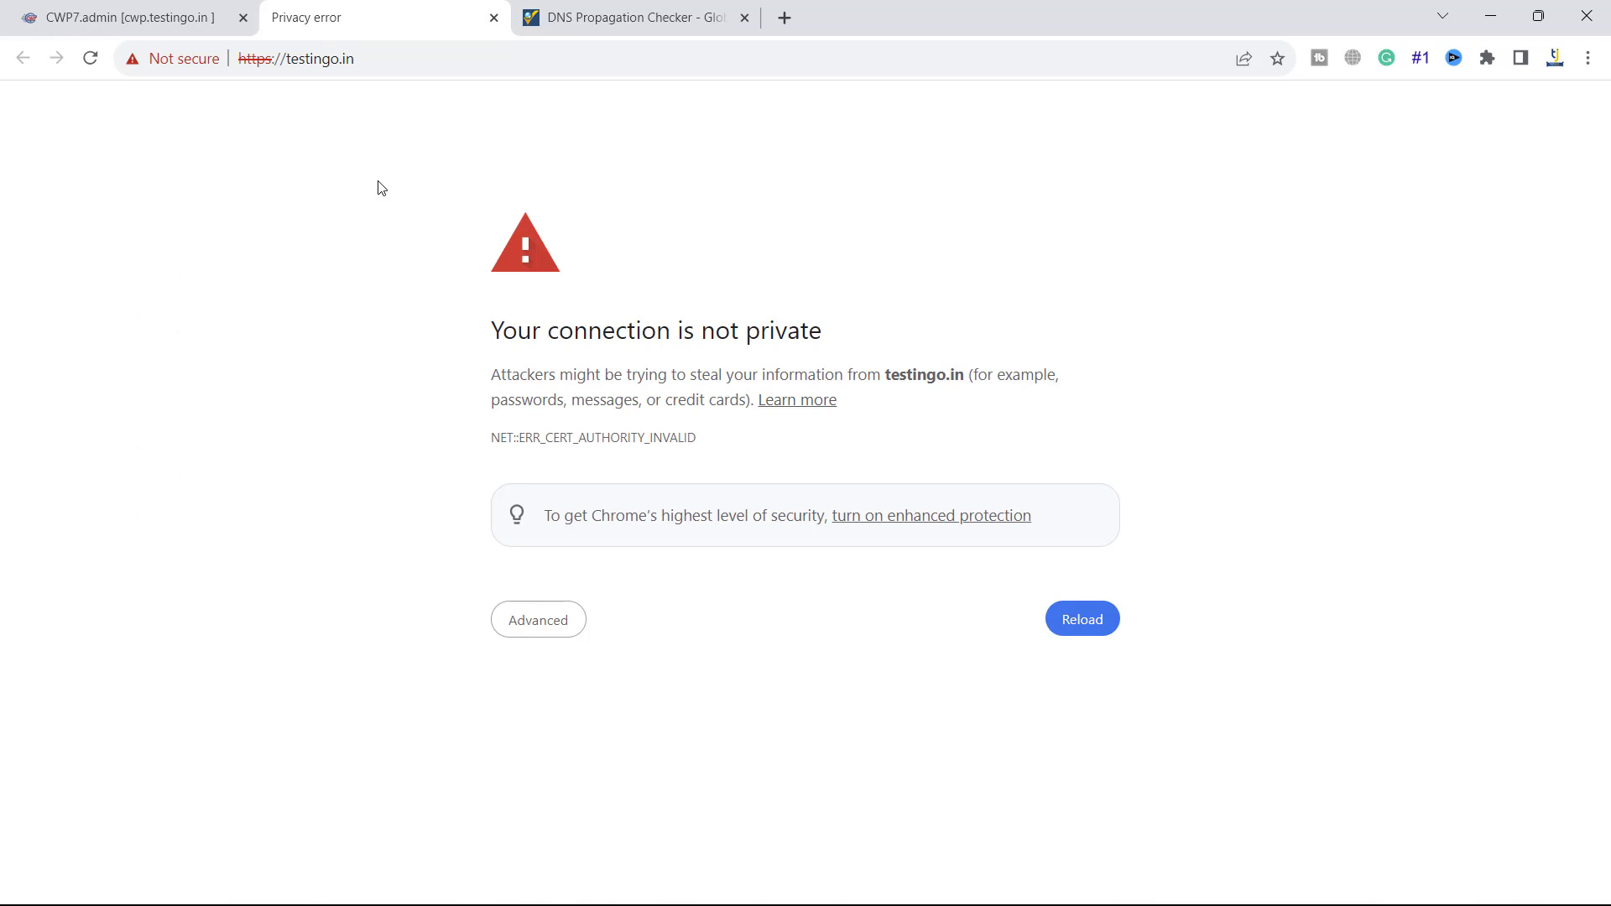
mouse_move(364, 362)
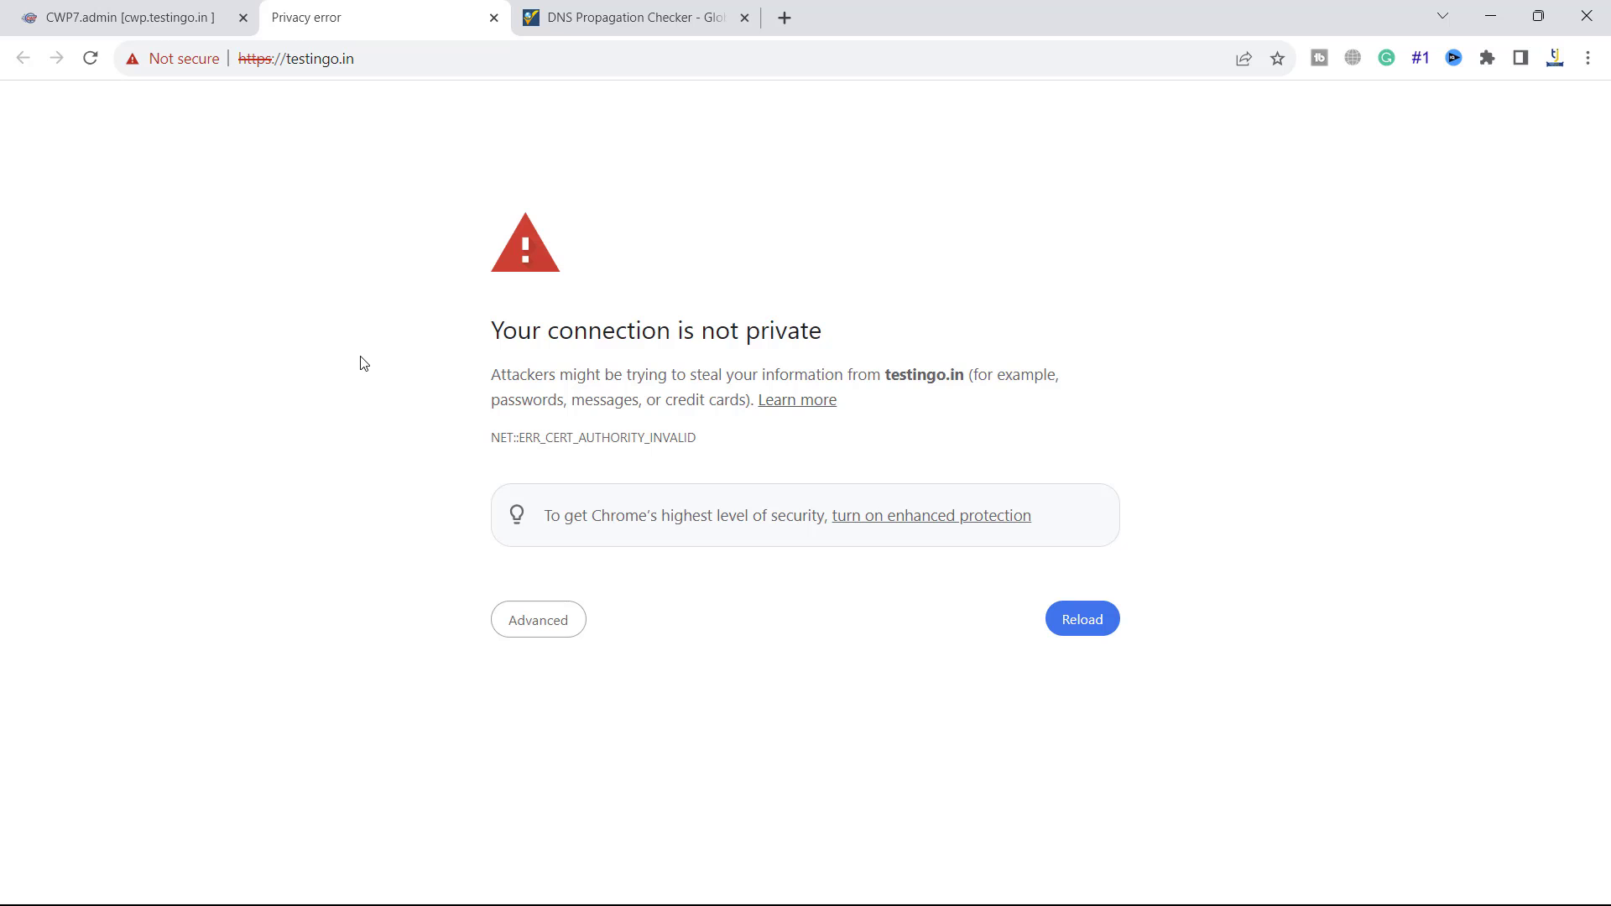
mouse_move(551, 184)
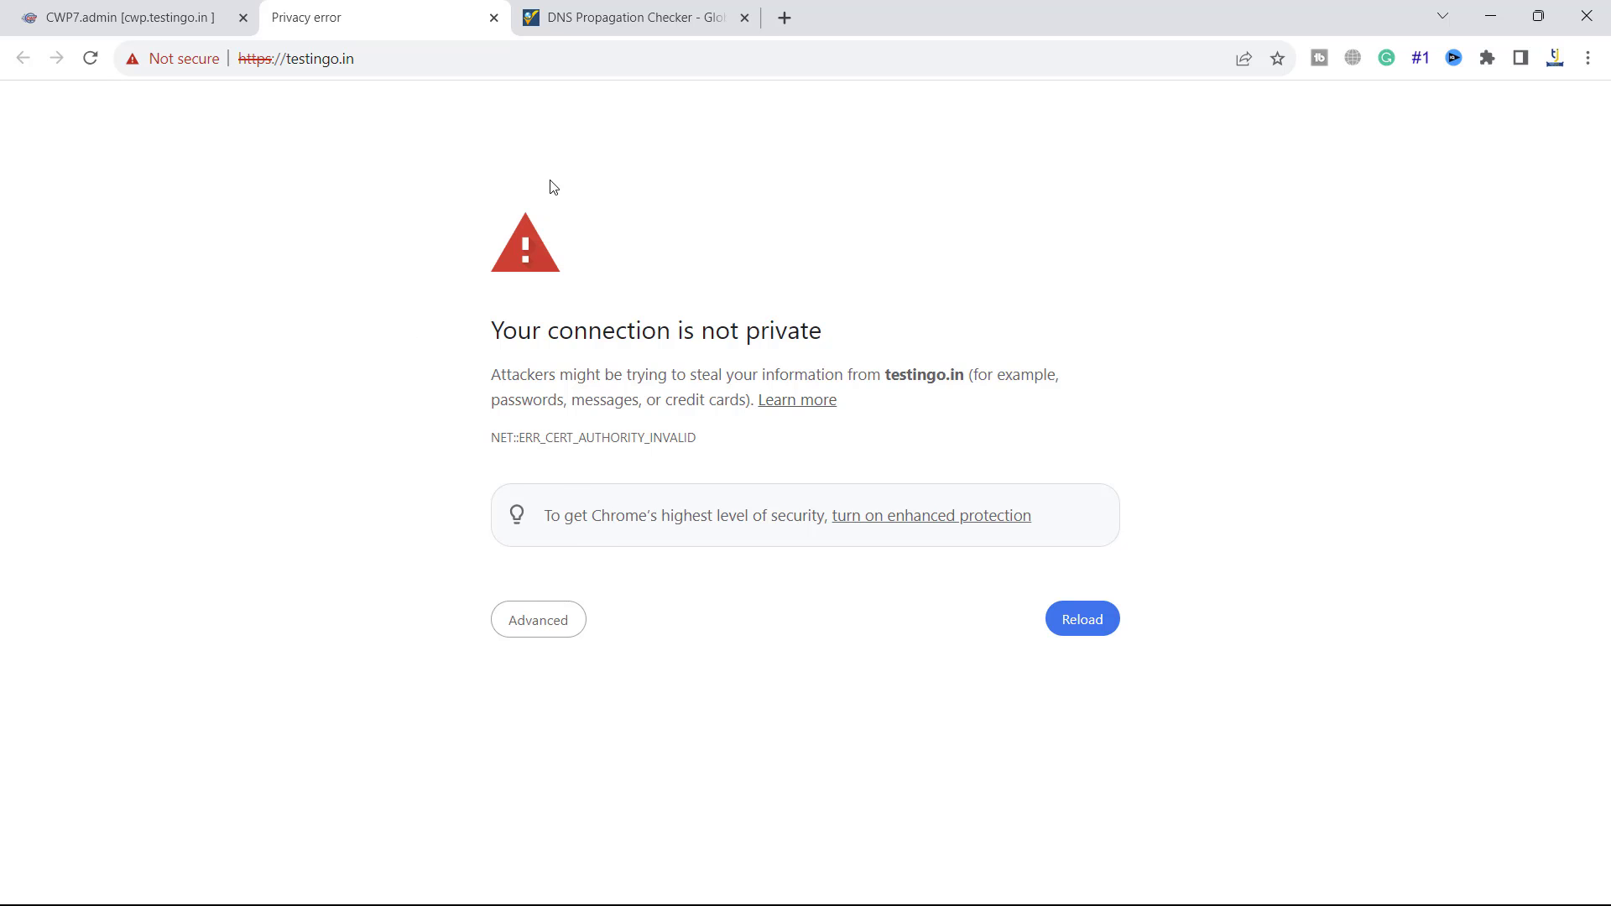
left_click(636, 20)
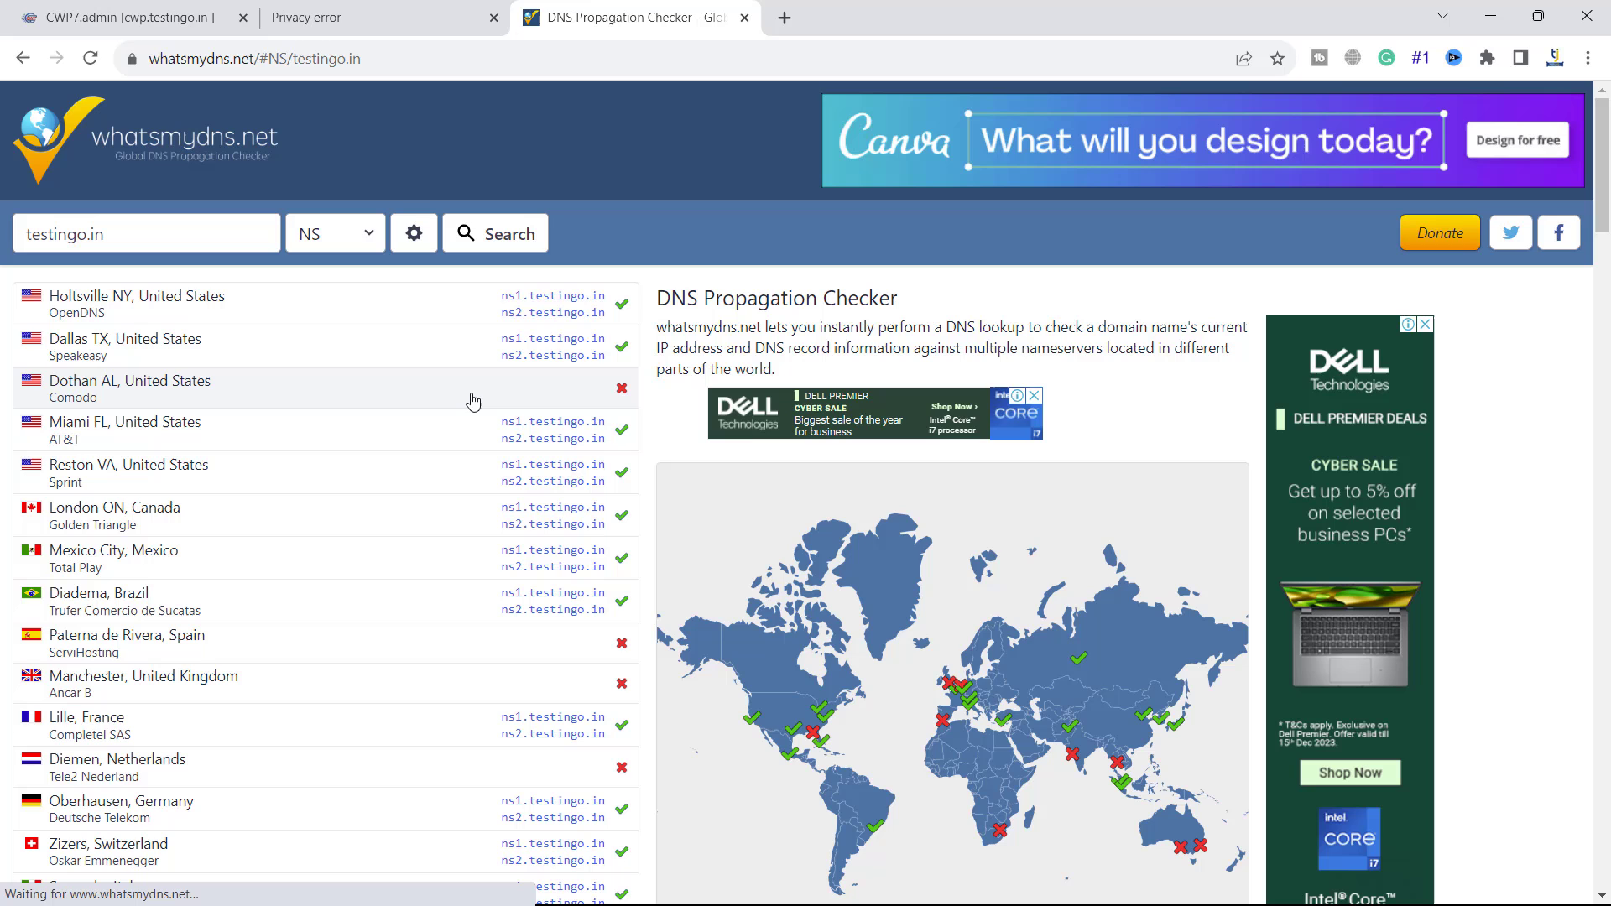
scroll("down", 3)
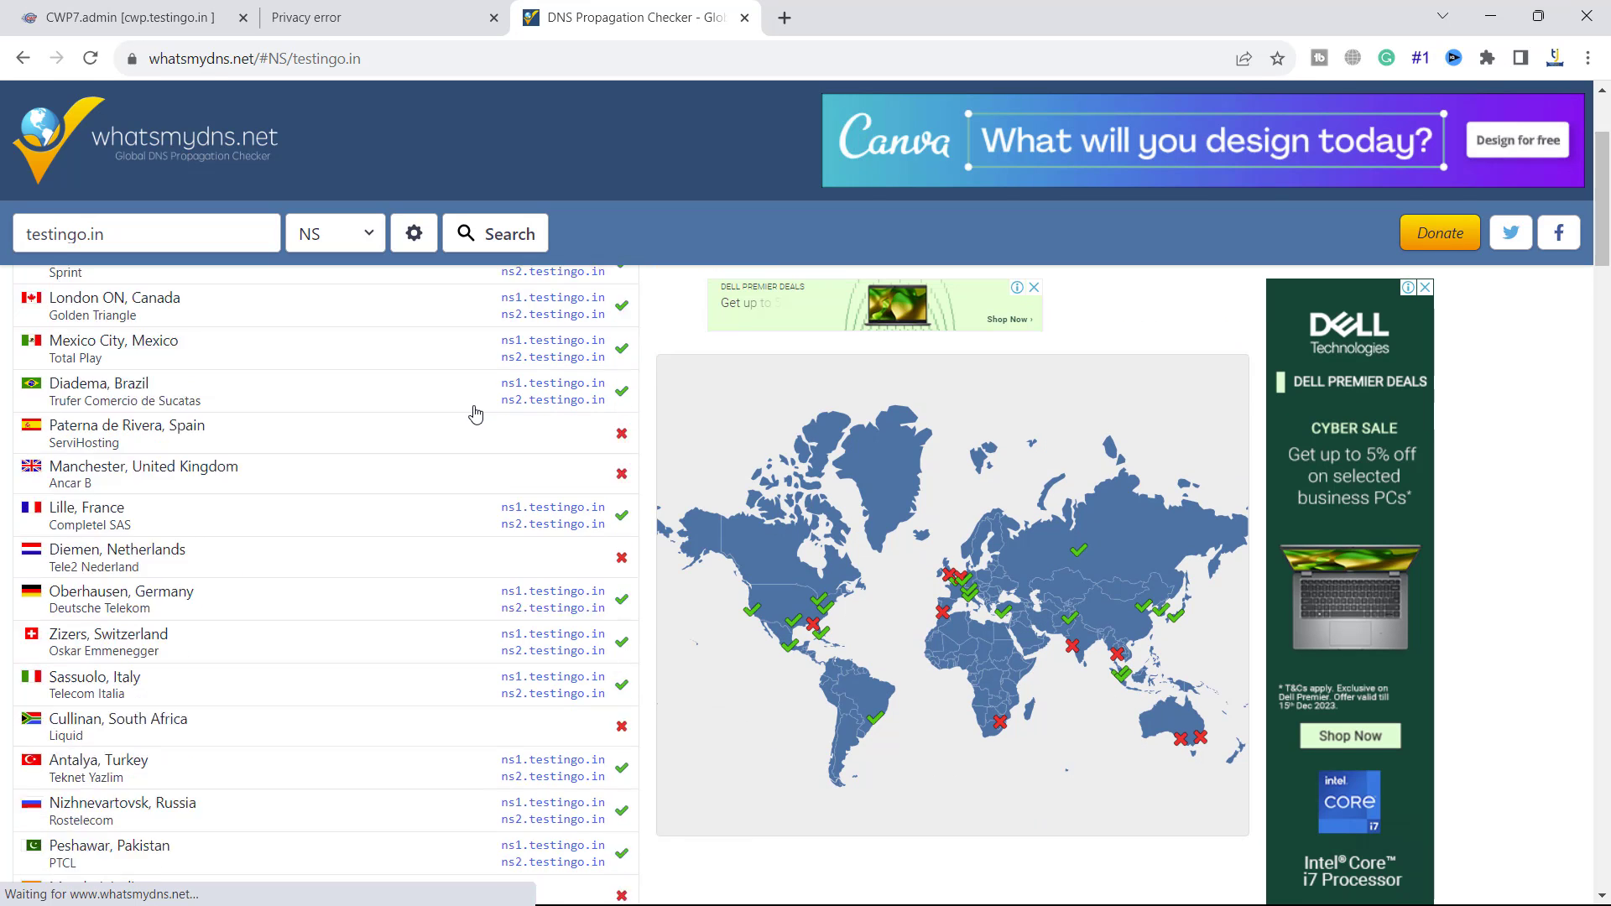
left_click(109, 16)
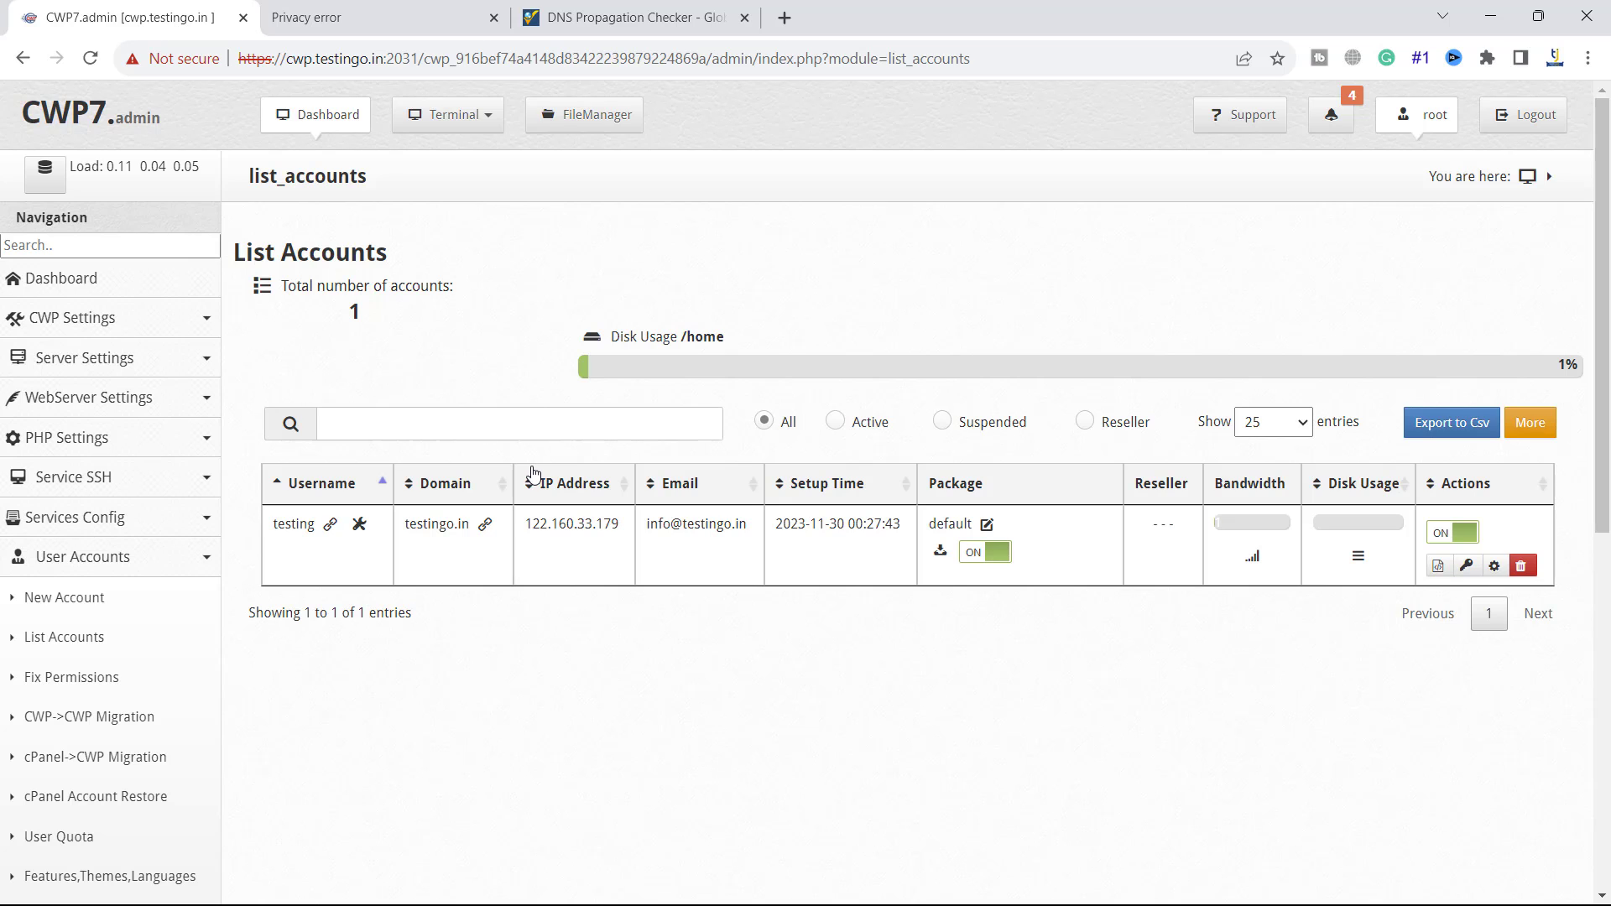
mouse_move(81, 415)
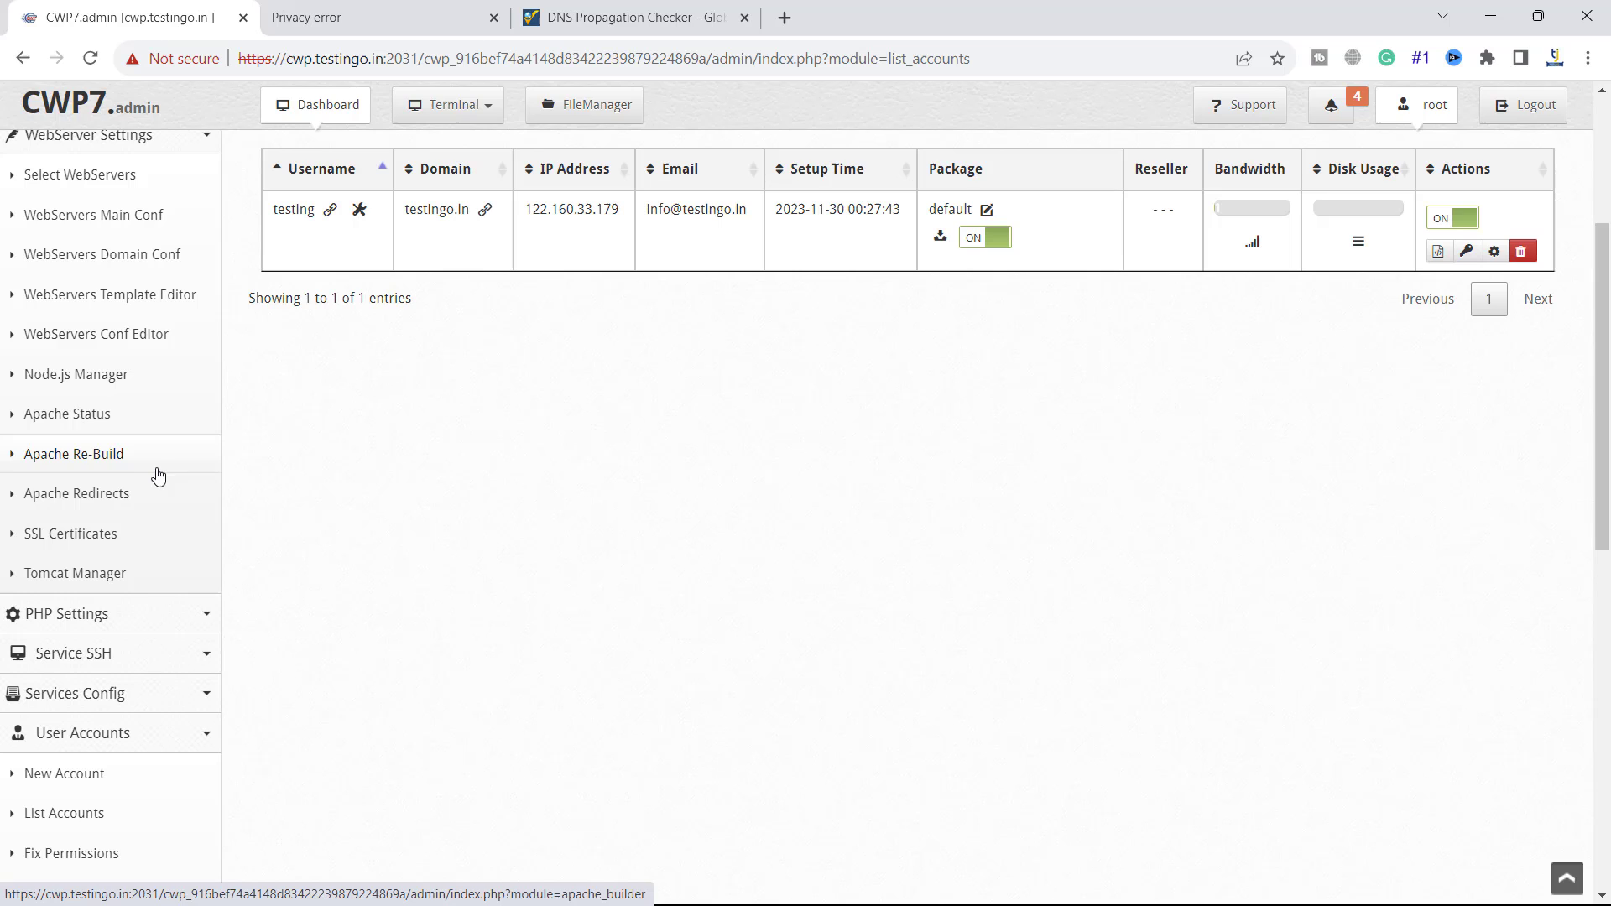
Step: Show the SSL Certificates module under WebServer Settings, currently listing no certificates
left_click(71, 534)
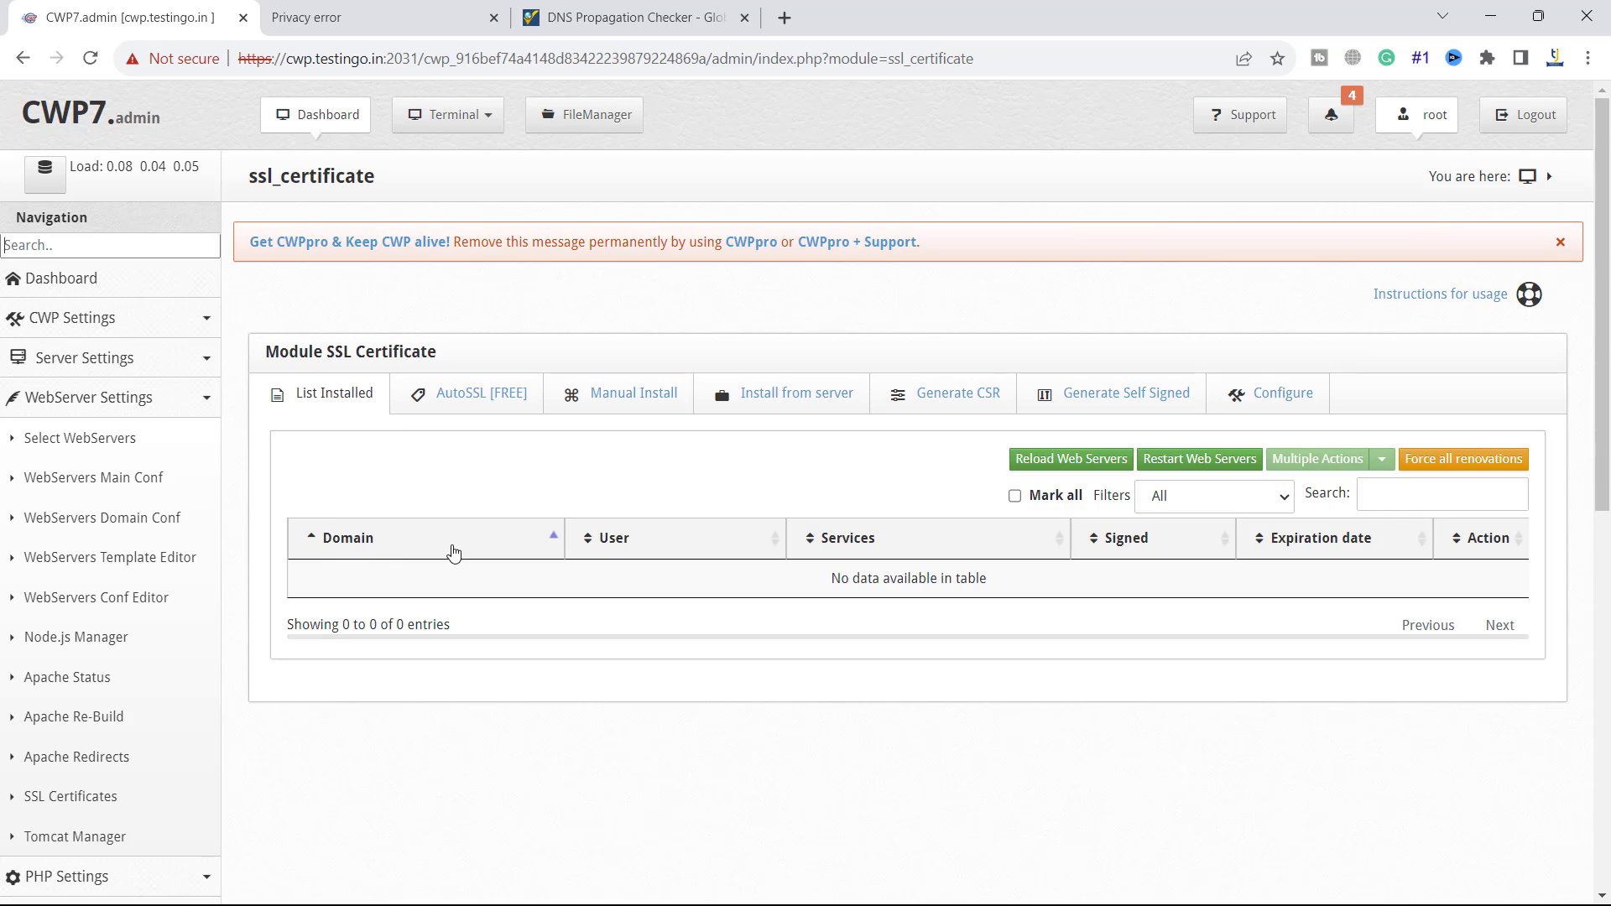
mouse_move(449, 428)
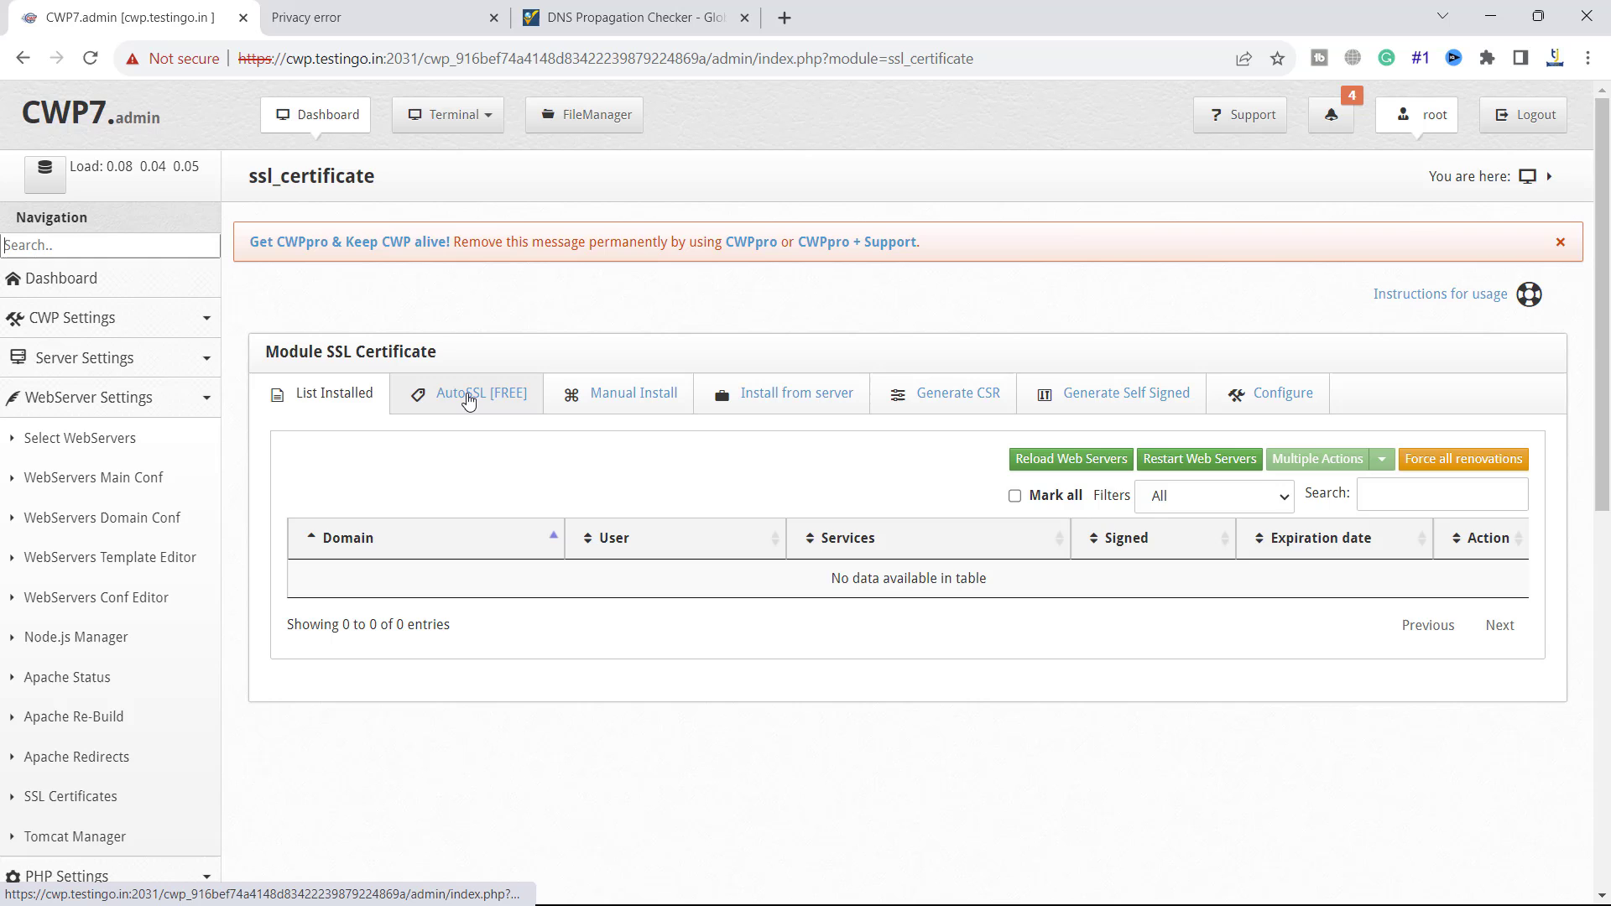
Step: Install a free AutoSSL certificate for user testing on domain testingo.in (main) with all services kept
left_click(473, 392)
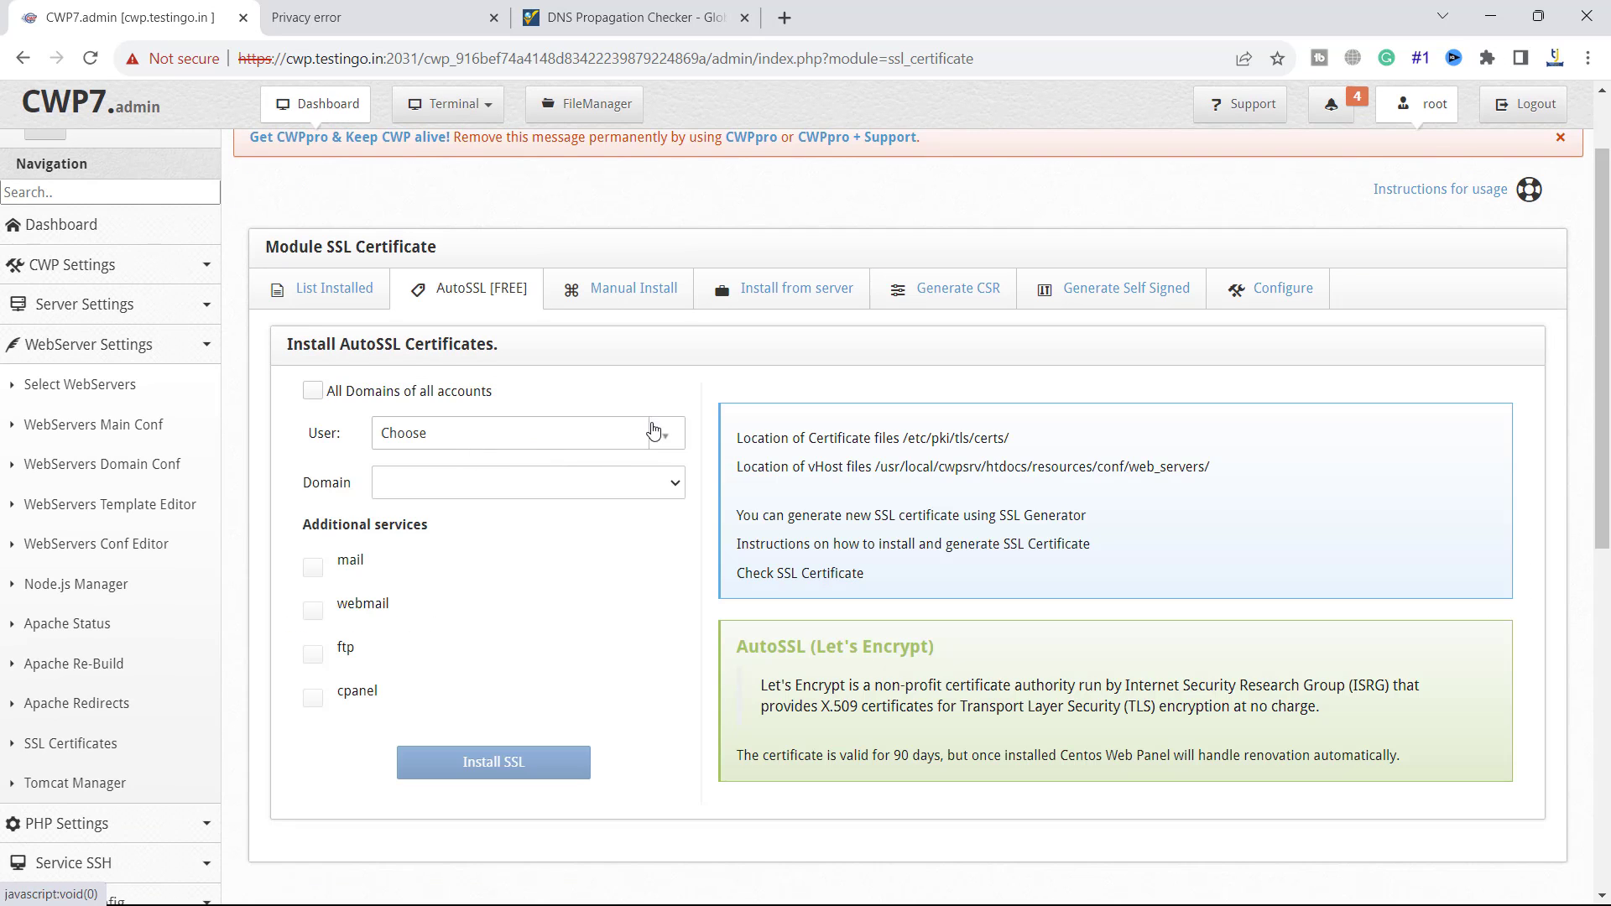
left_click(527, 433)
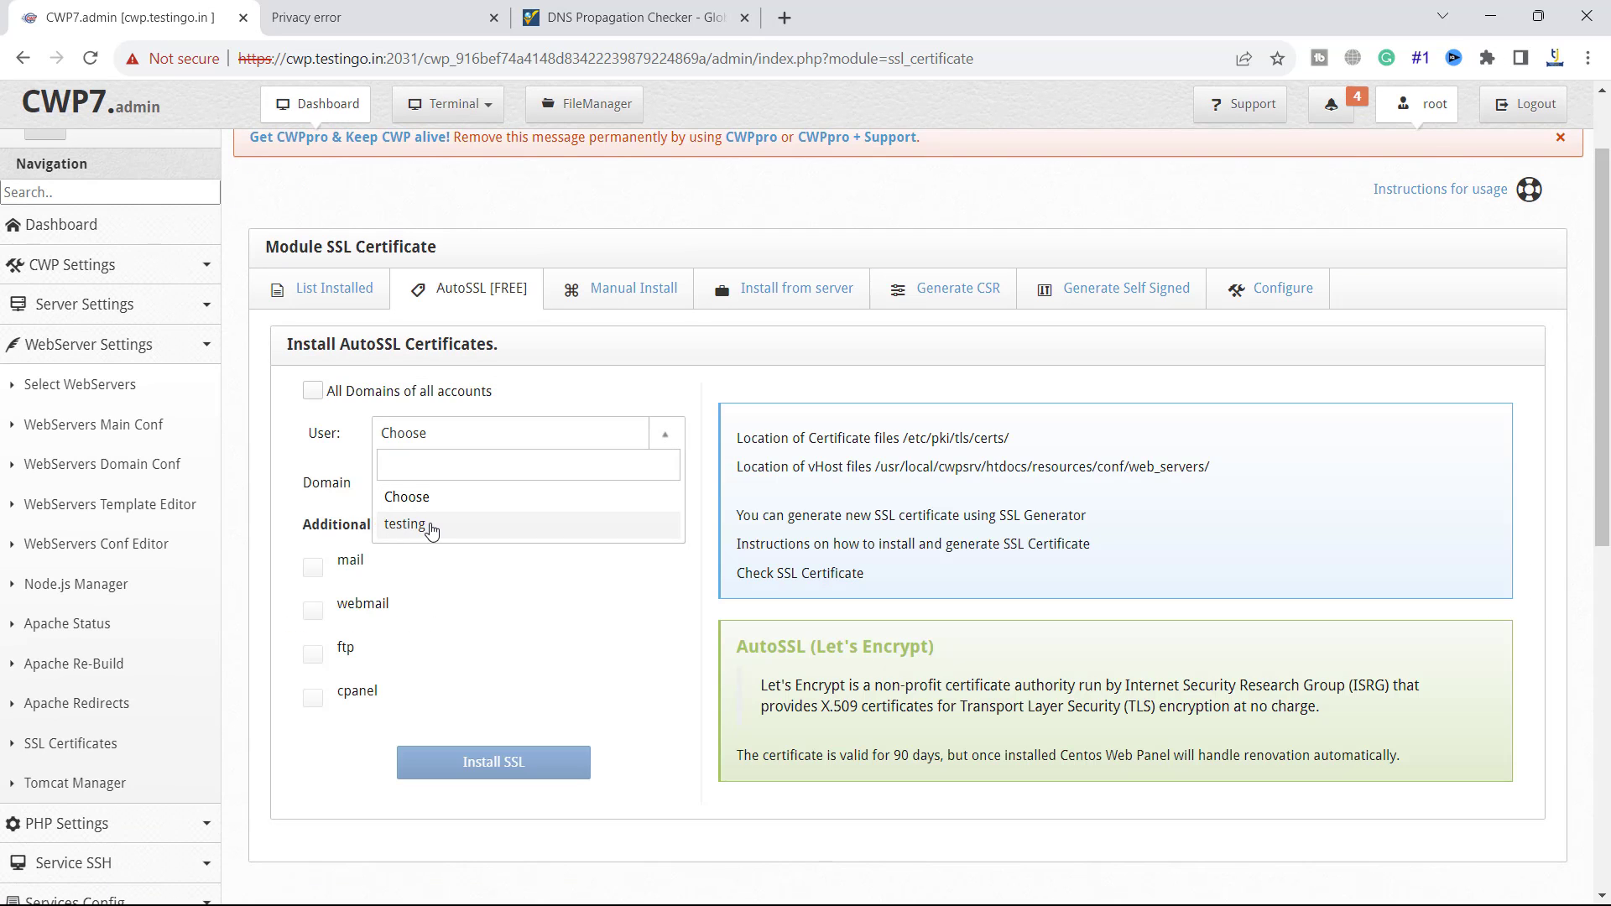
left_click(404, 524)
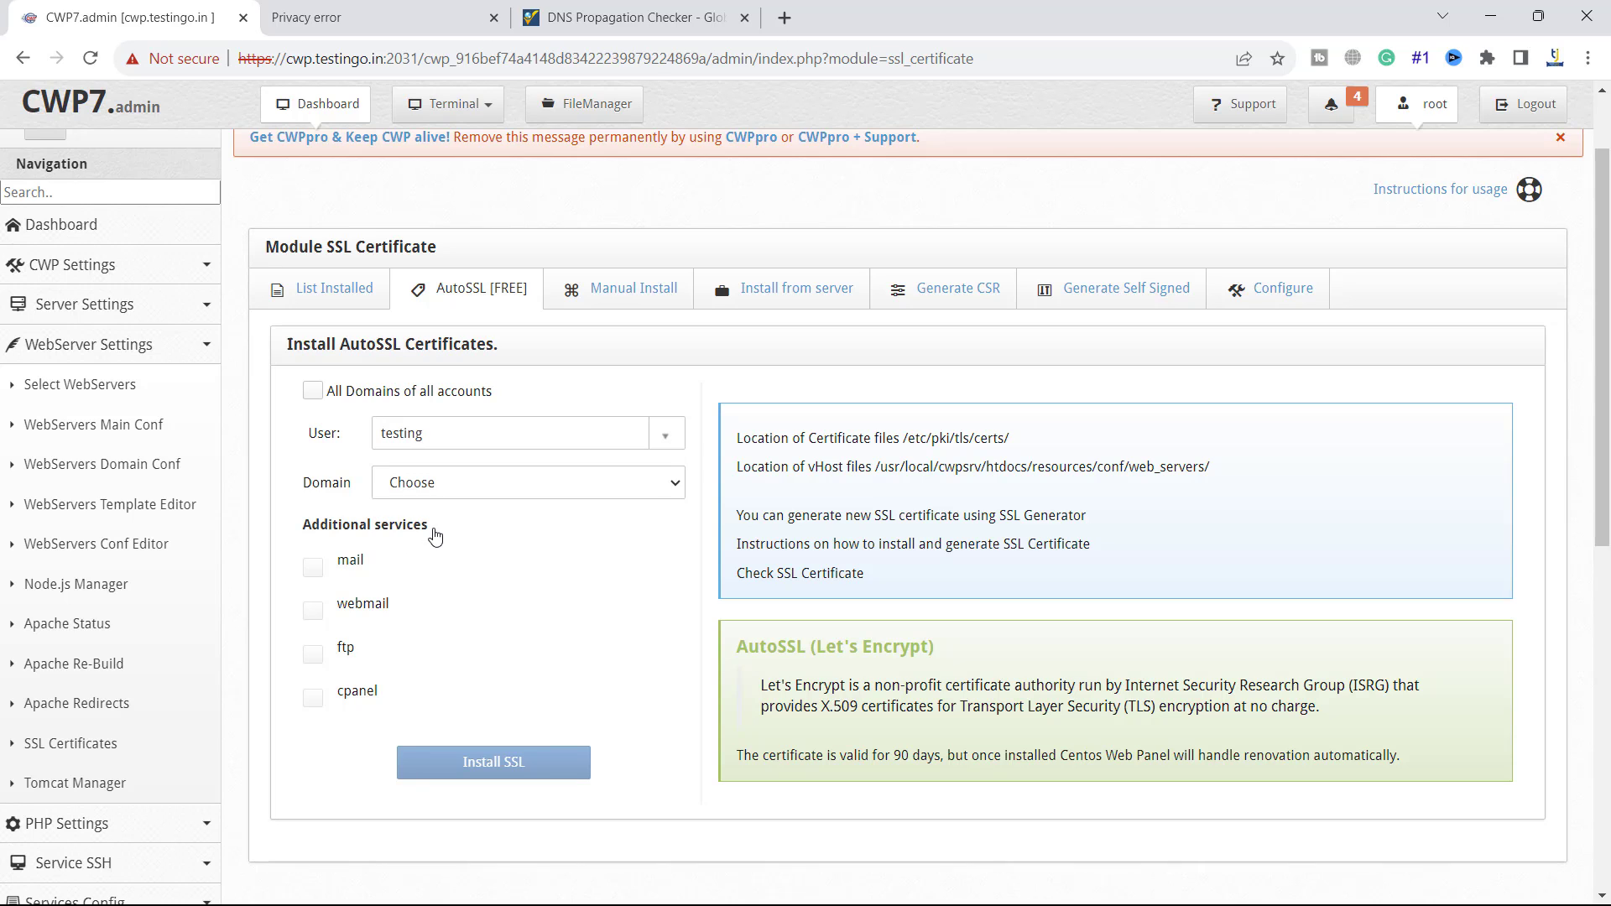
left_click(527, 483)
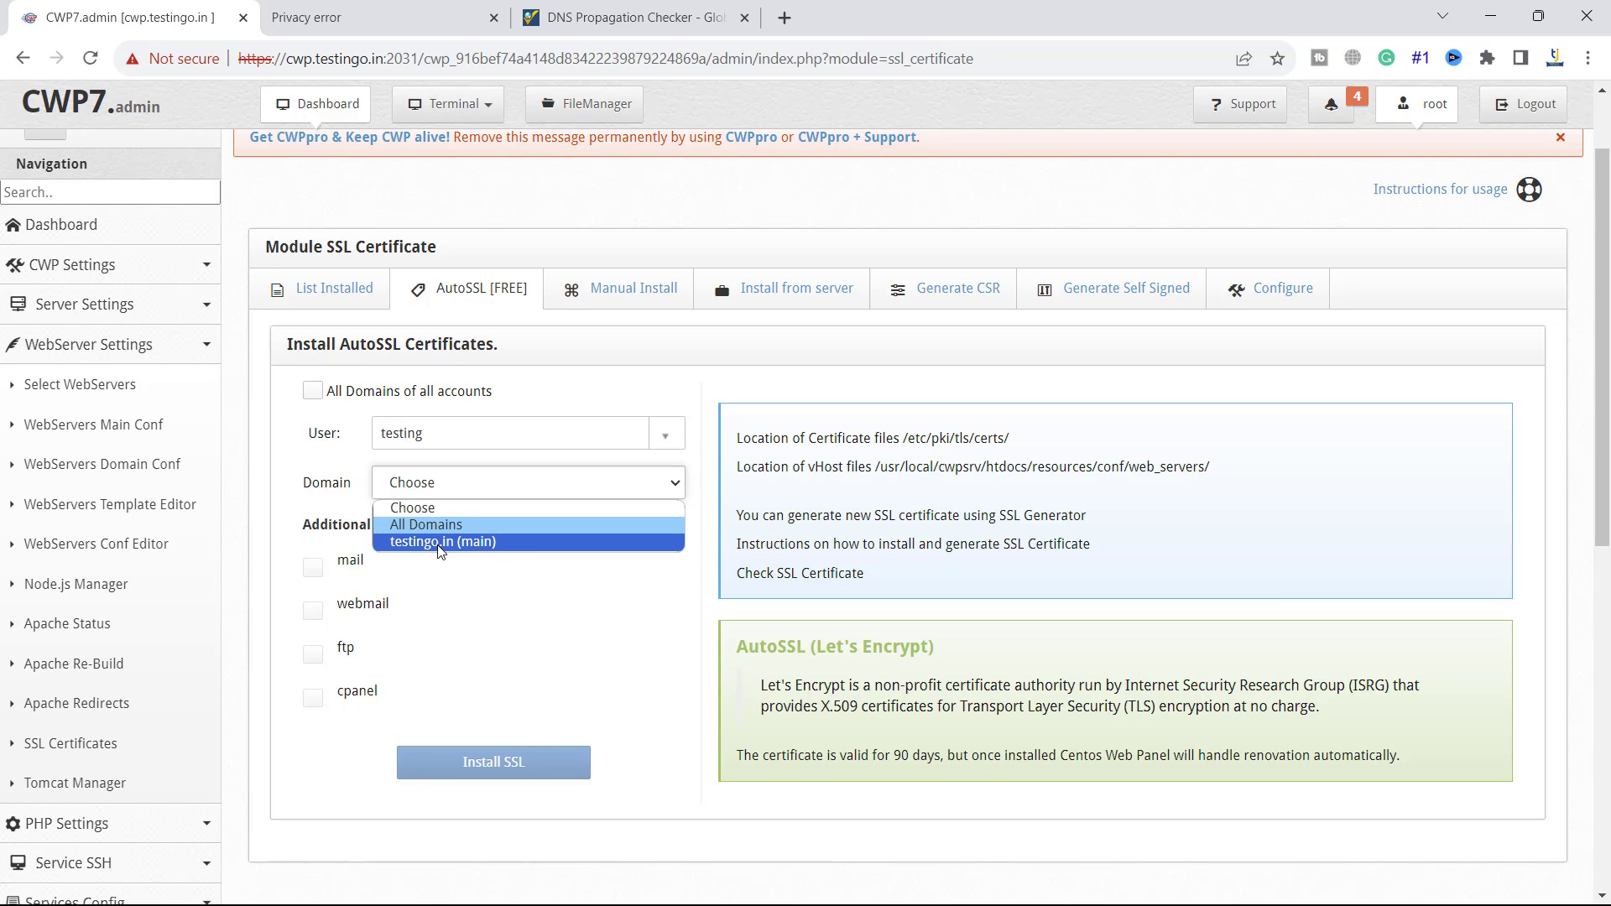
left_click(443, 541)
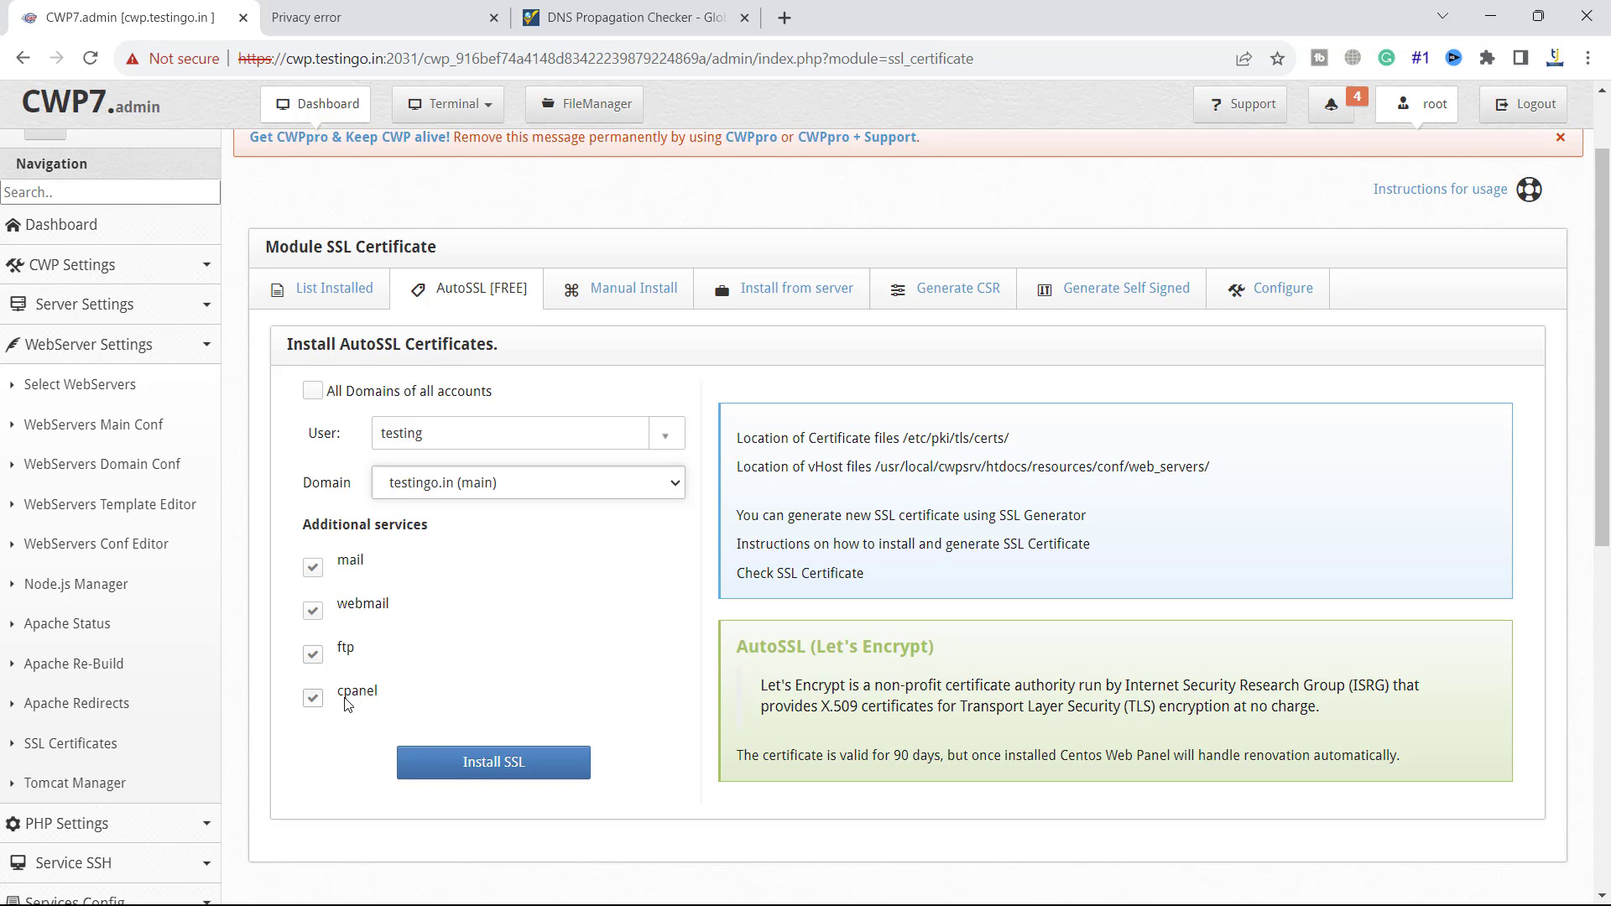
mouse_move(534, 658)
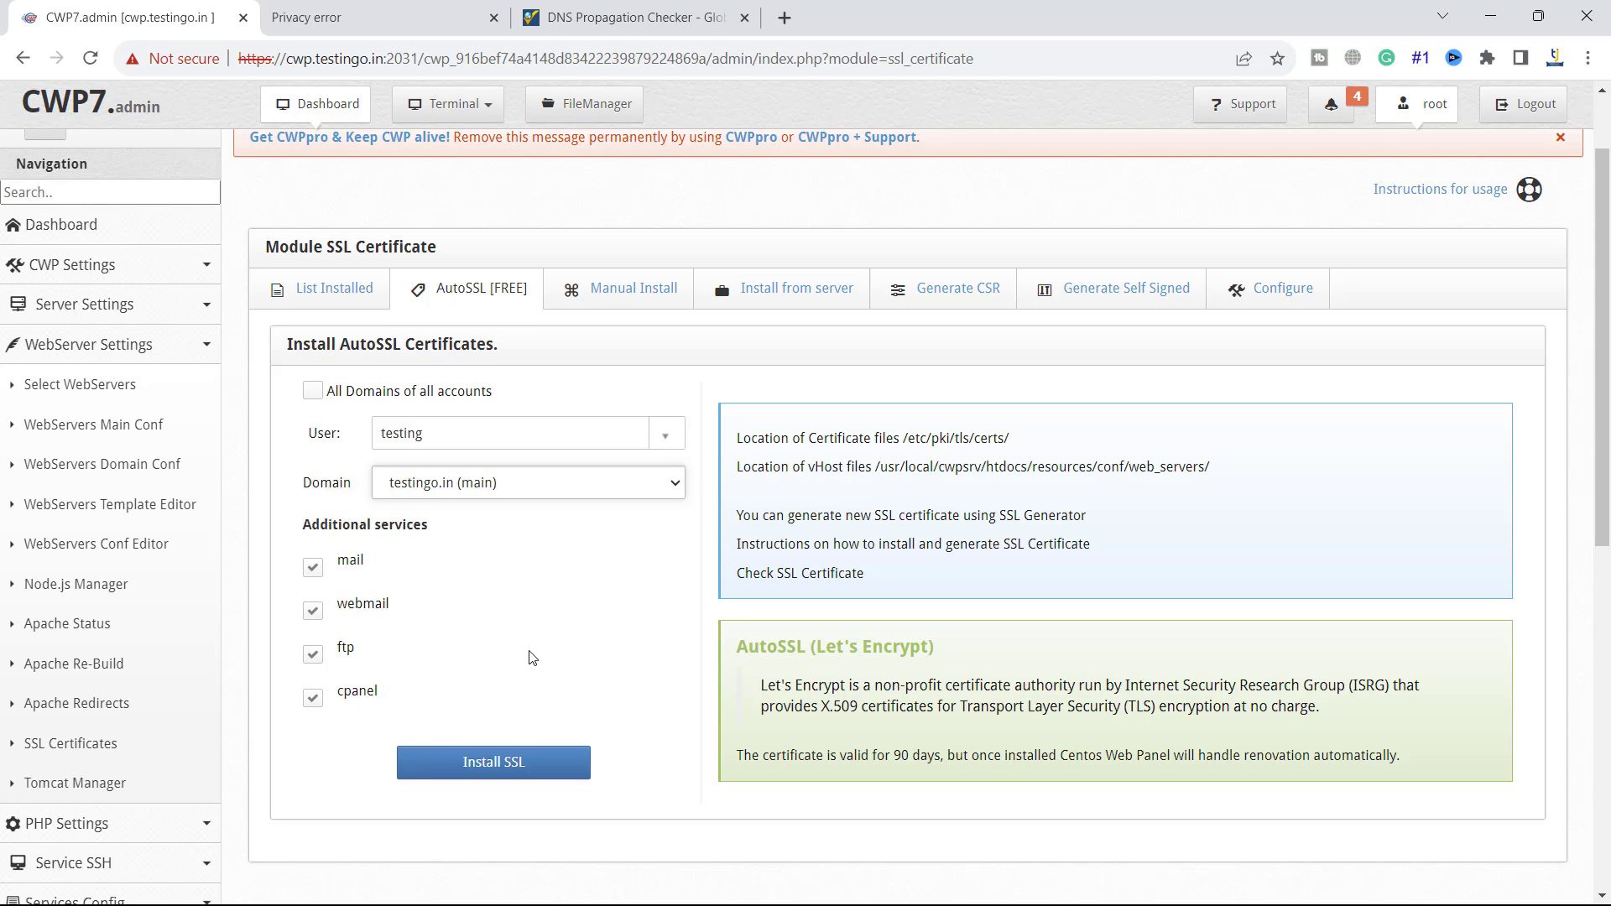
mouse_move(441, 547)
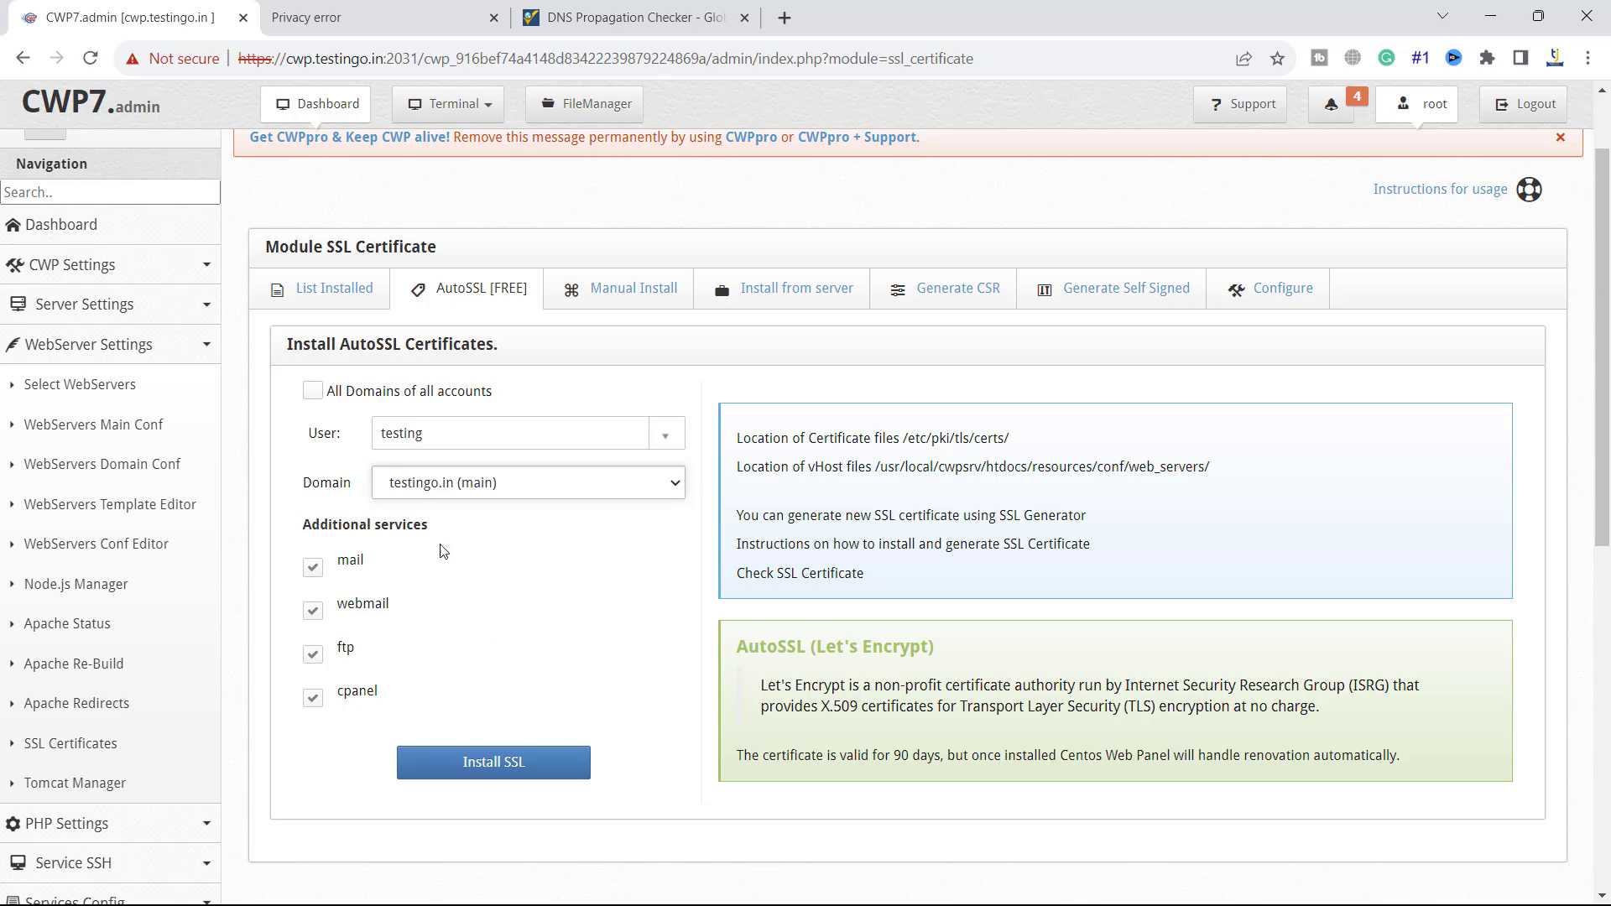
left_click(493, 762)
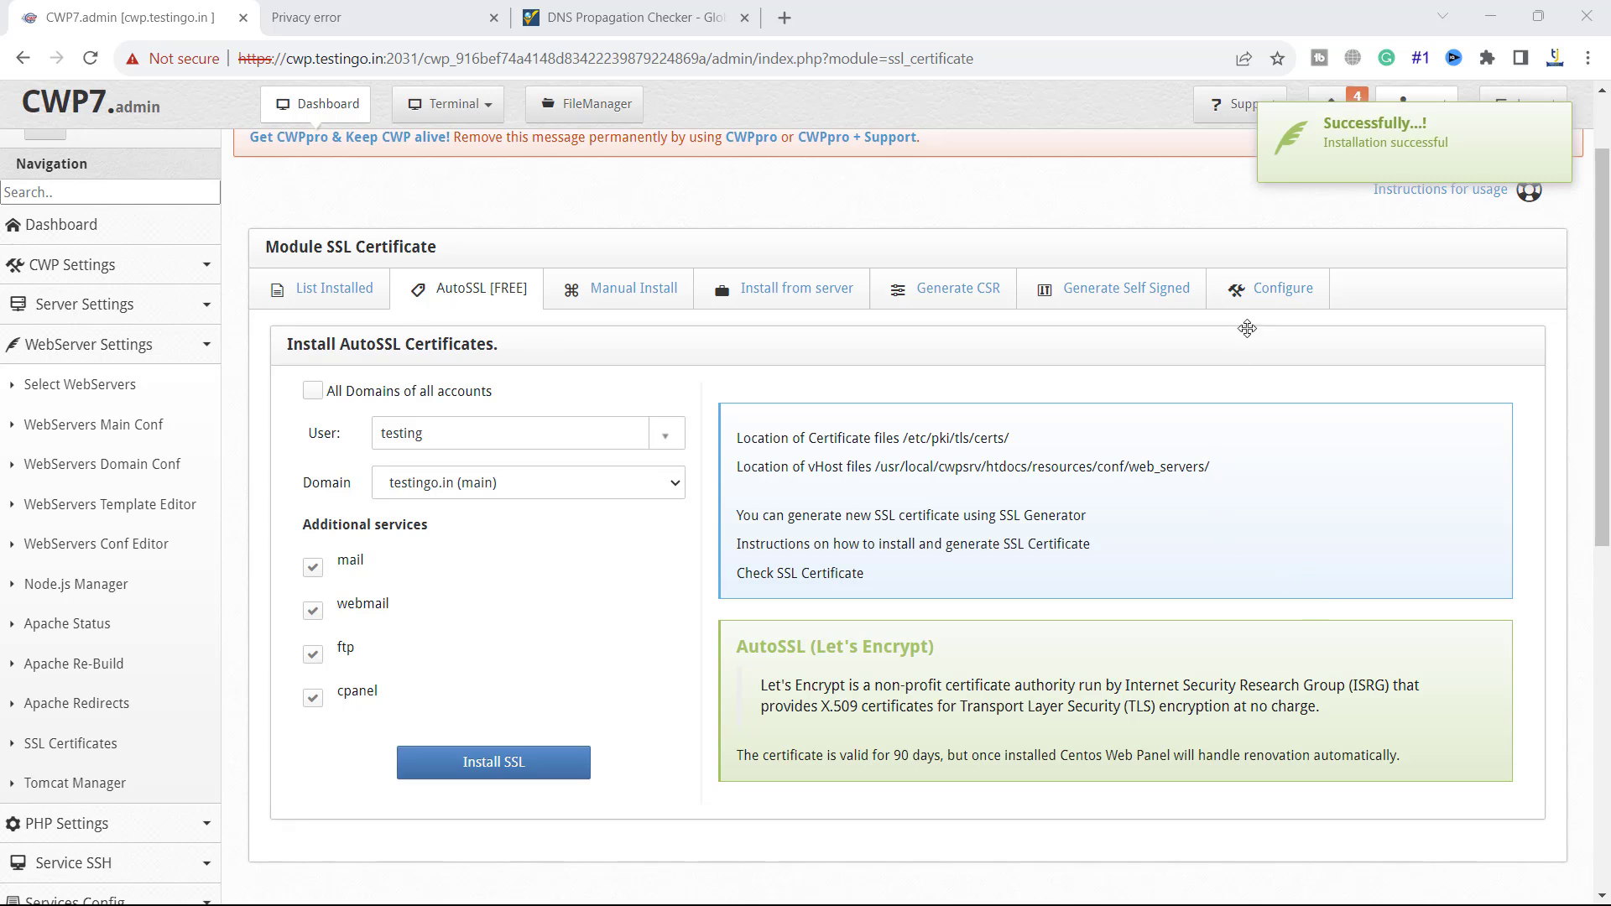
mouse_move(1335, 148)
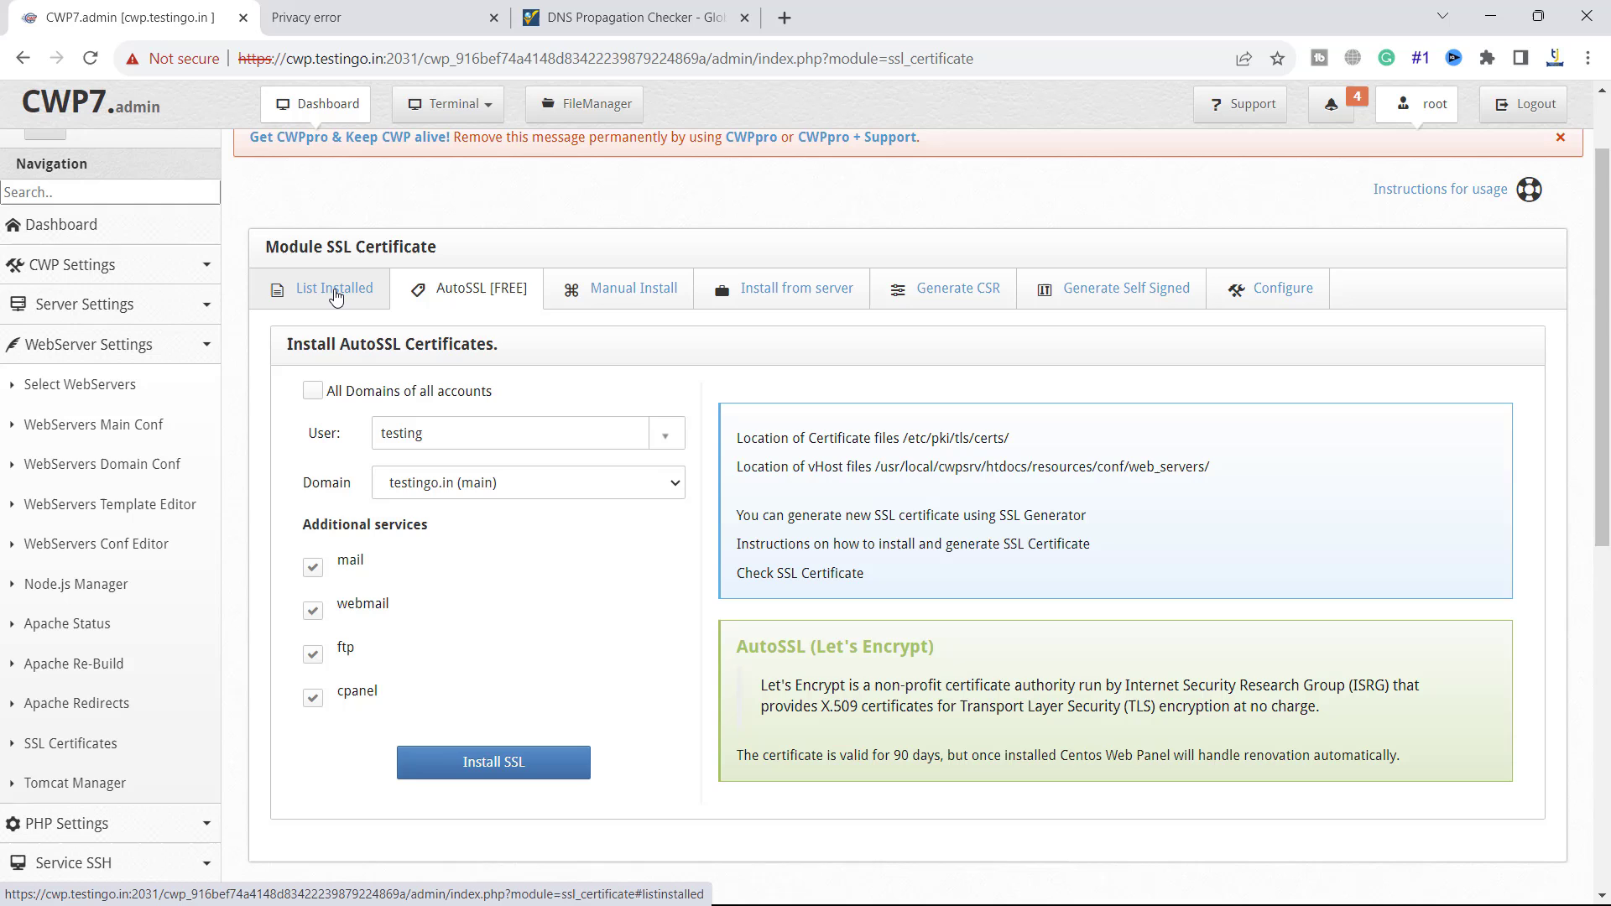
Step: View List Installed showing testingo.in's Let's Encrypt certificate expiring 27 Feb 2024
left_click(334, 289)
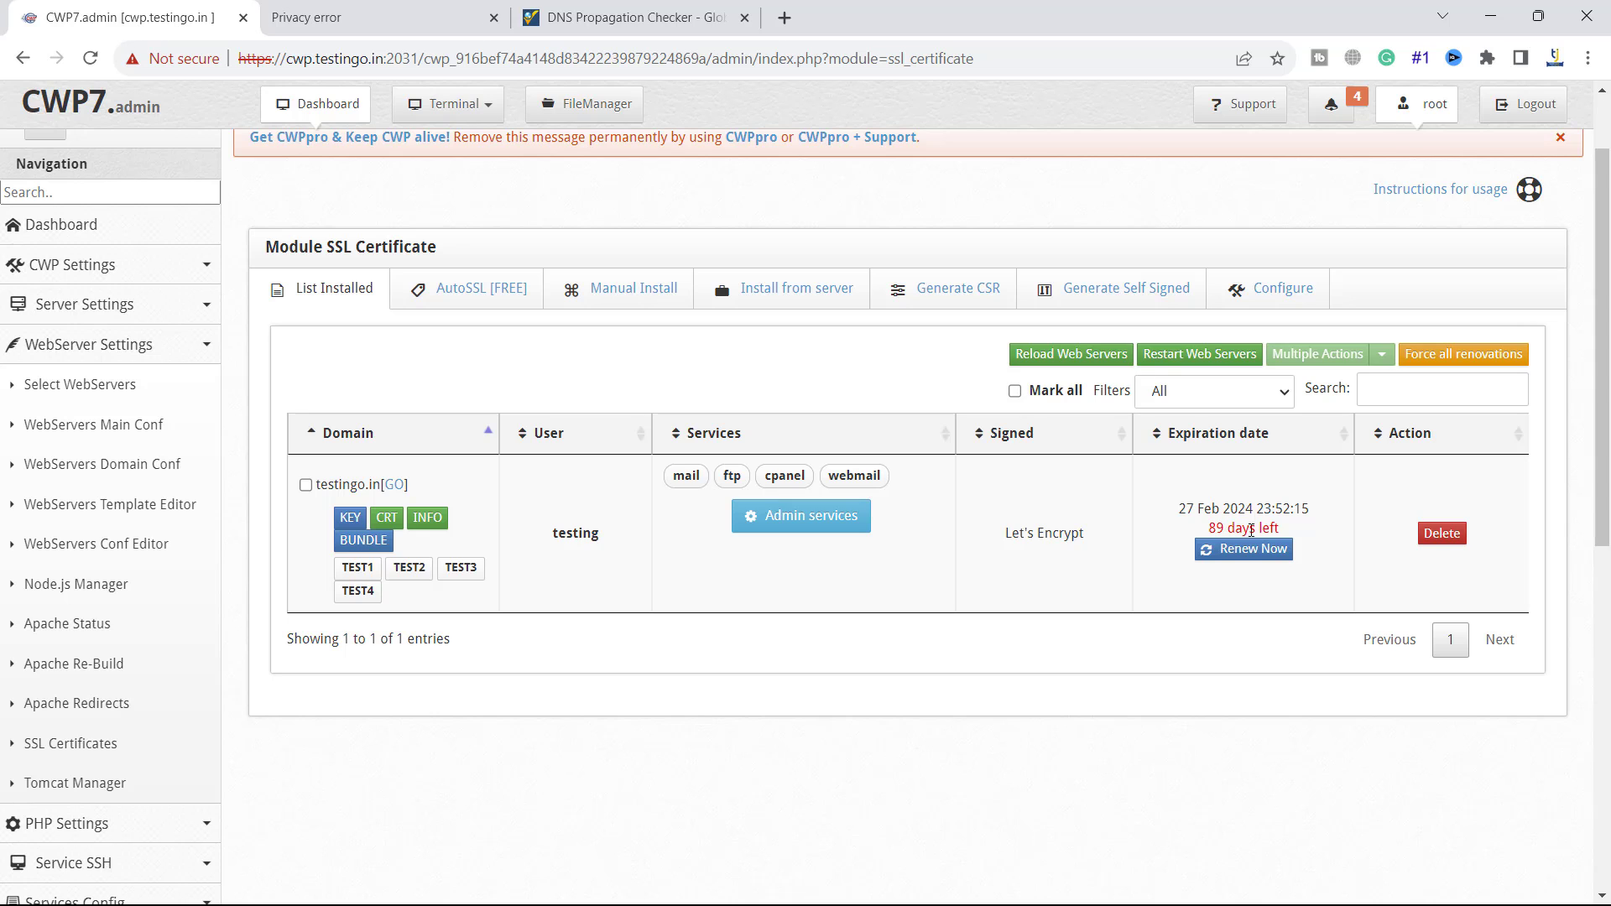
mouse_move(400, 619)
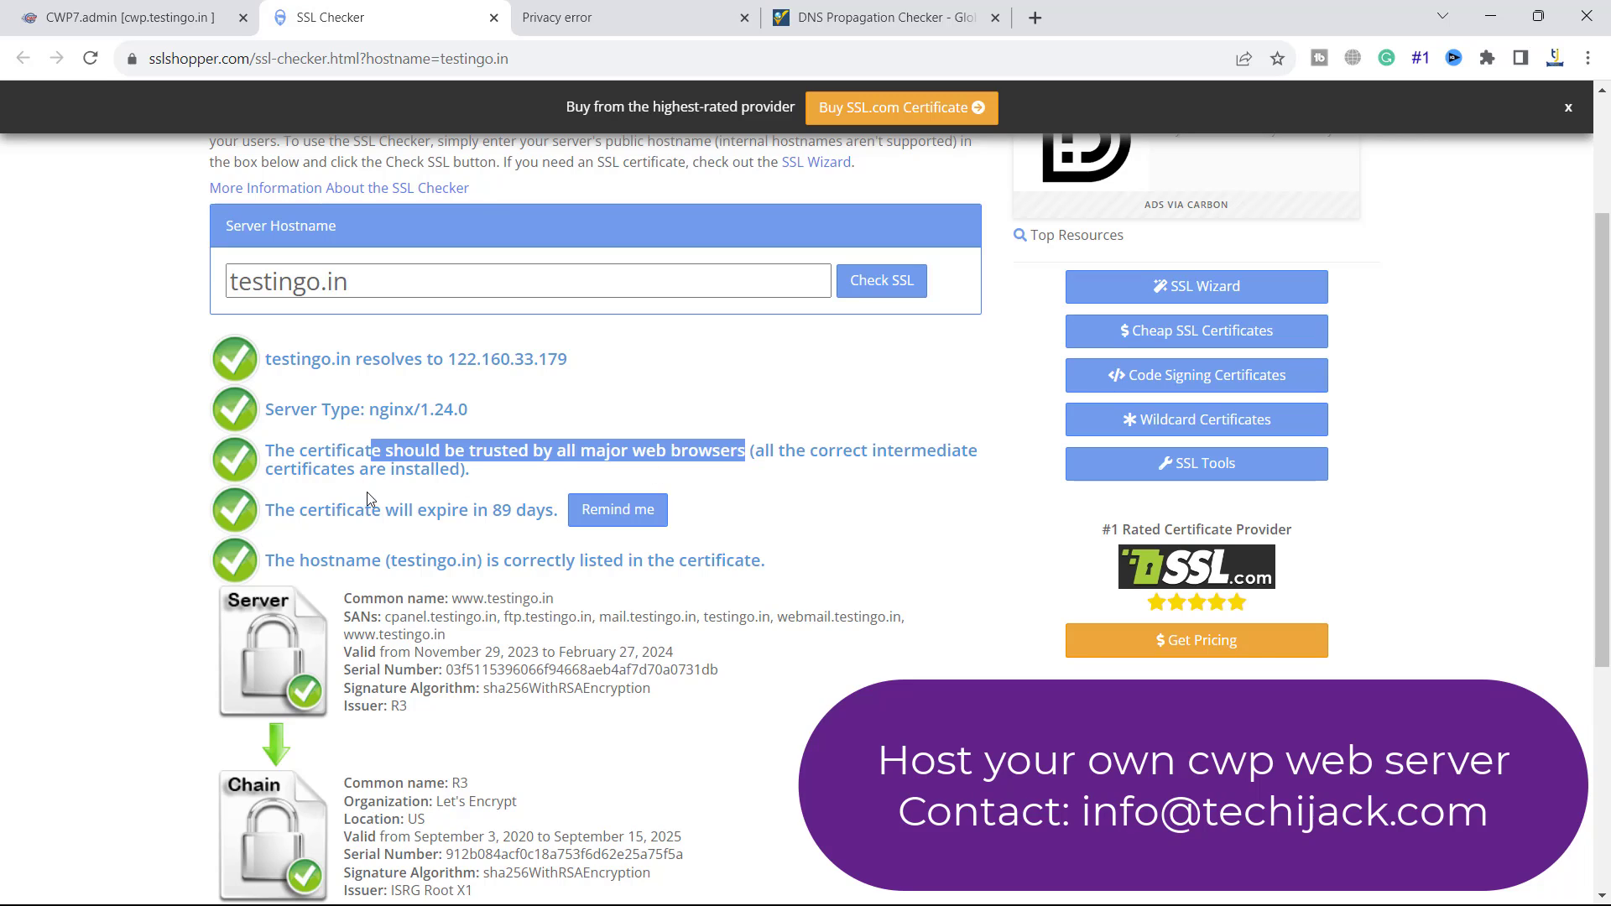
mouse_move(392, 490)
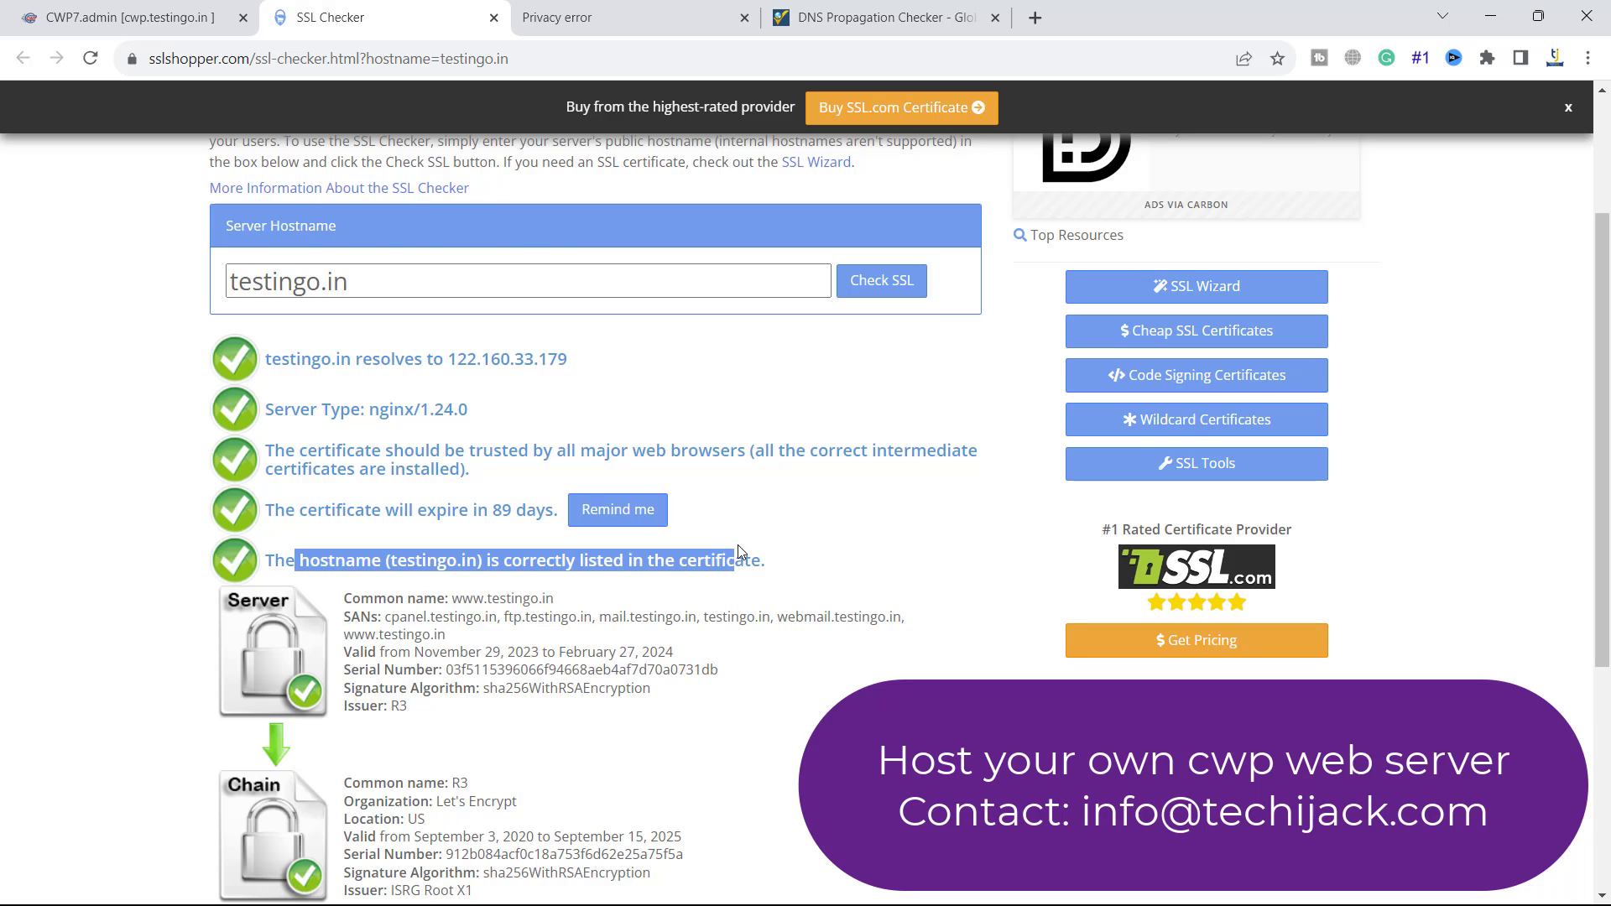
Step: Scroll through the SSL Checker results and certificate chain for testingo.in, then back to the top
scroll("down", 3)
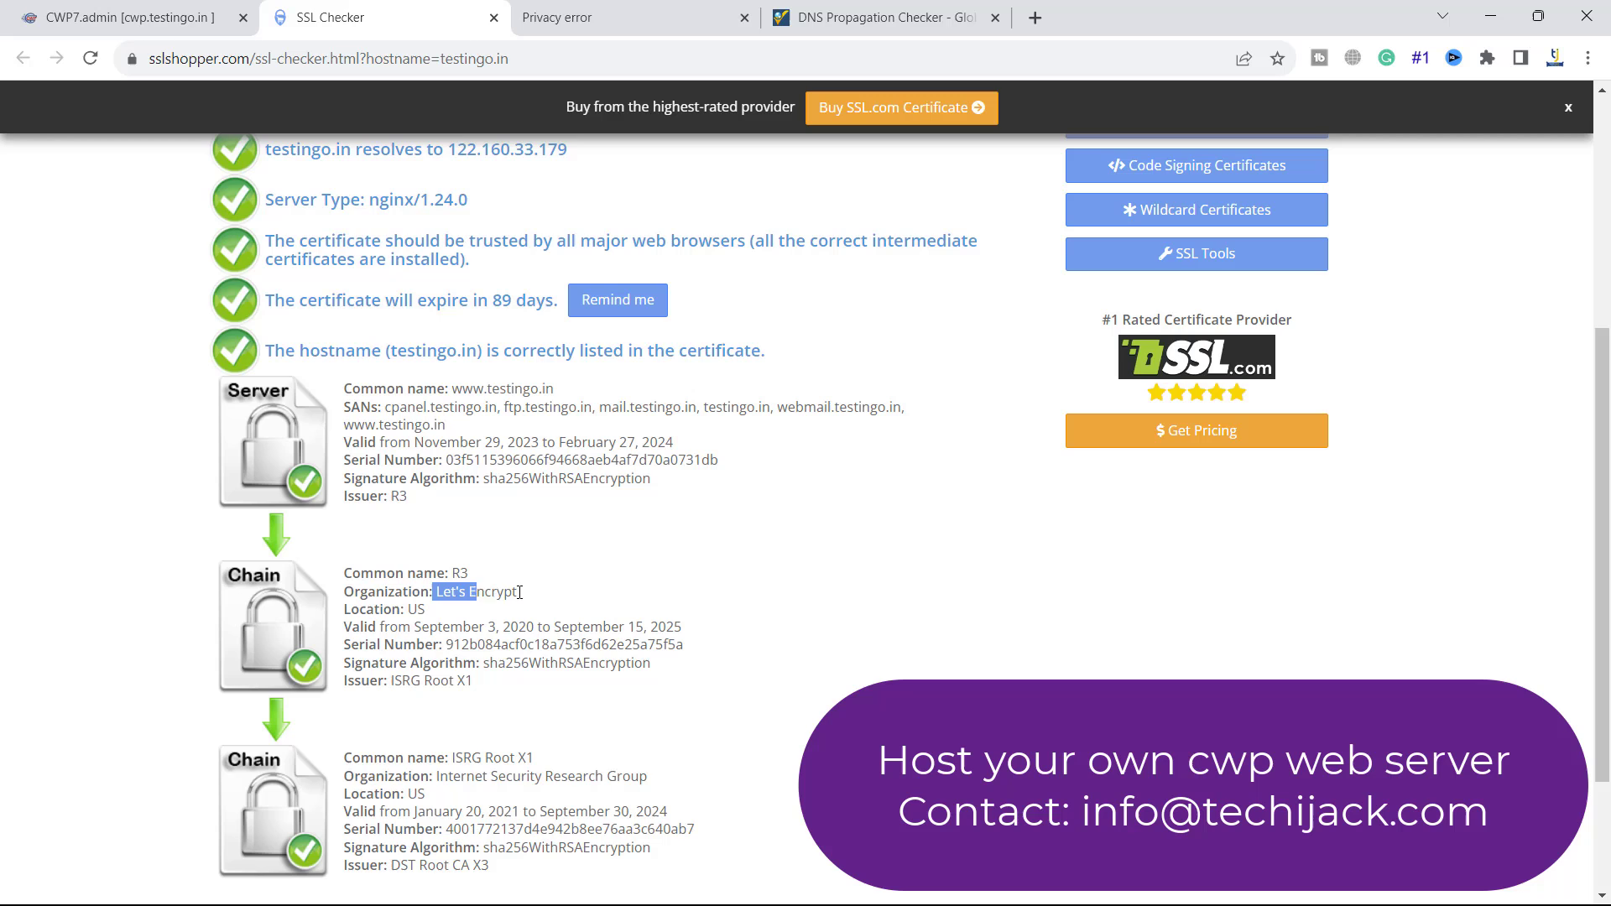
scroll("up", 3)
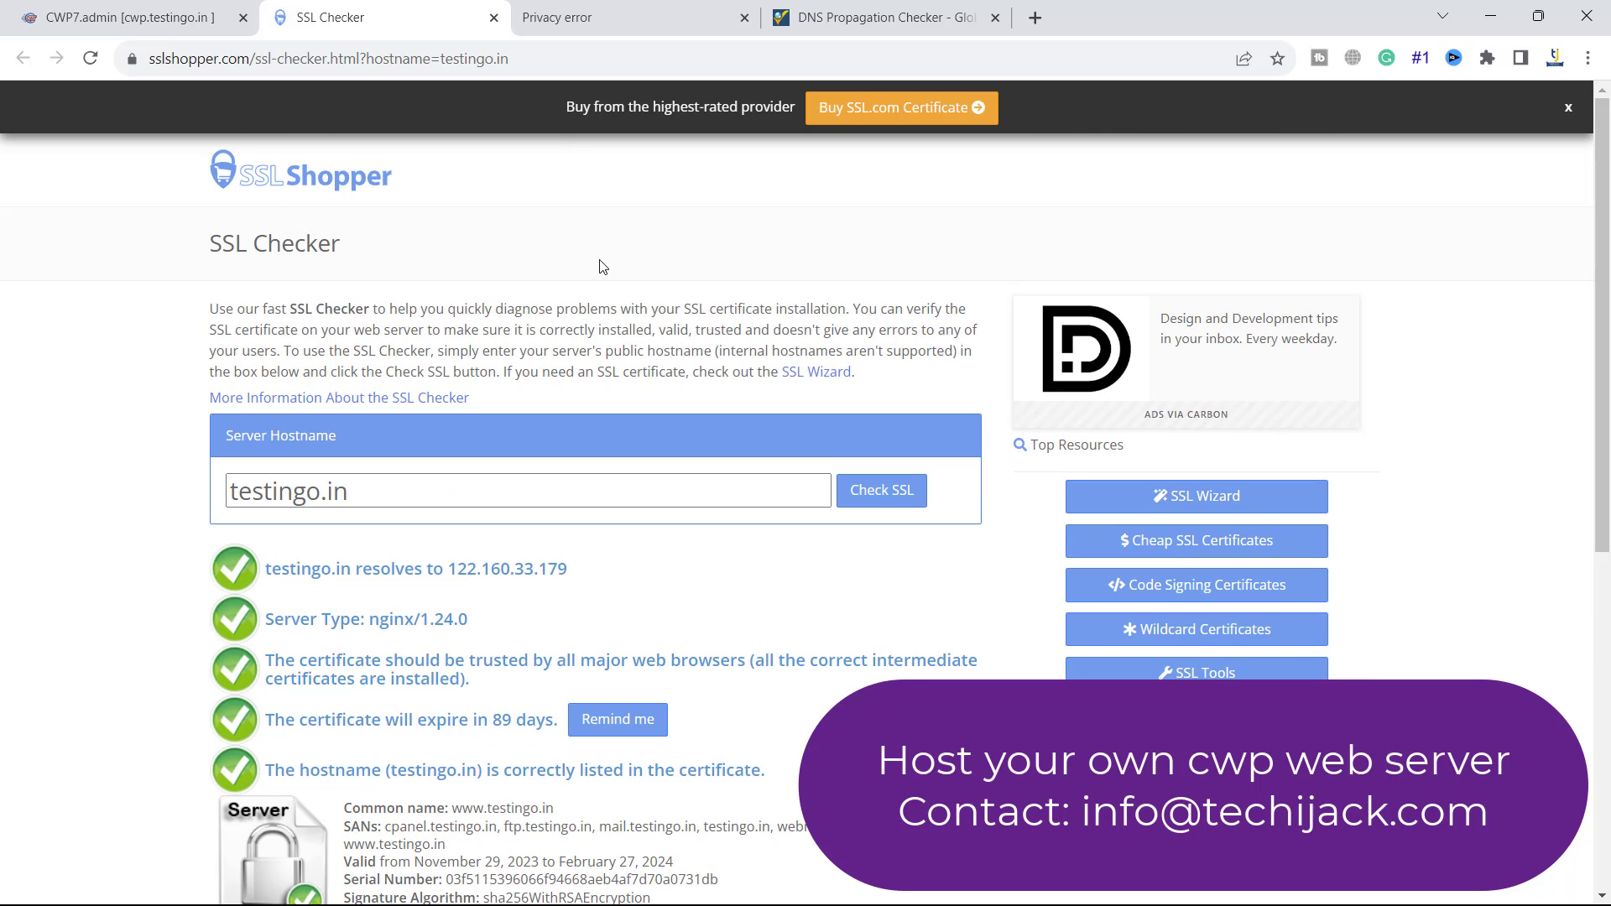
mouse_move(495, 18)
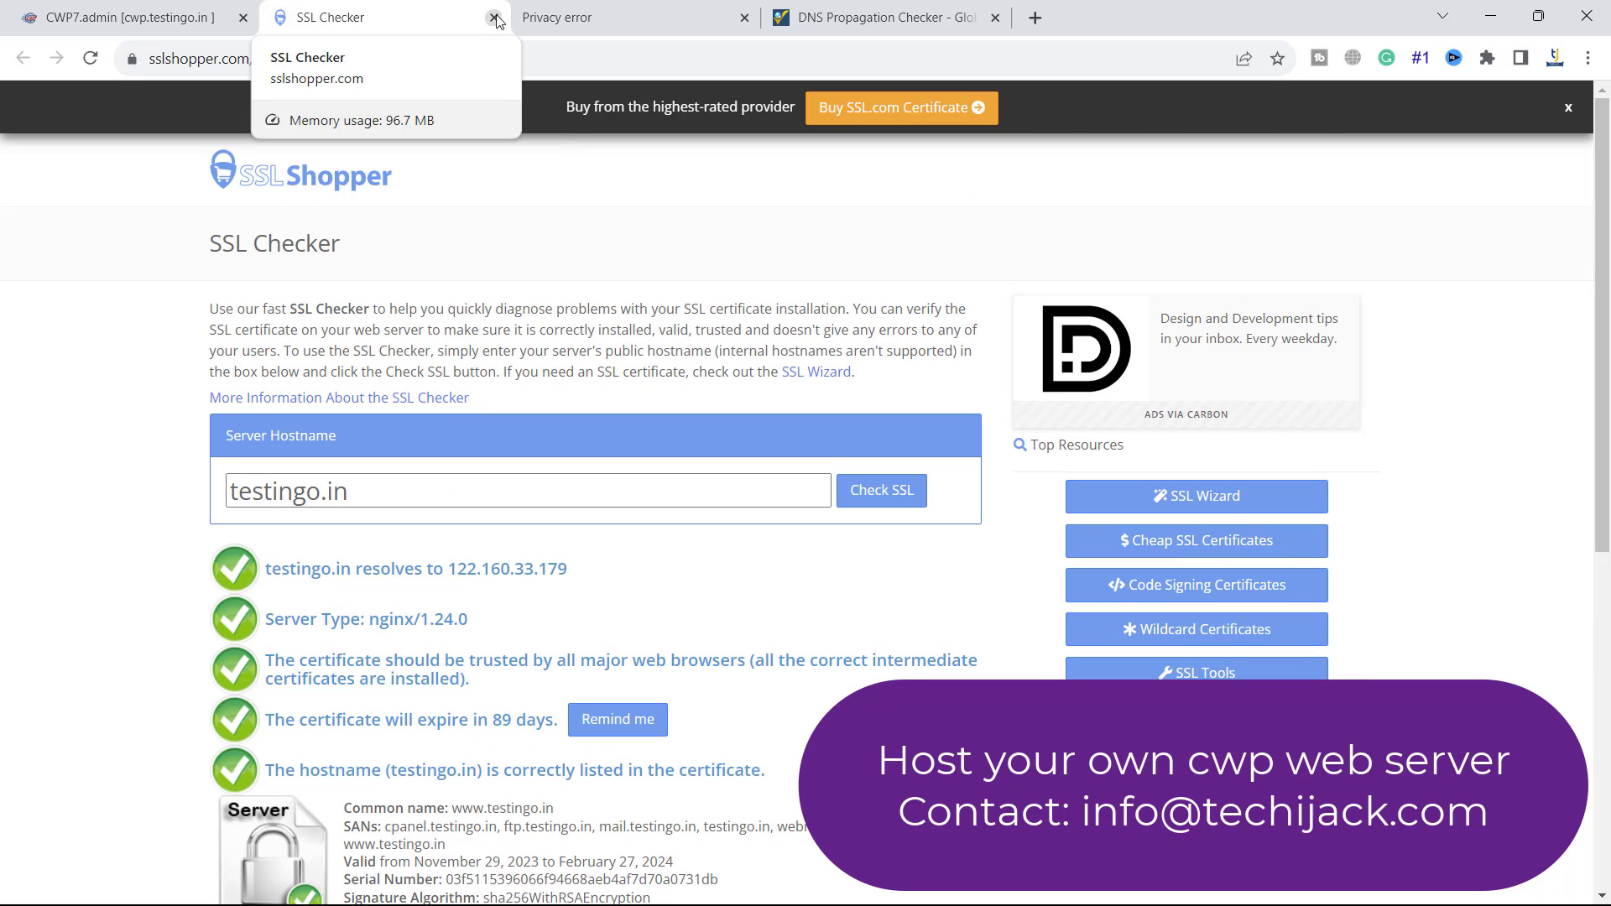
Step: Close the SSL Checker and confirm testingo.in's certificate issuer is Let's Encrypt in Chrome's viewer
left_click(495, 17)
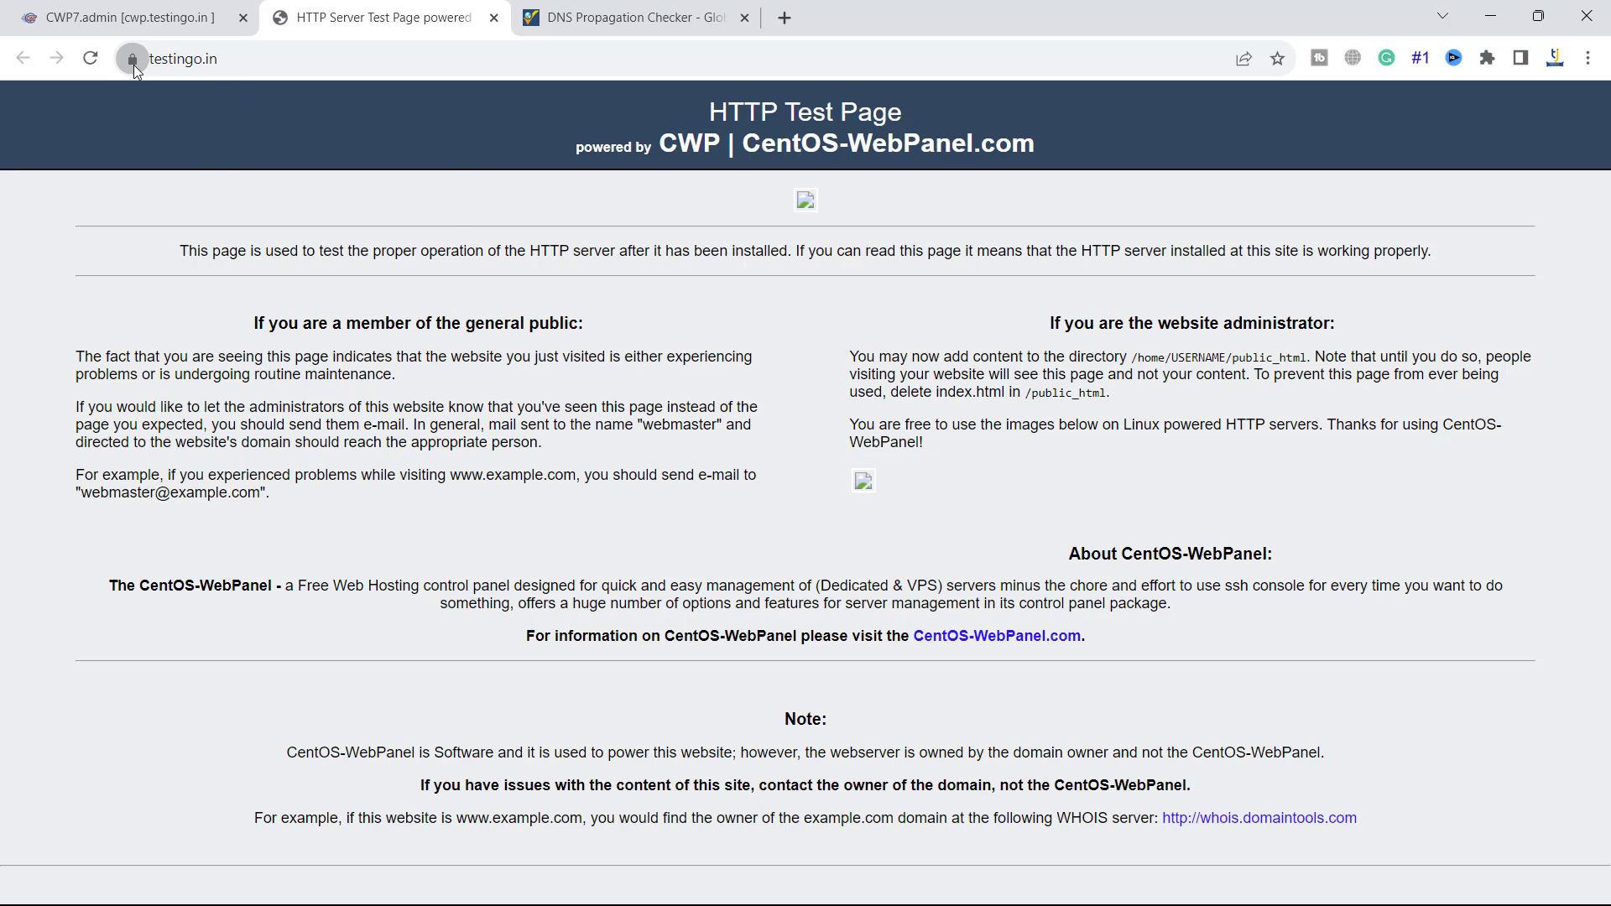
left_click(131, 59)
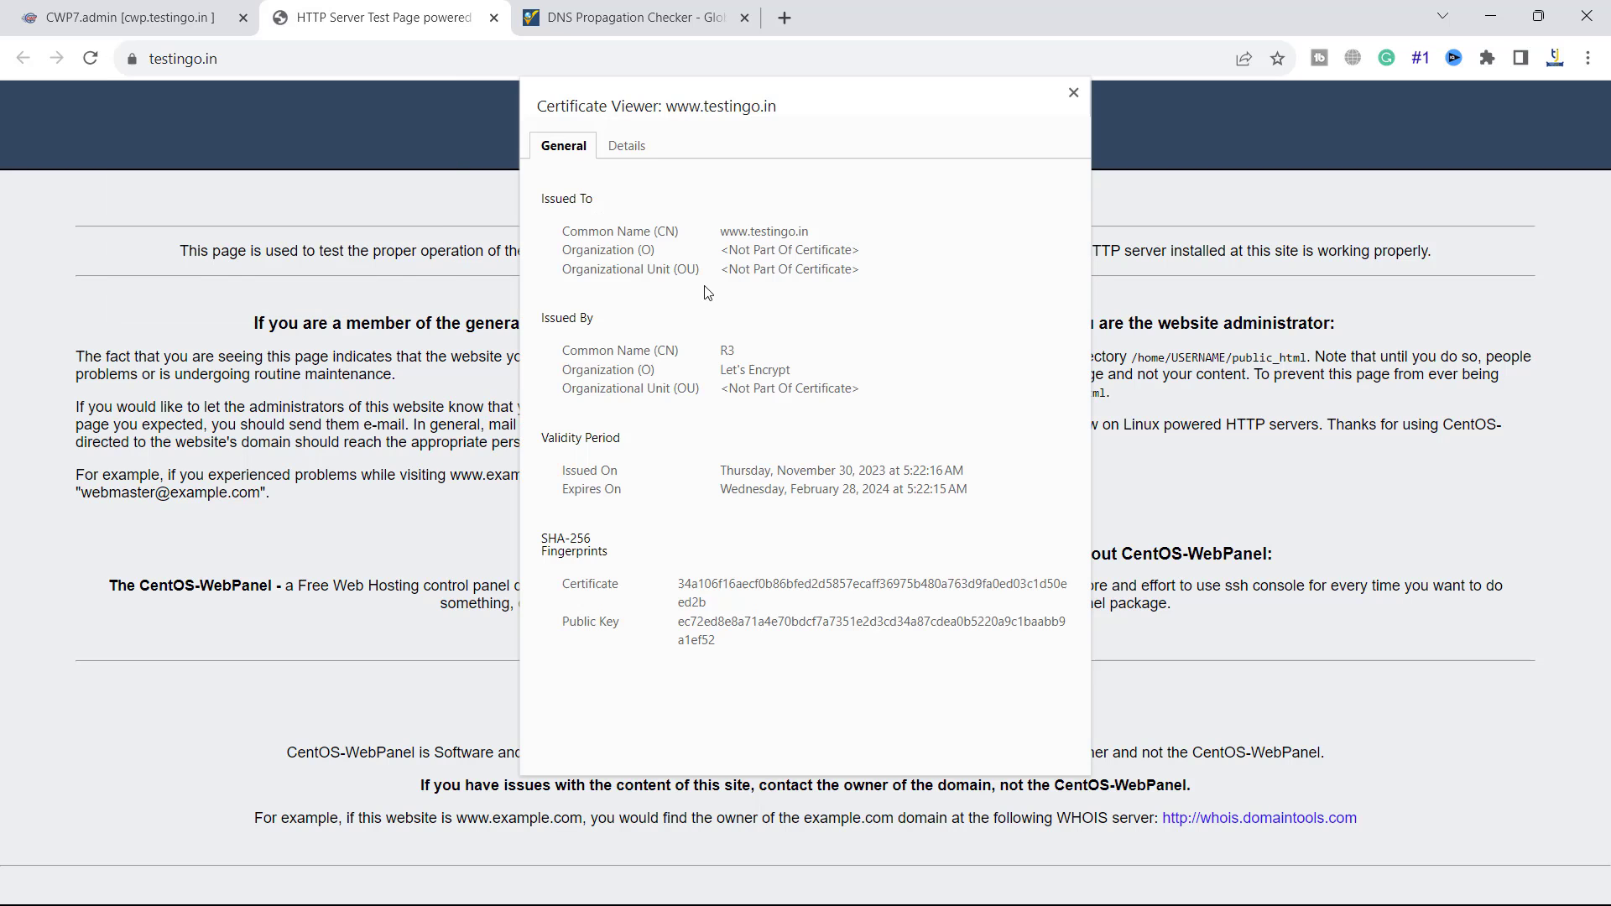
double_click(748, 369)
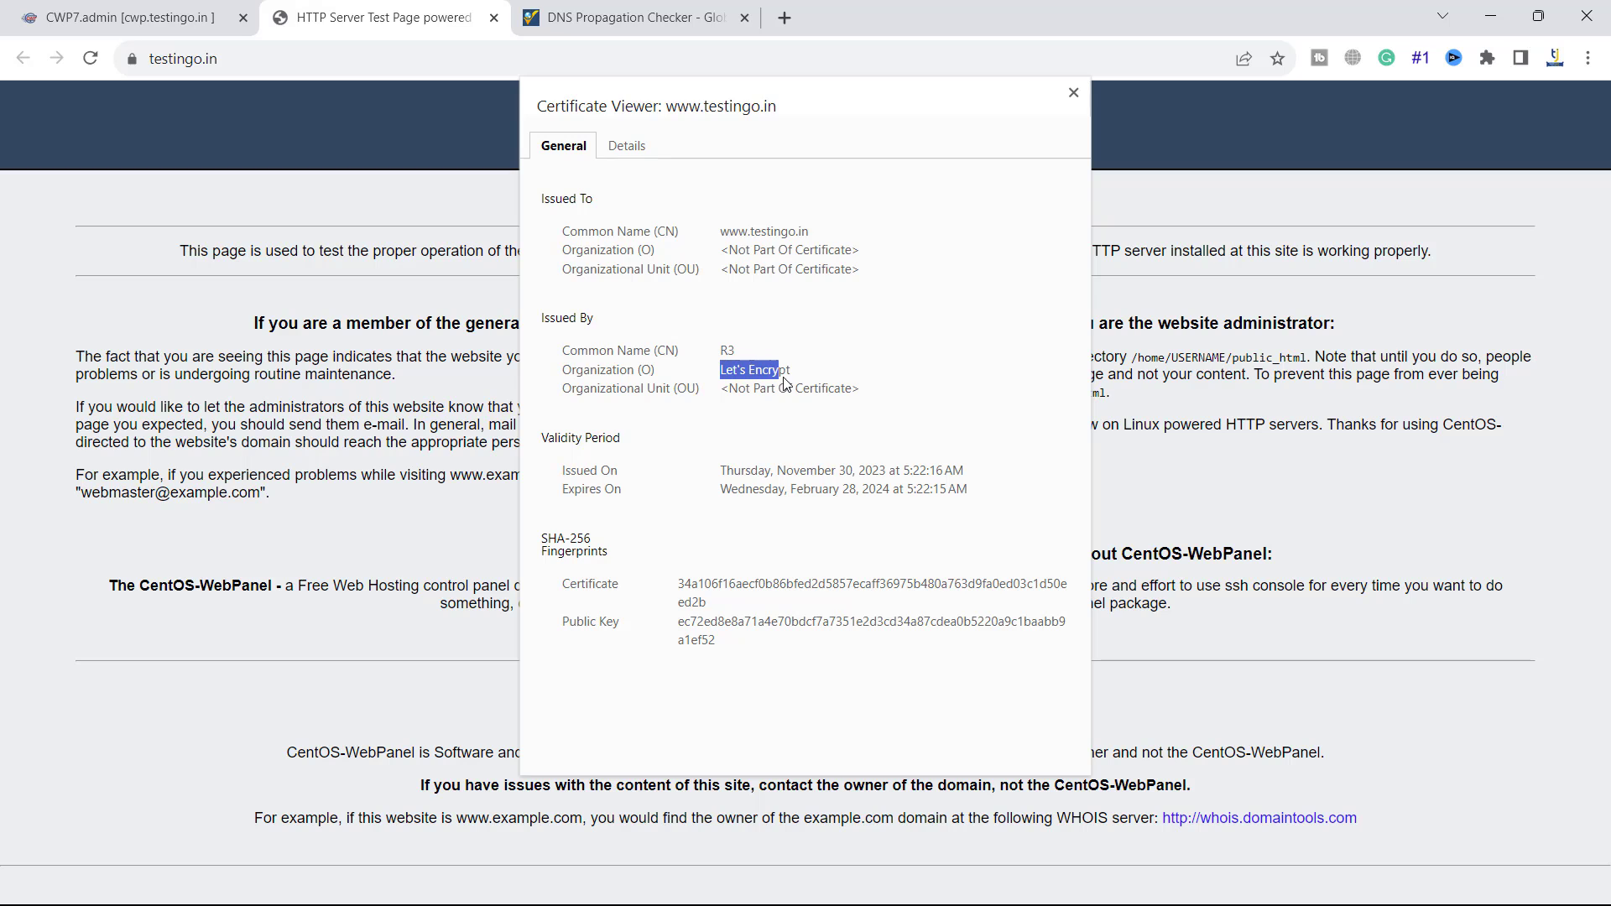
left_click(1072, 93)
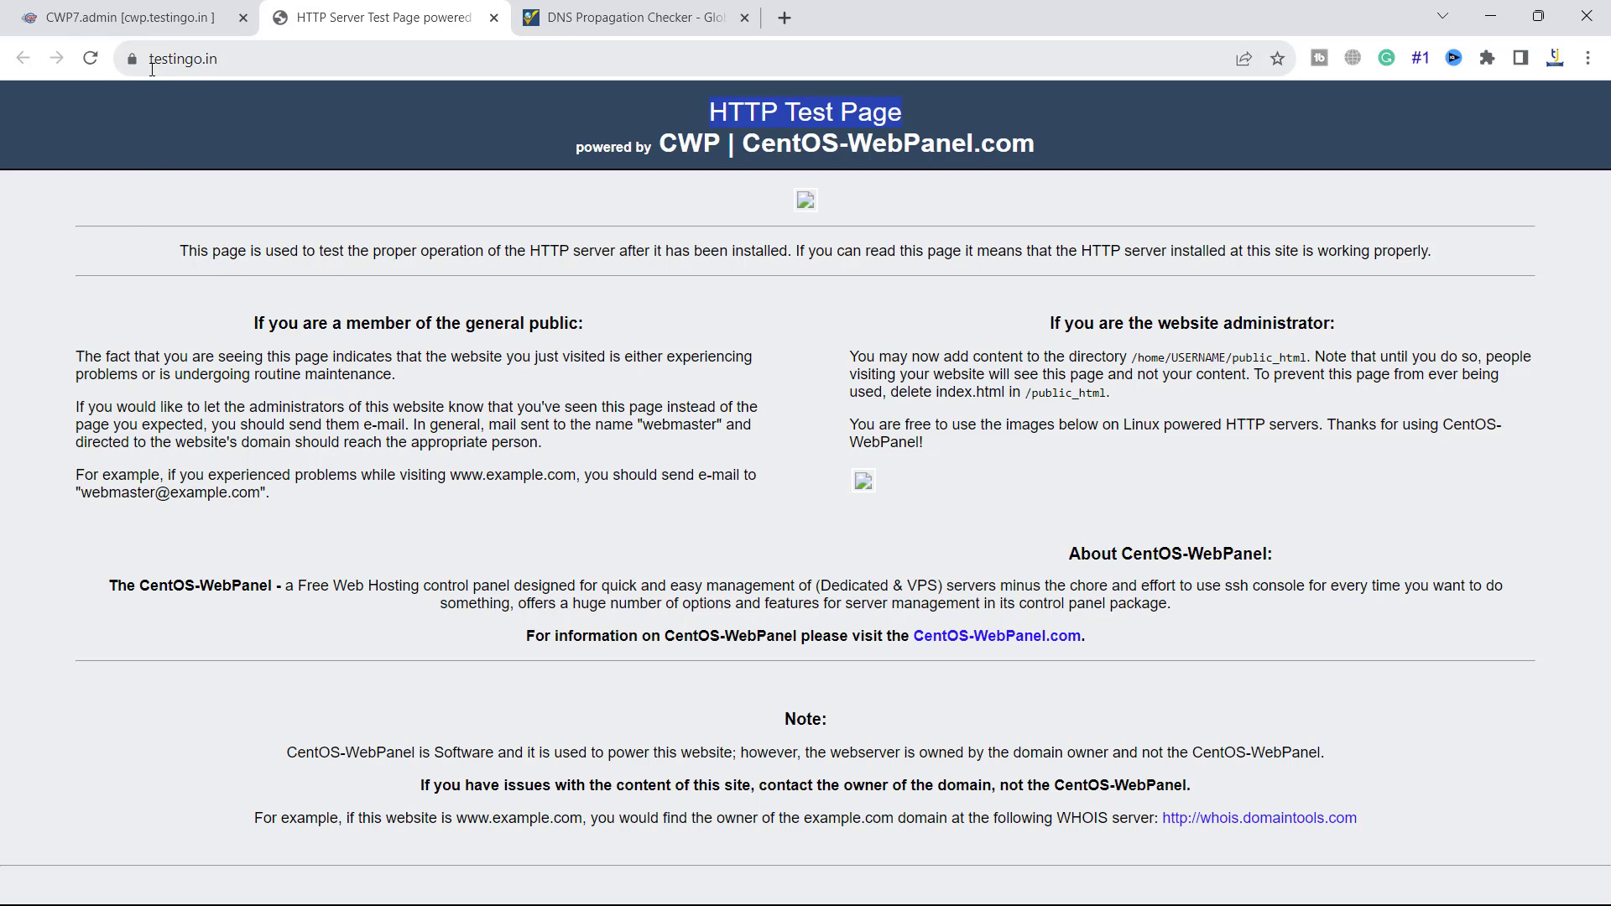
Step: Return to the CWP7.admin tab showing testingo.in's installed Let's Encrypt certificate
left_click(109, 18)
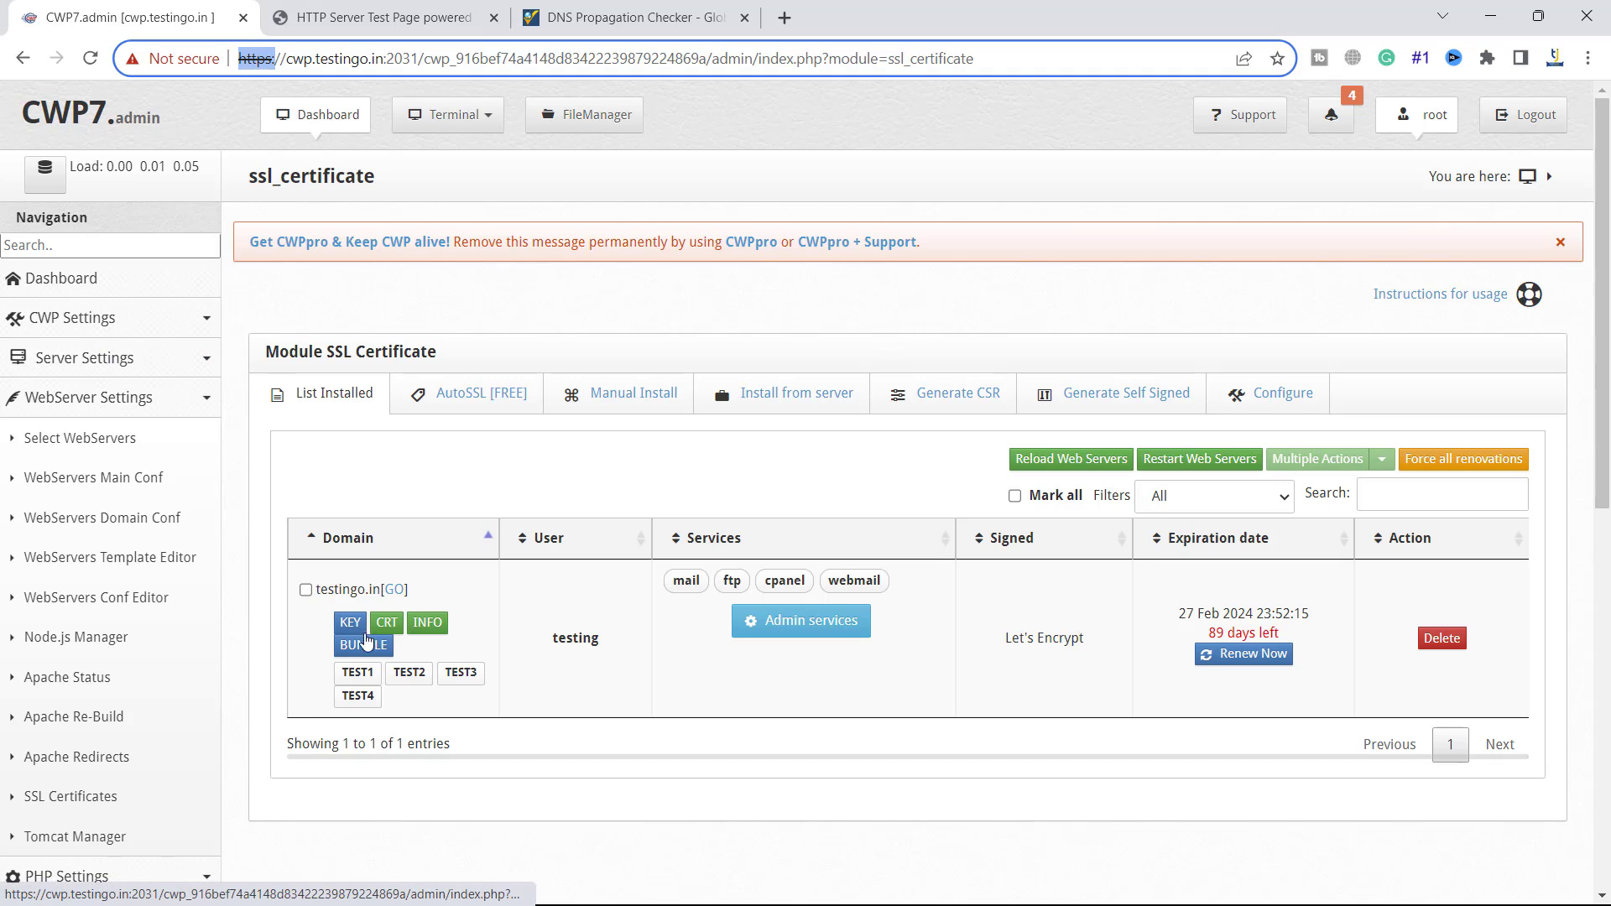
mouse_move(125, 366)
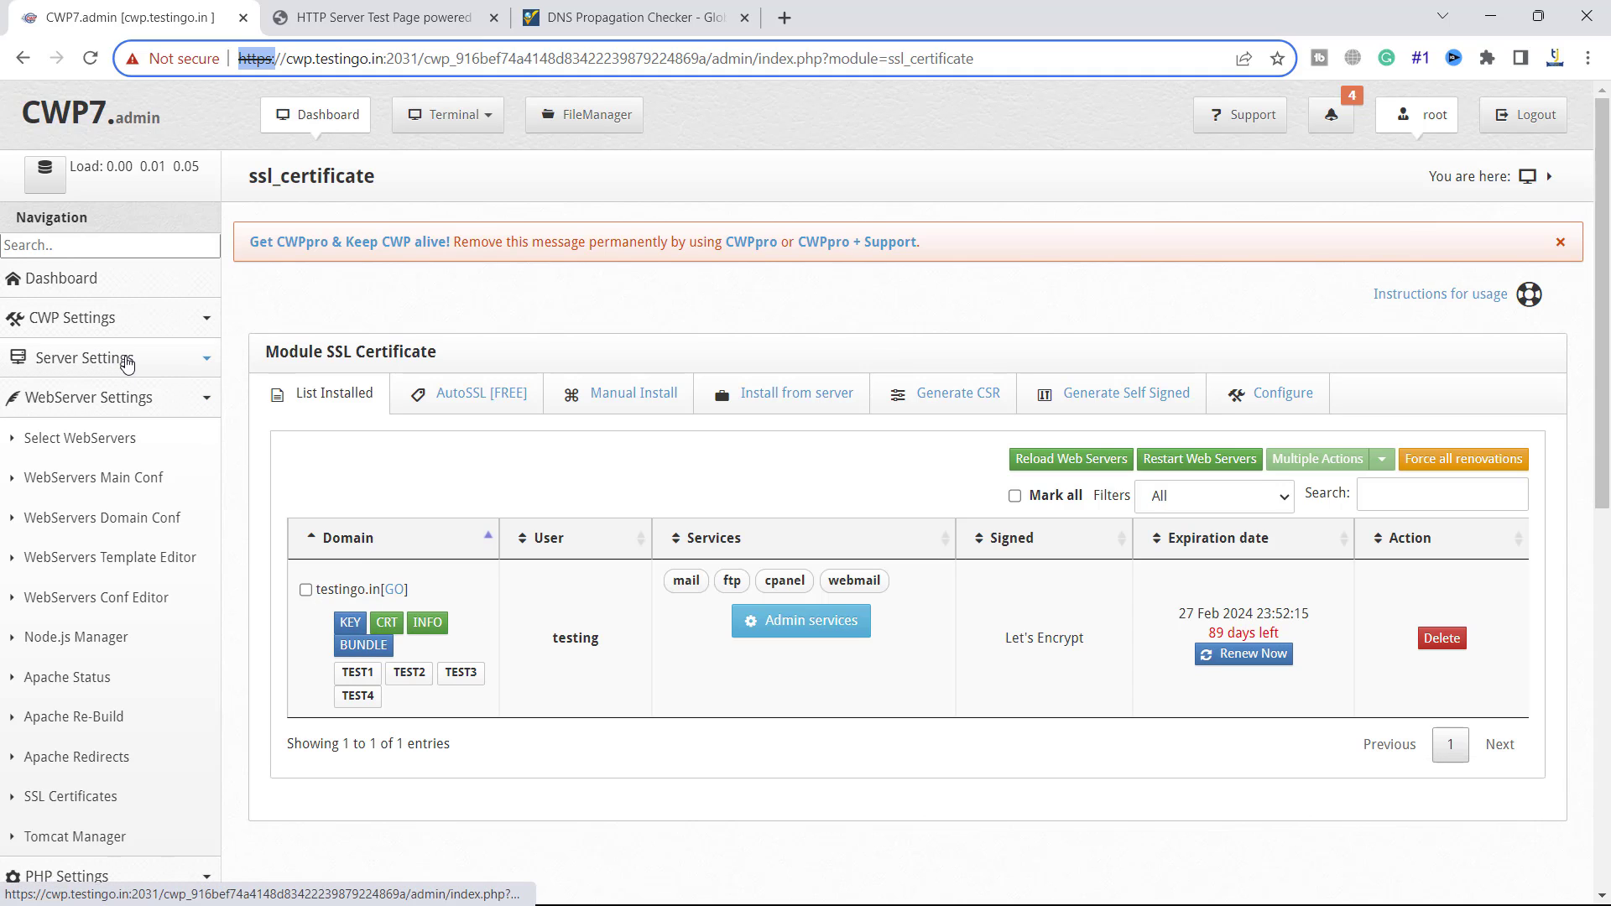
Step: Change the hostname to cwp.testingo.in with SSL for all services via Server Settings
left_click(84, 358)
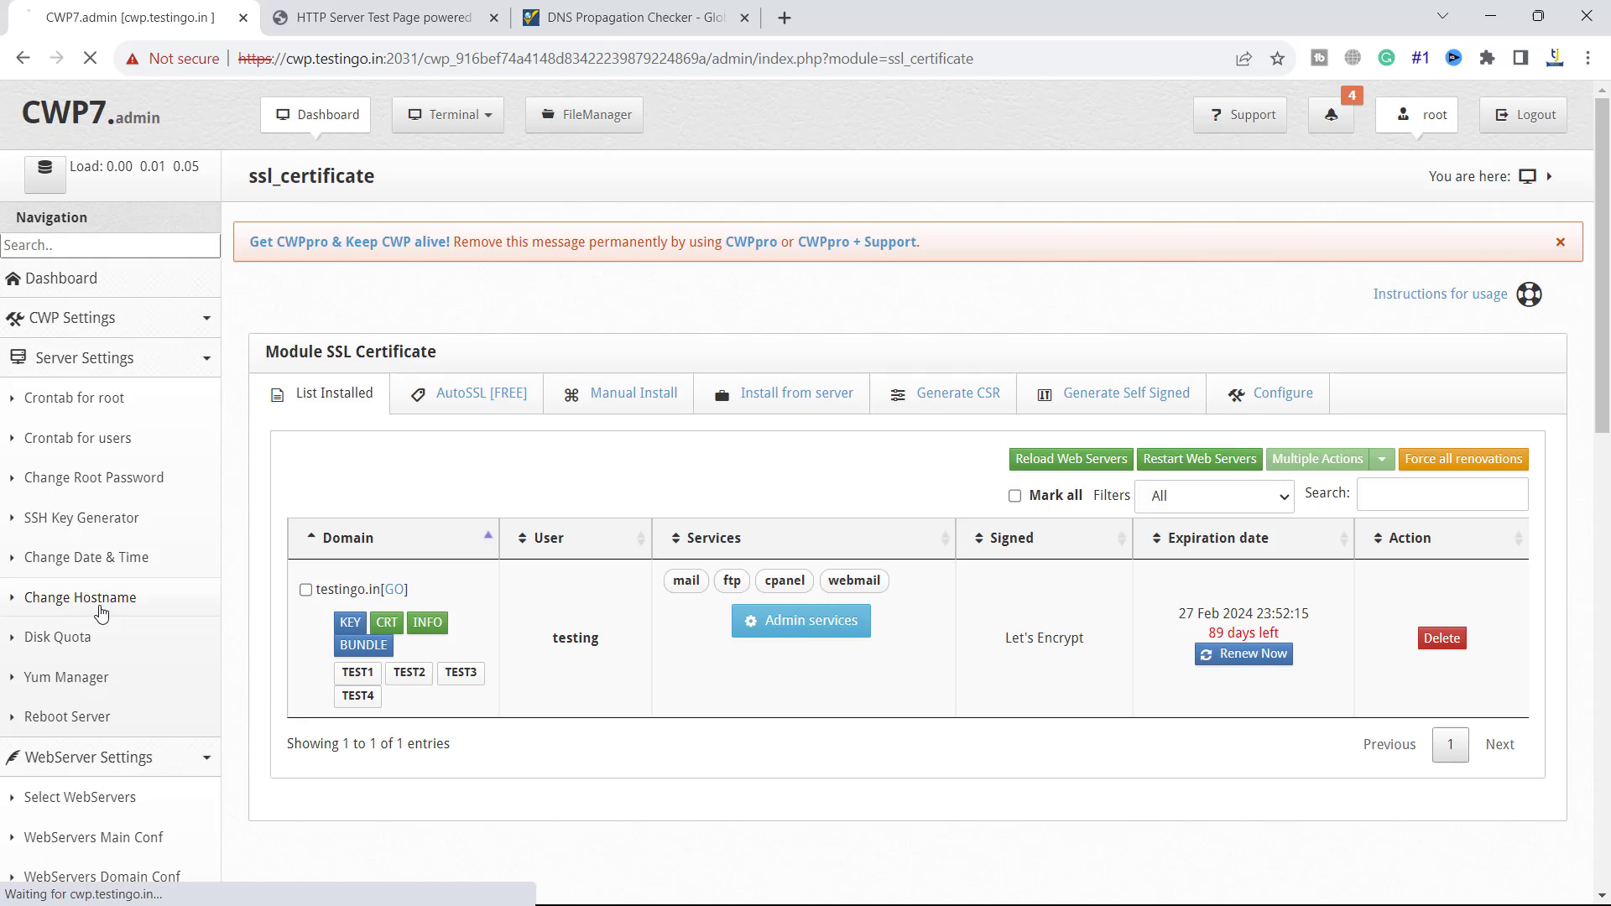
left_click(80, 597)
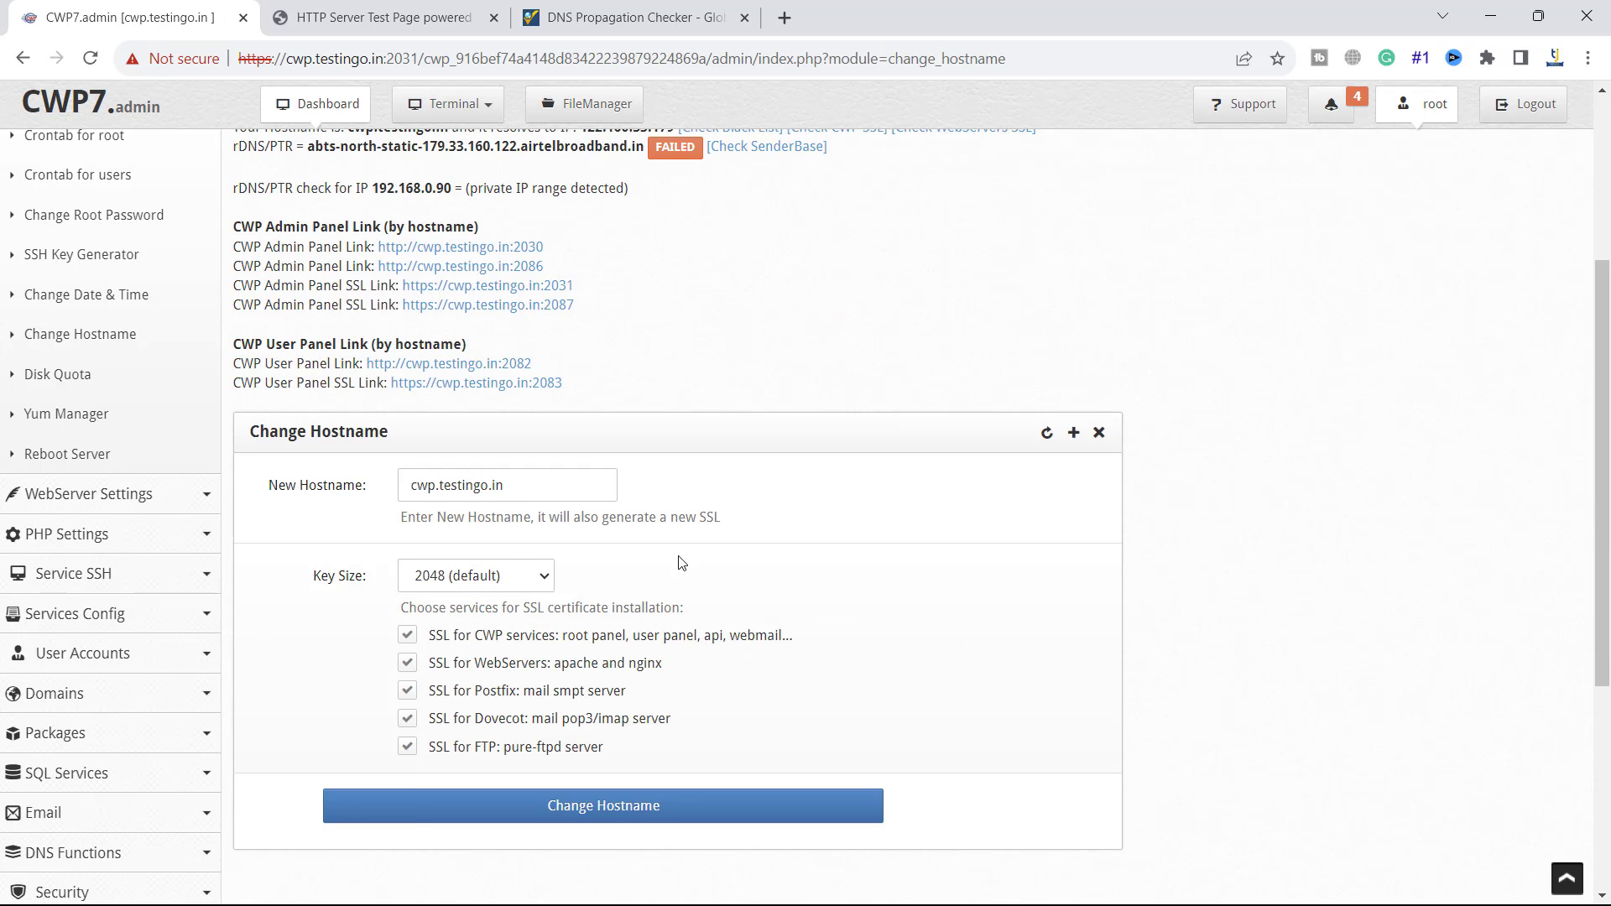
scroll("down", 3)
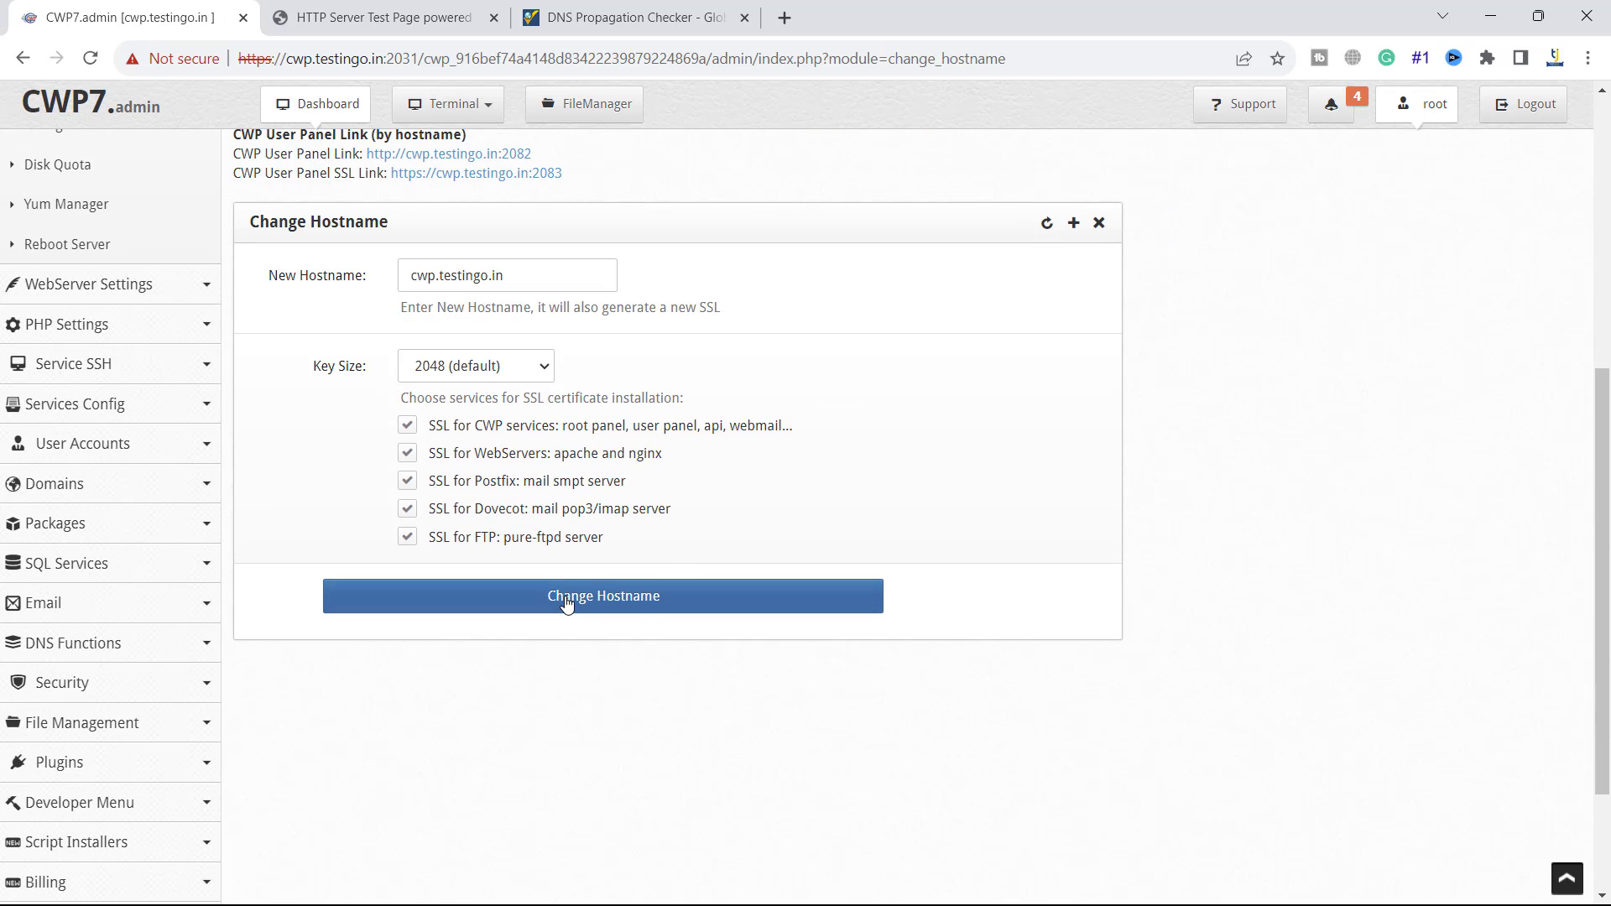
left_click(605, 596)
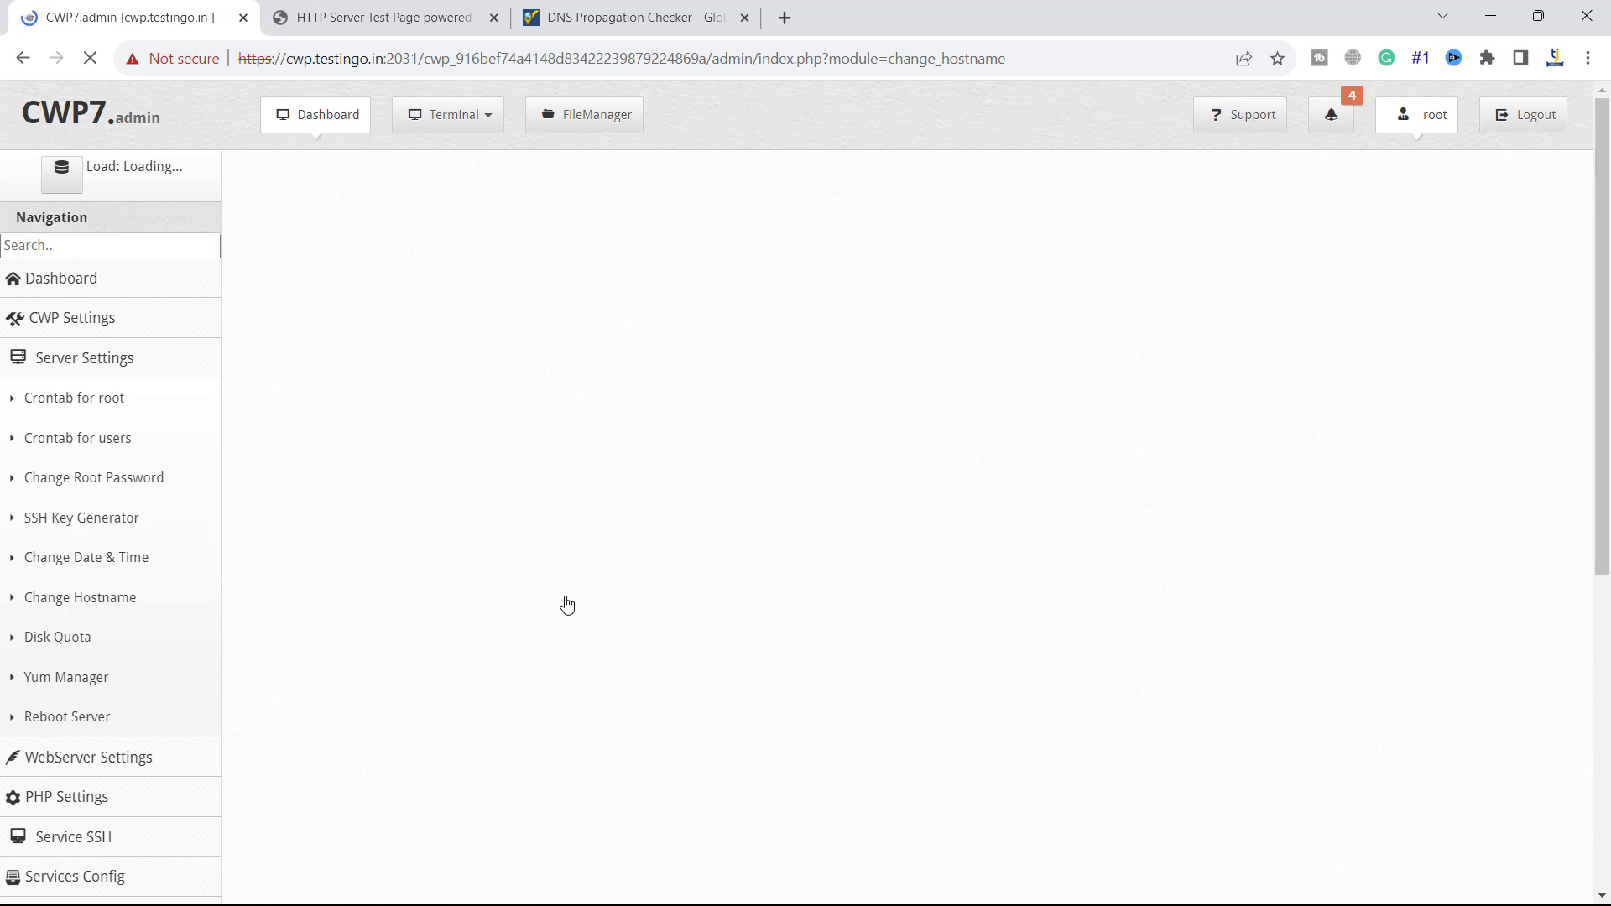
mouse_move(470, 363)
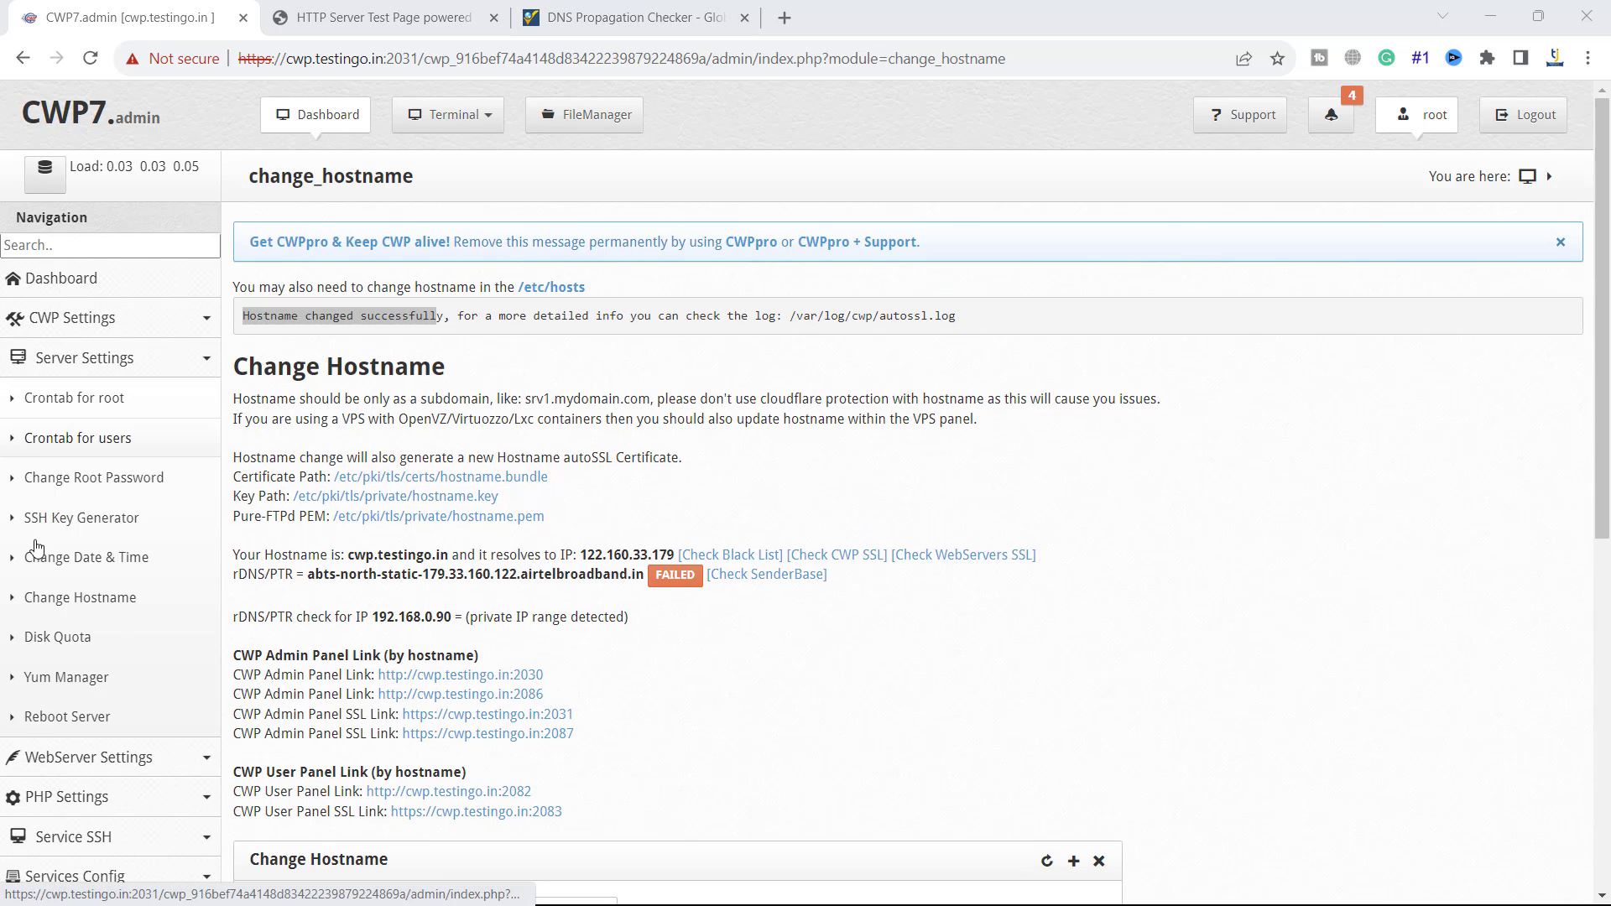
left_click(67, 717)
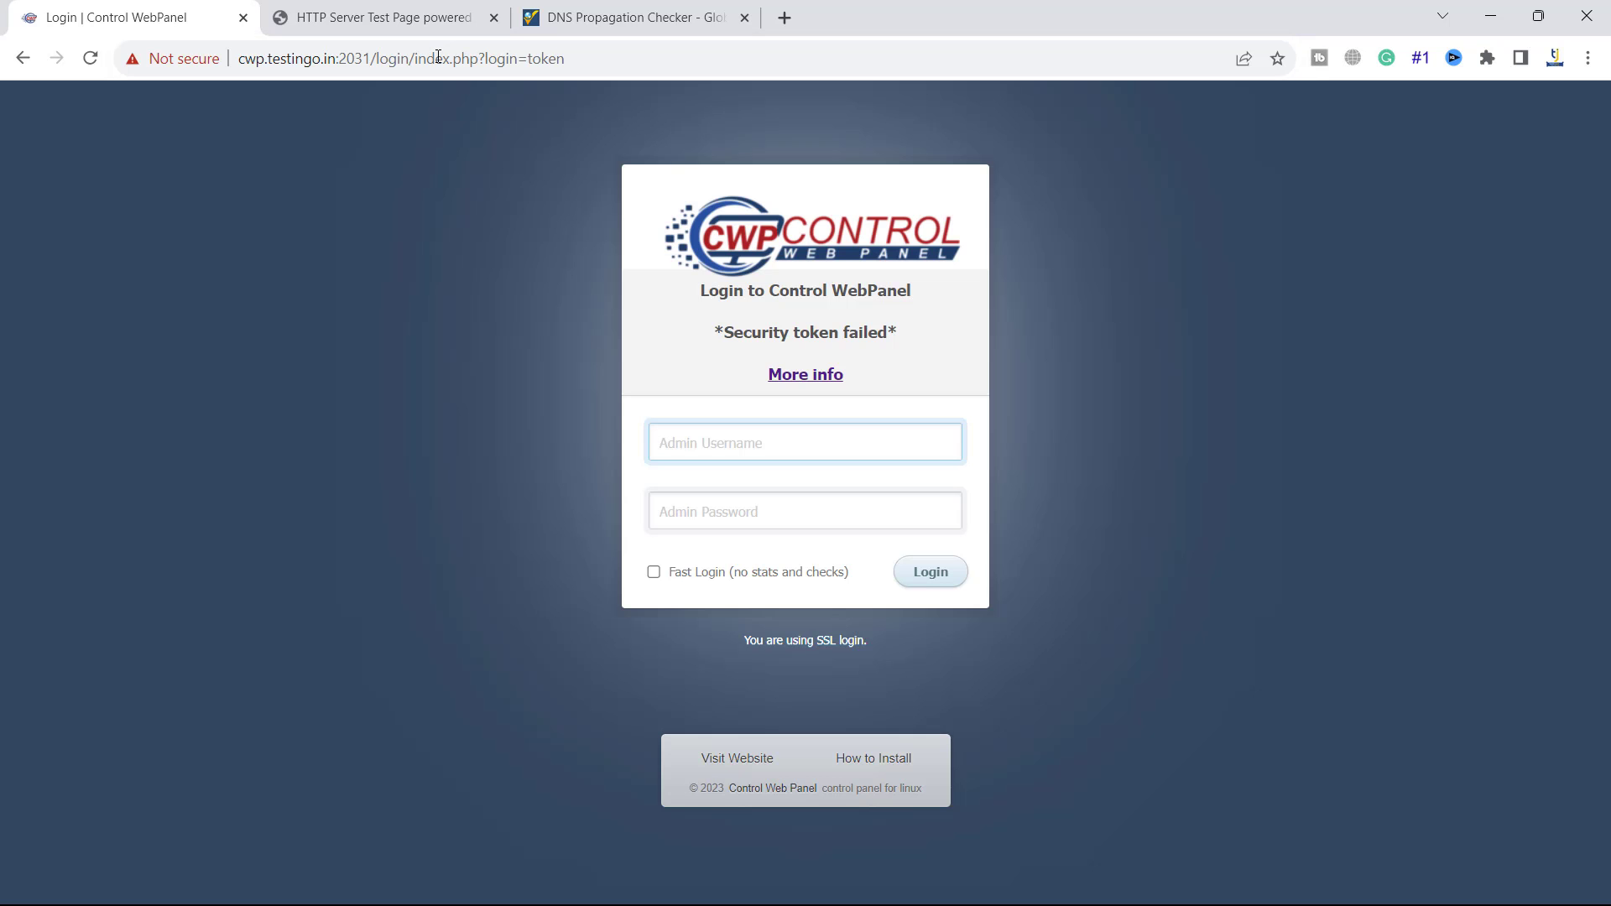
left_click(90, 57)
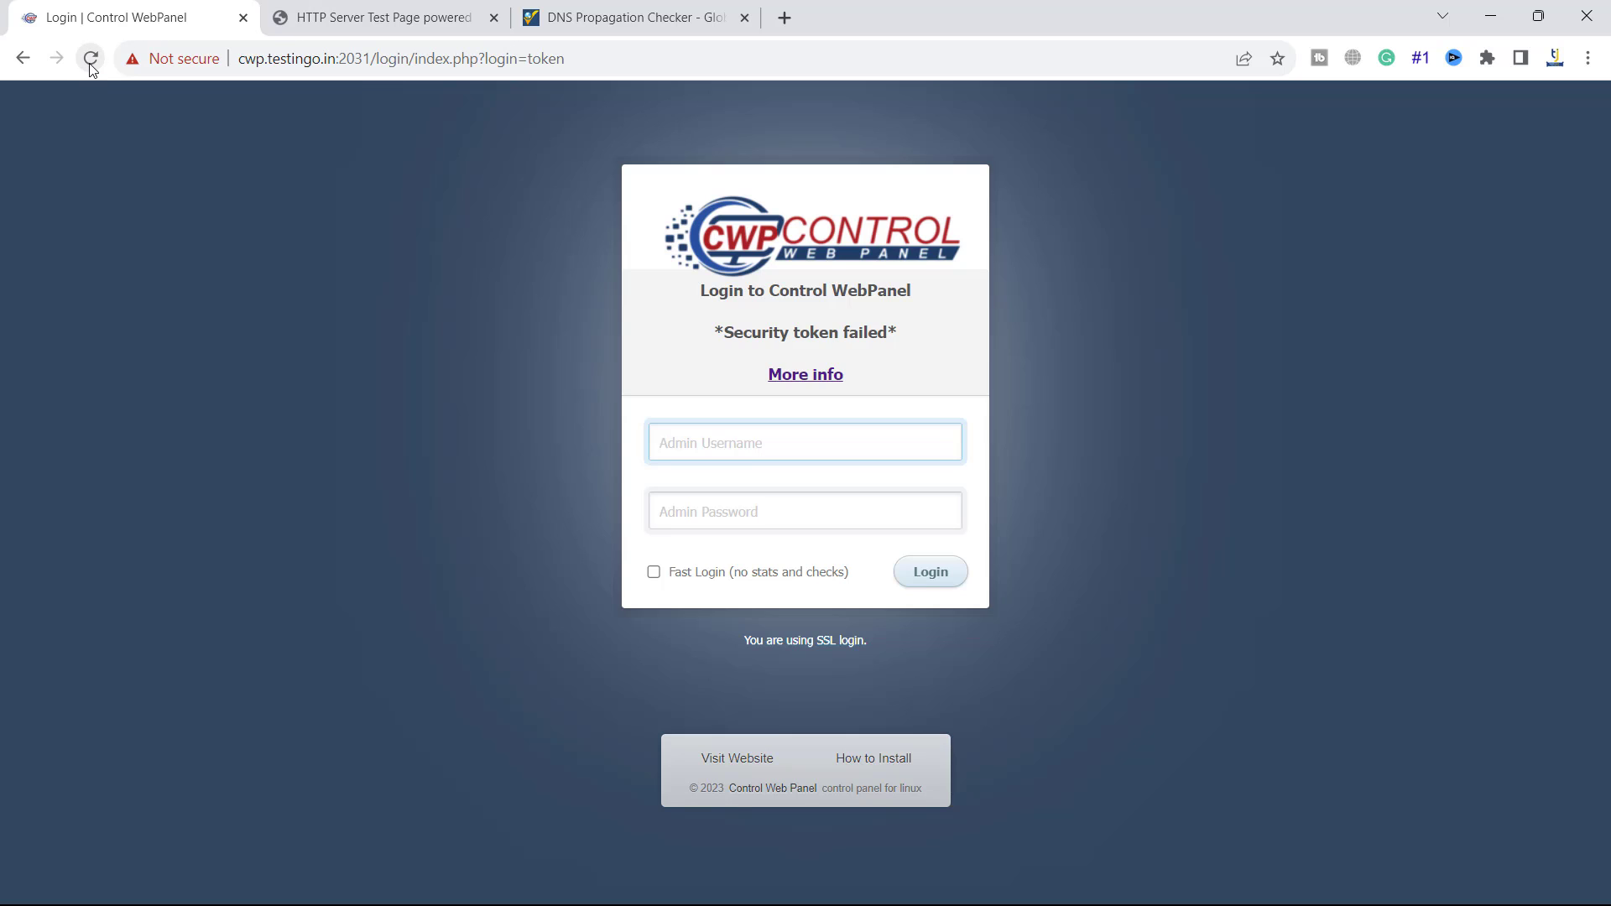
left_click(403, 57)
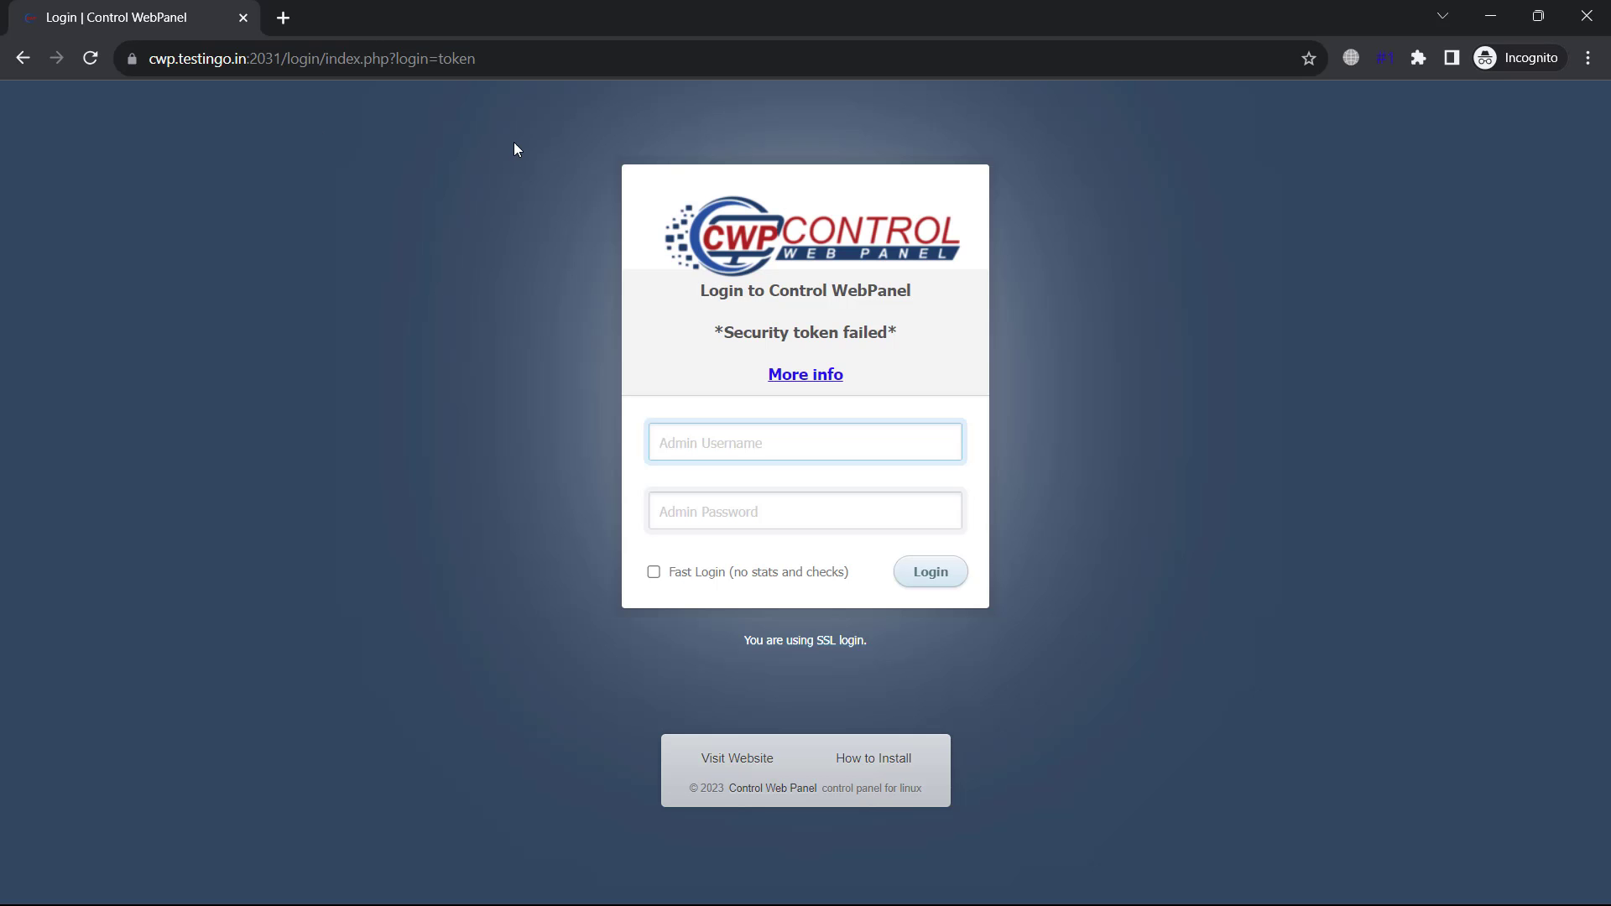
Step: Inspect cwp.testingo.in's certificate: common name cwp.testingo.in, organisation Let's Encrypt
left_click(133, 59)
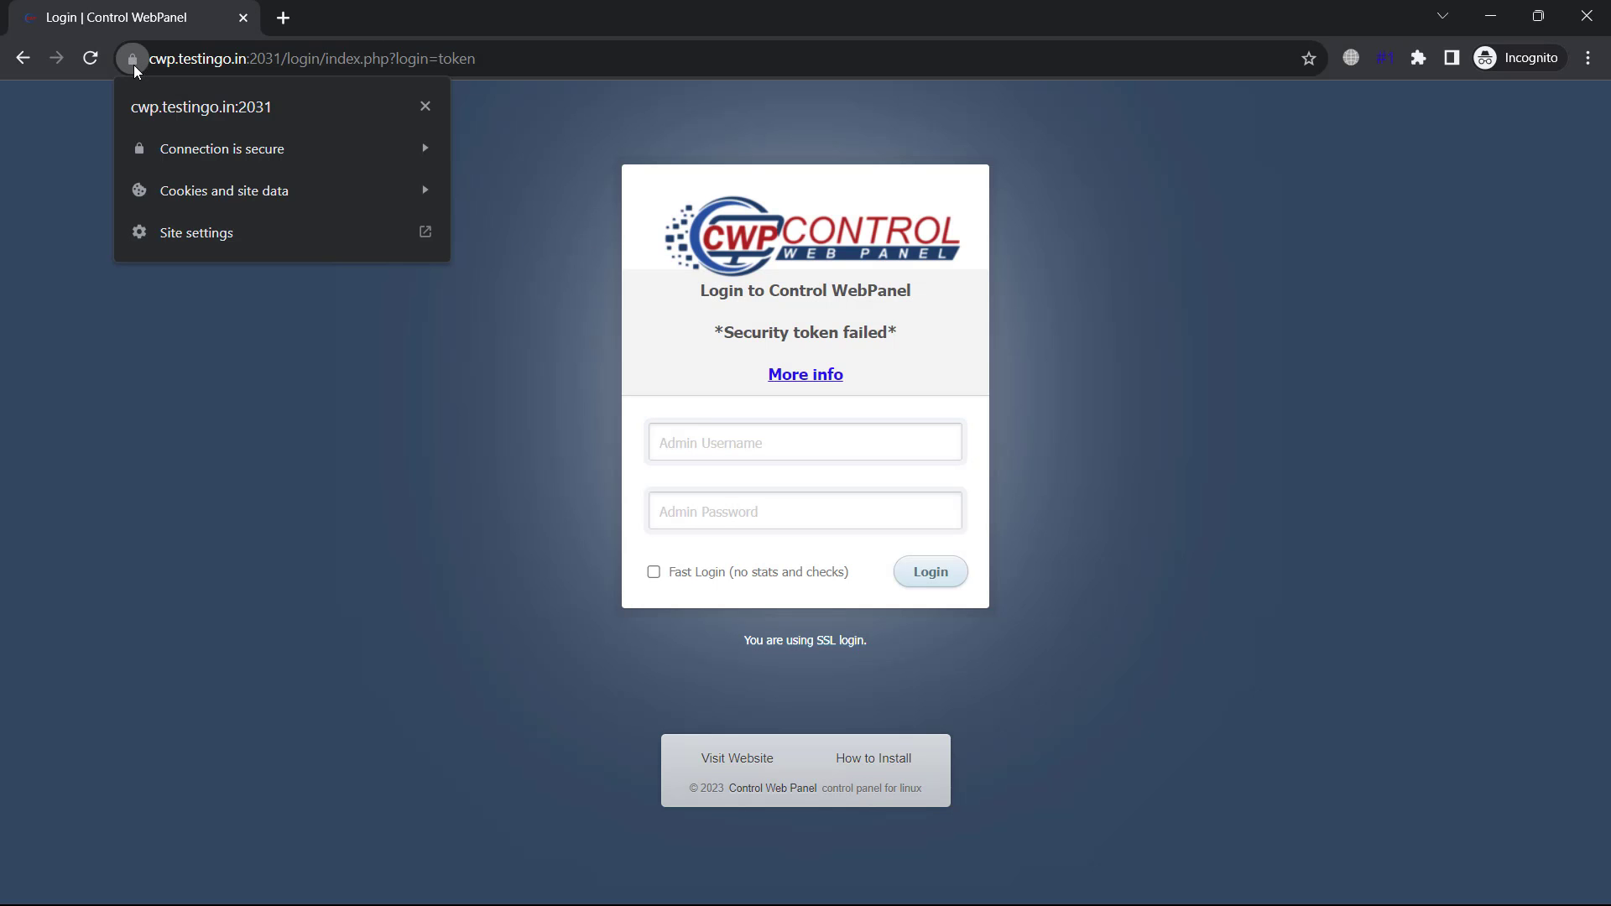
left_click(222, 147)
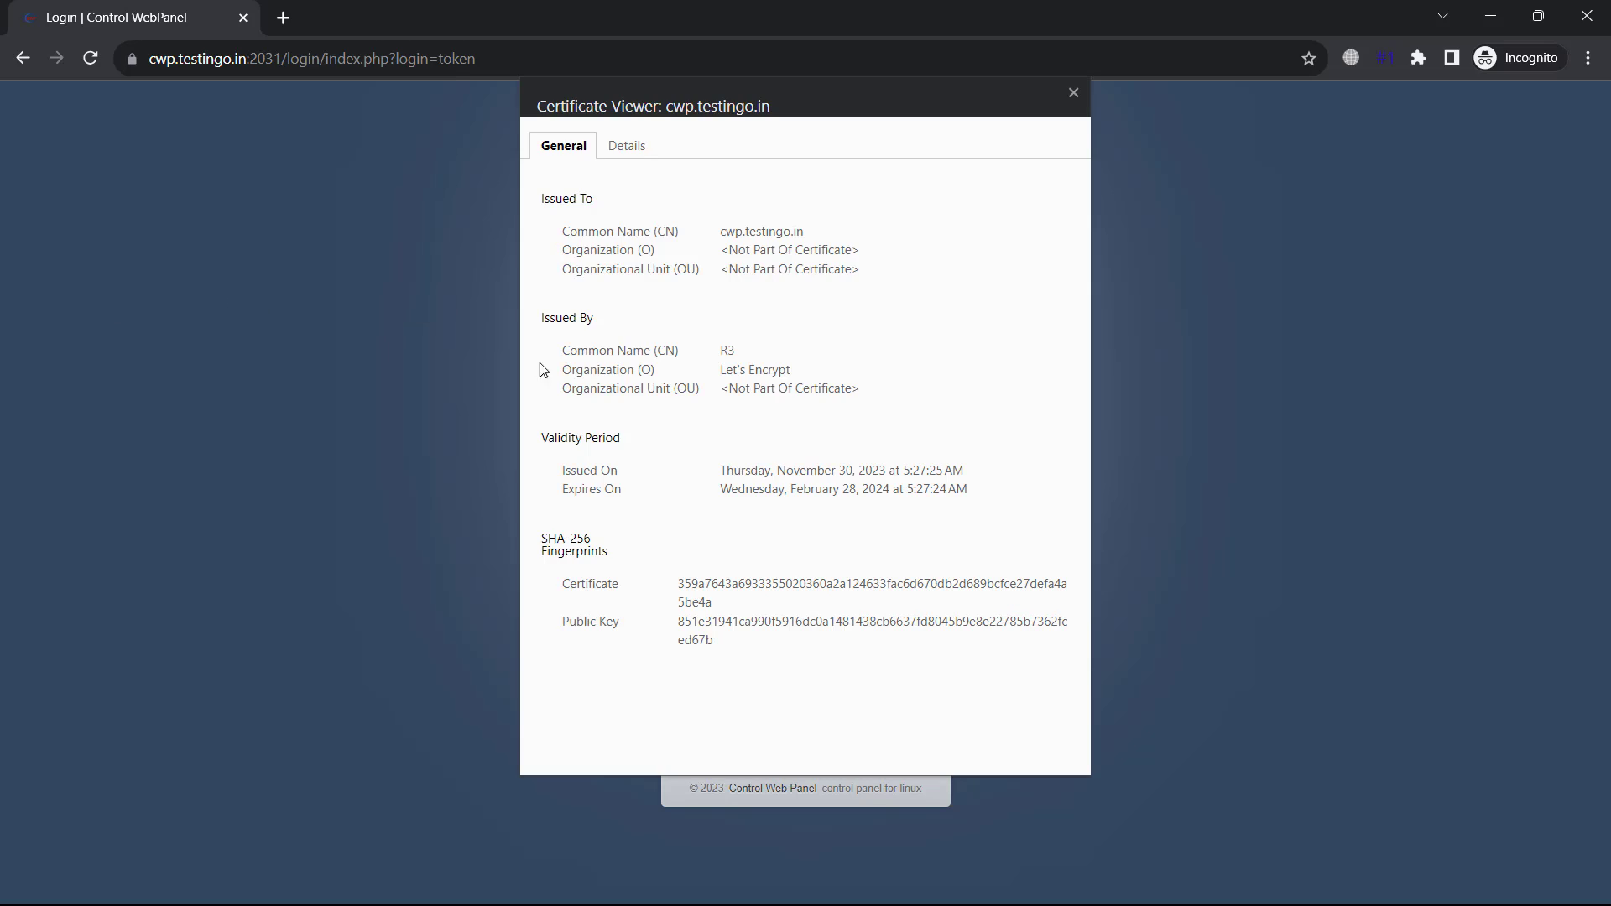
mouse_move(712, 238)
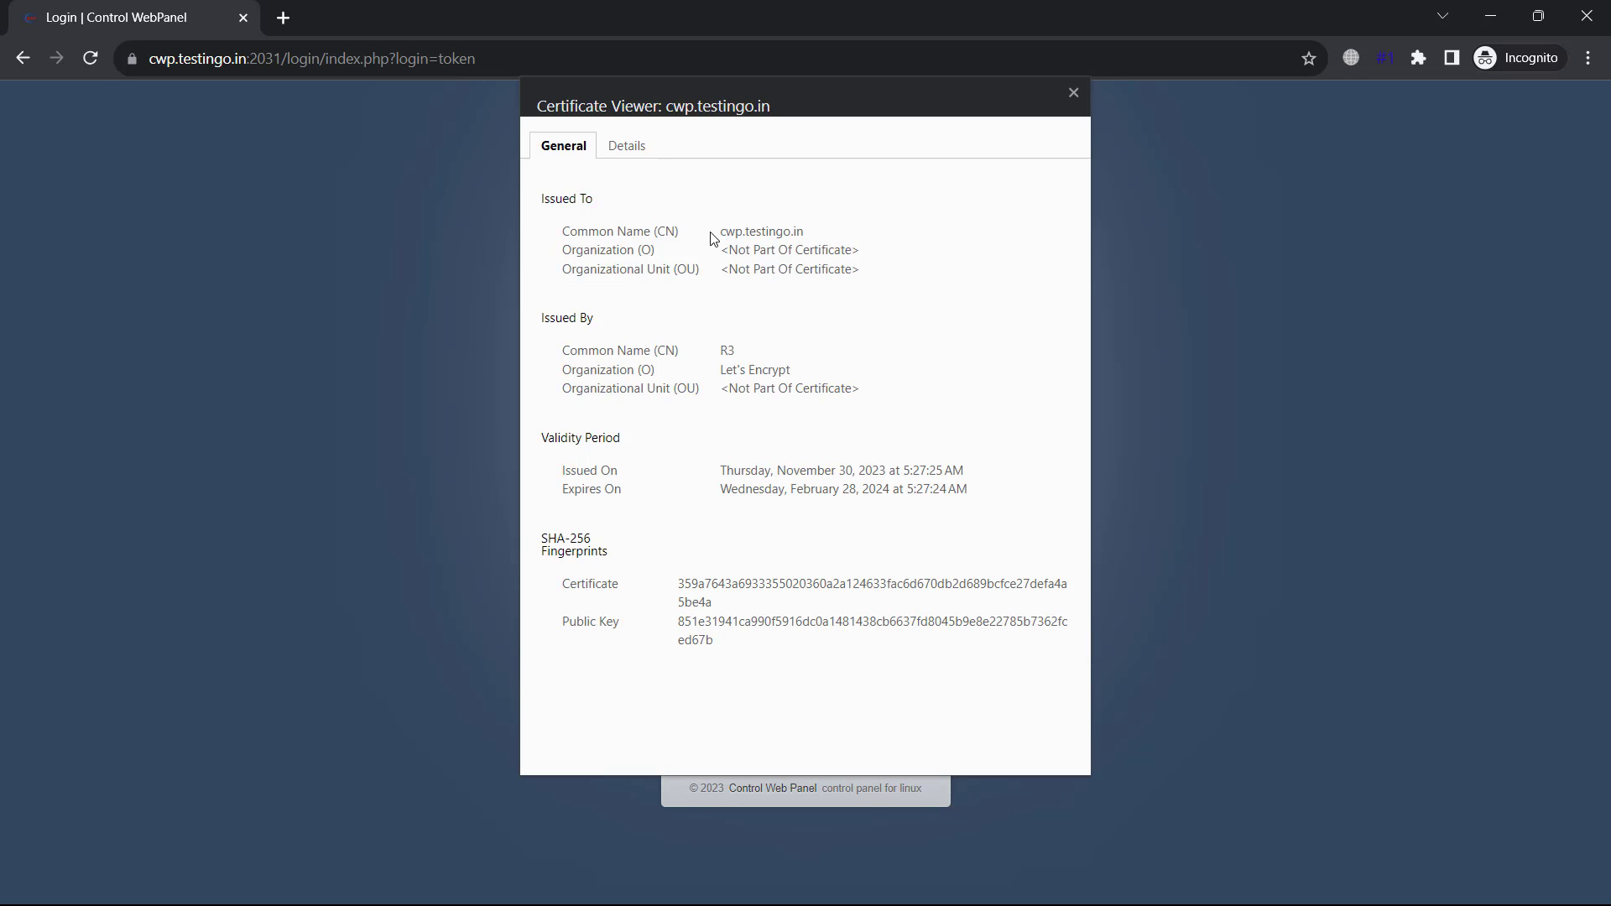
double_click(738, 232)
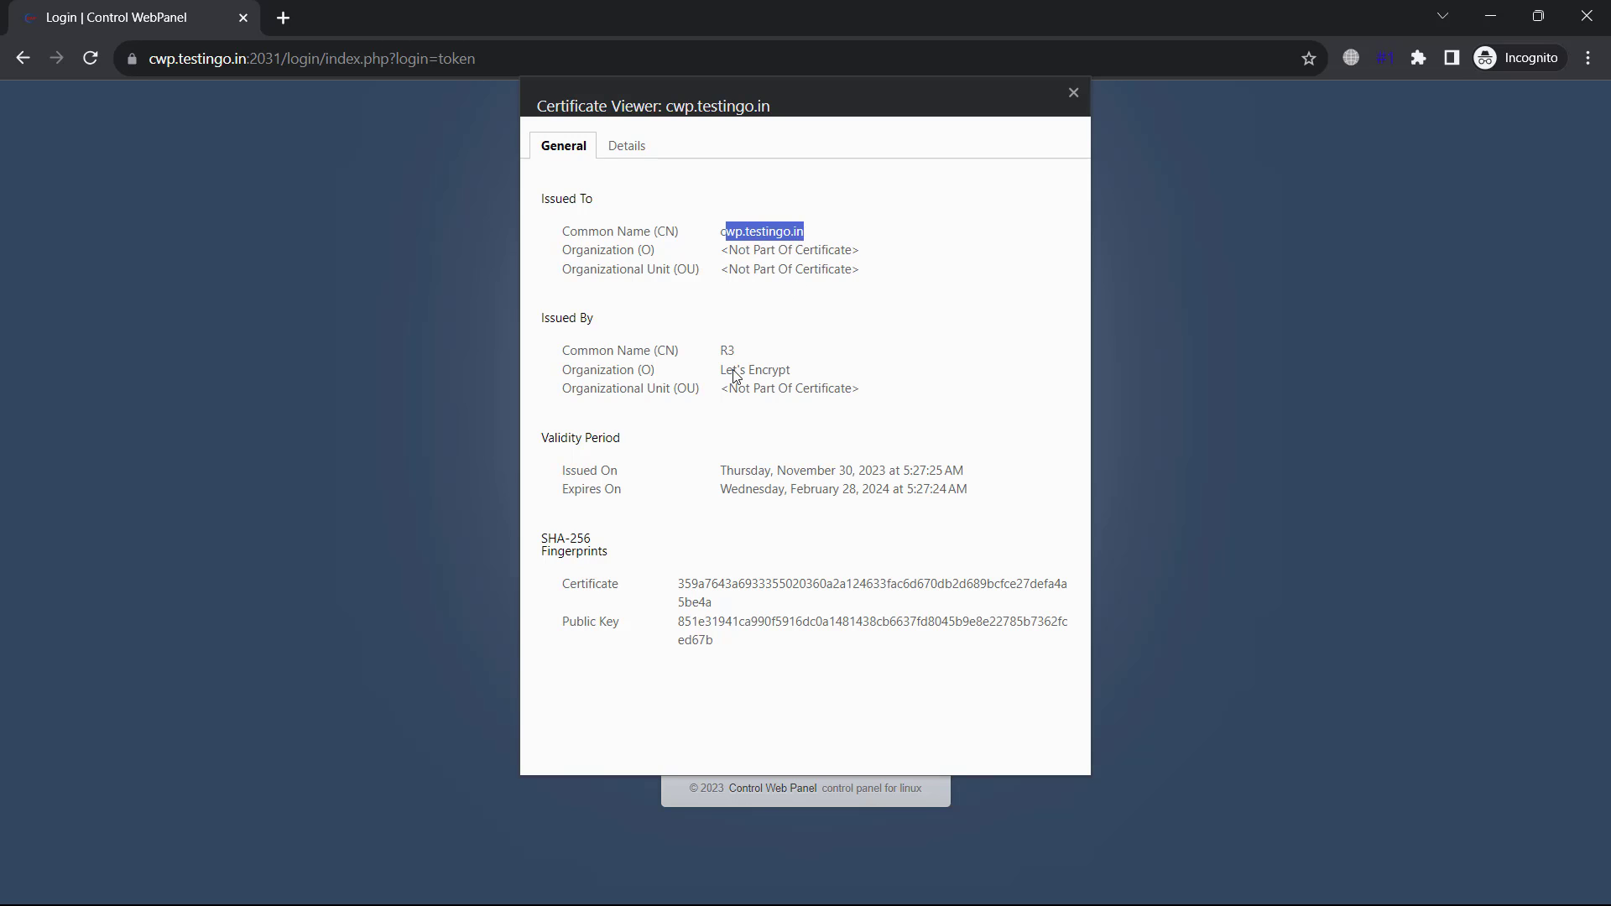
double_click(752, 369)
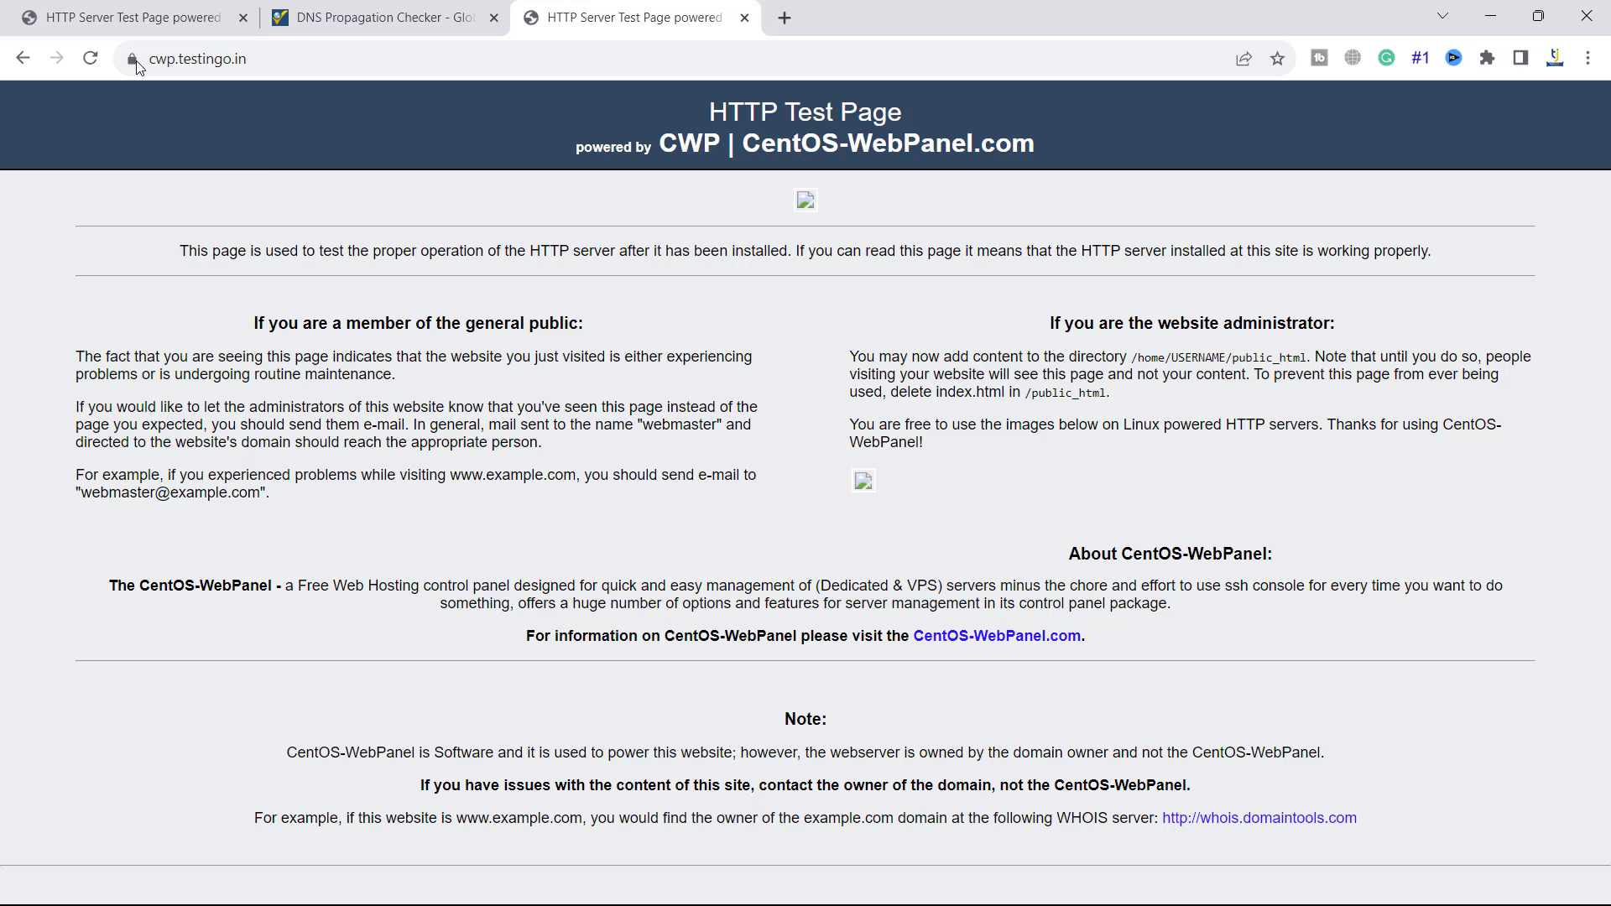
Step: Log in as root at cwp.testingo.in:2031, save the password in Chrome and confirm the connection is secure
left_click(134, 58)
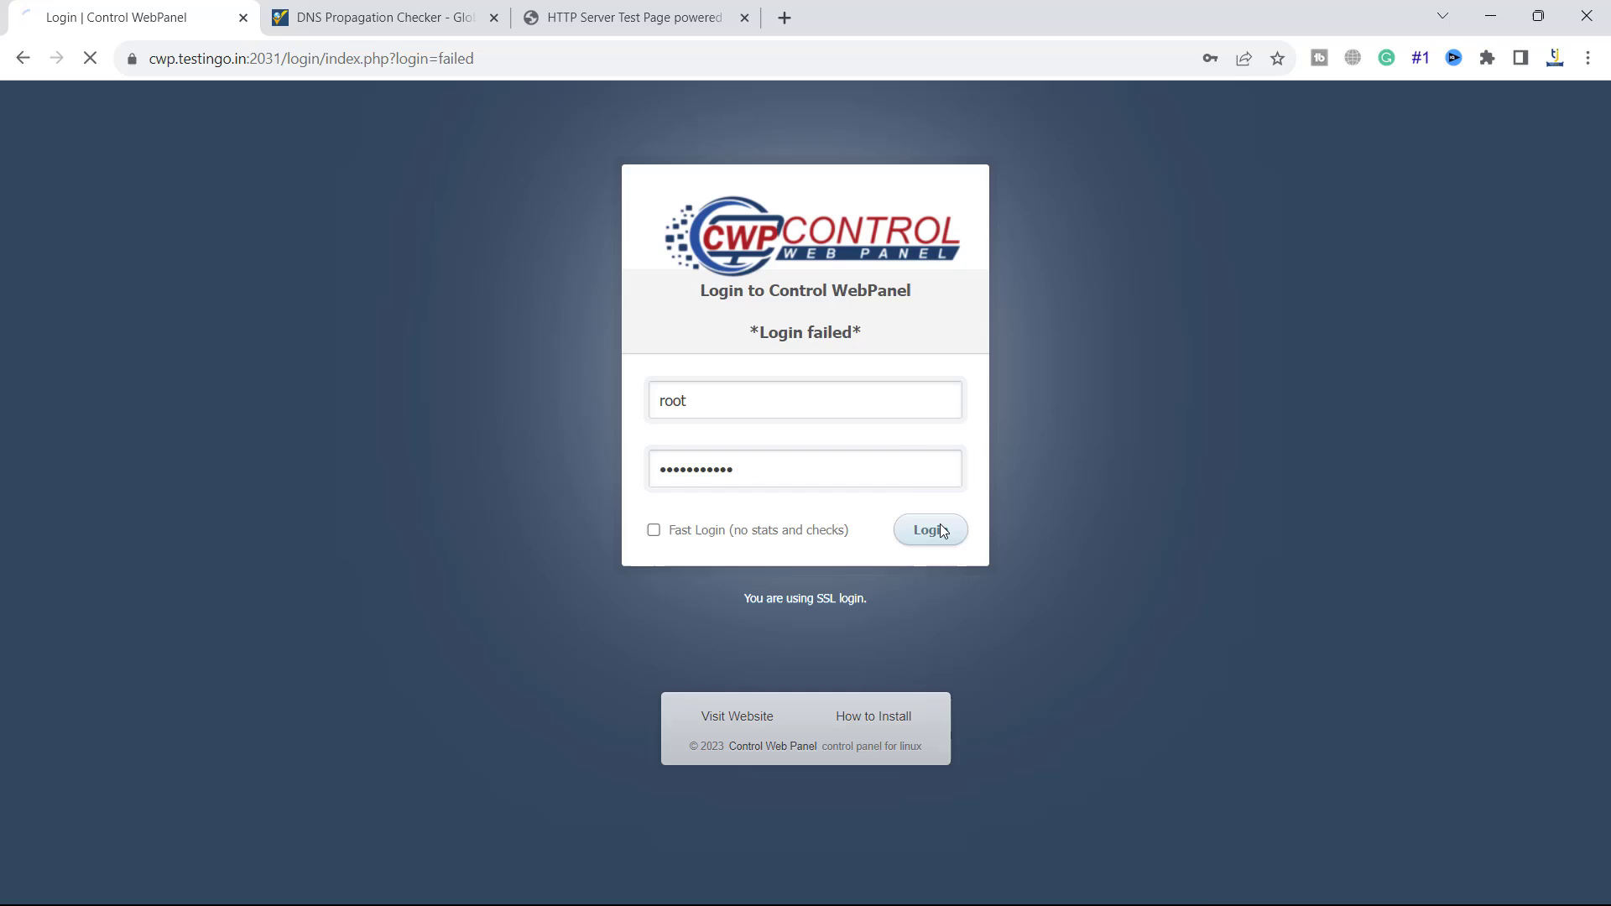
left_click(929, 530)
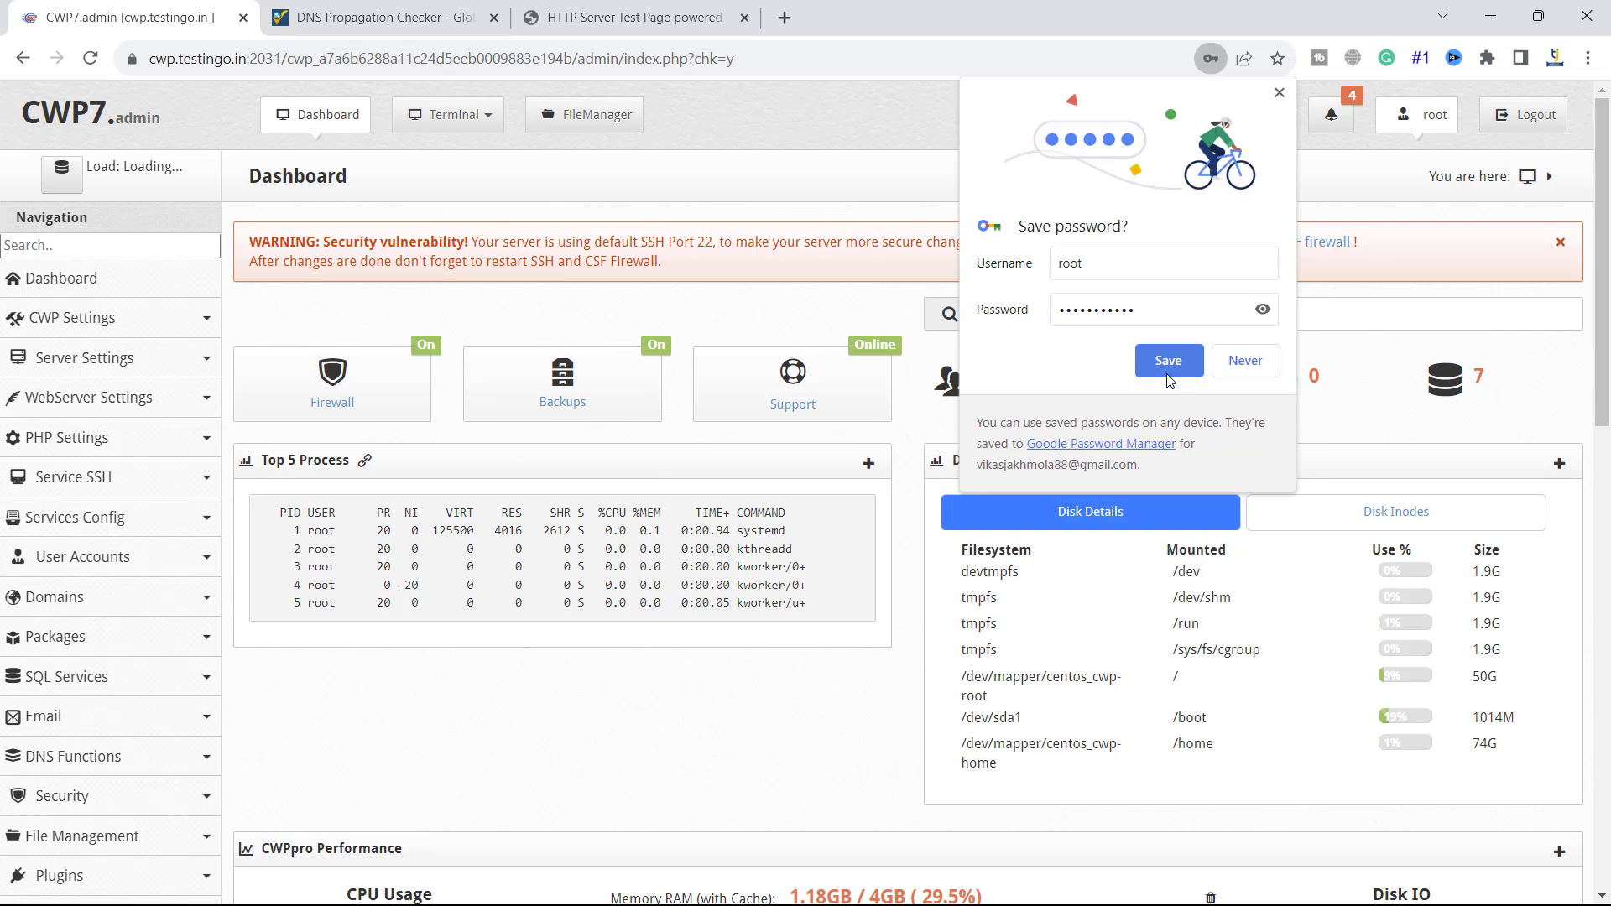
left_click(131, 59)
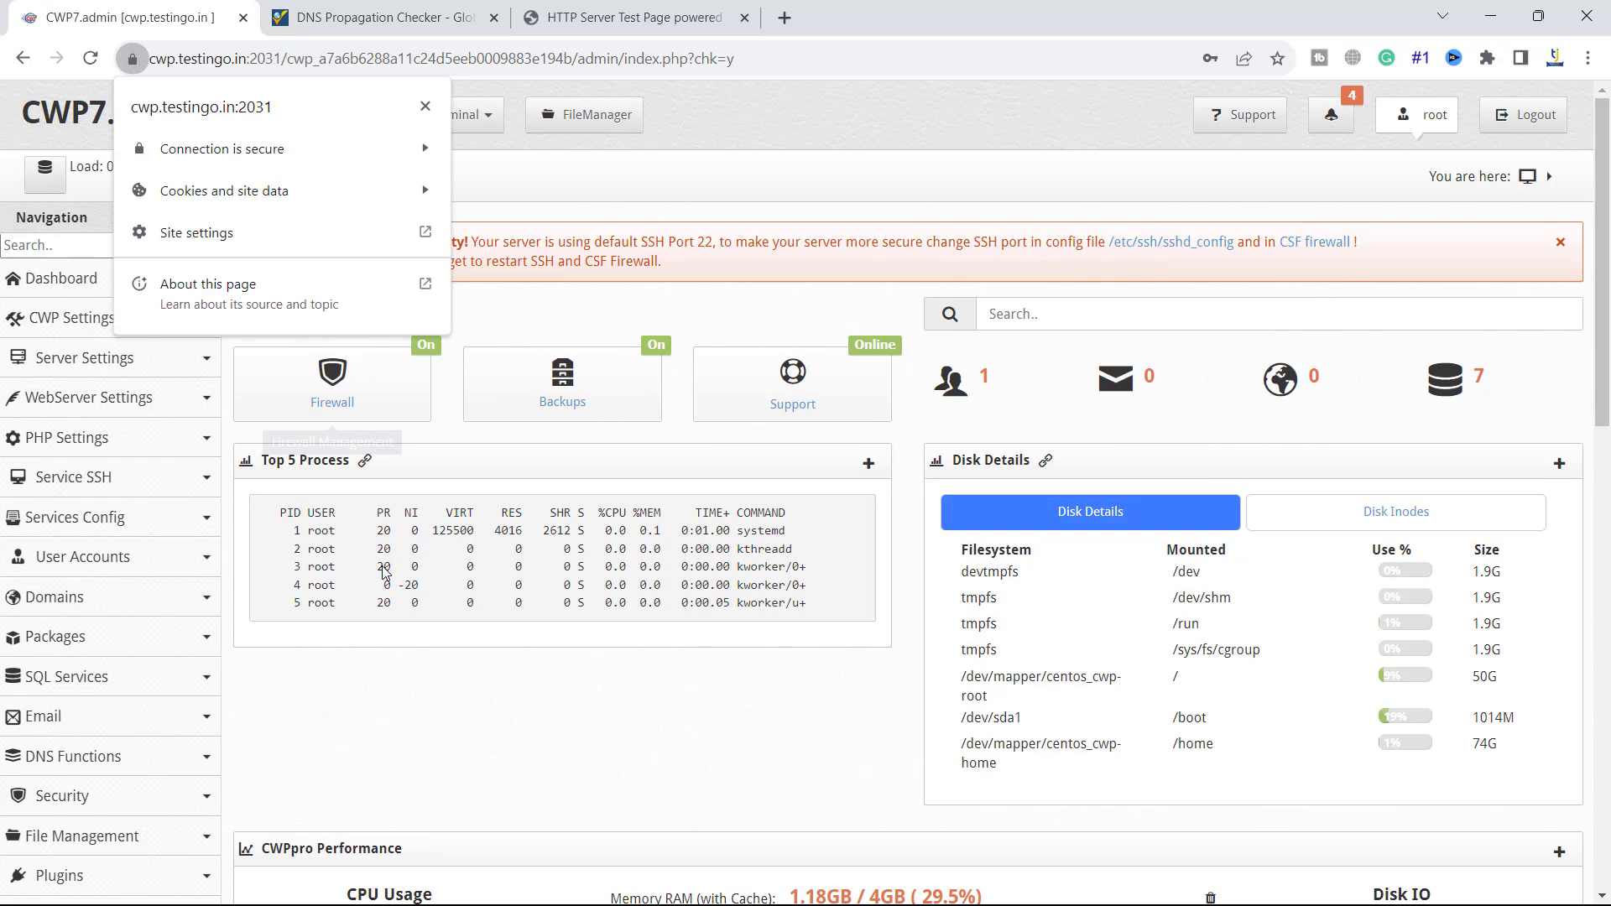
left_click(448, 728)
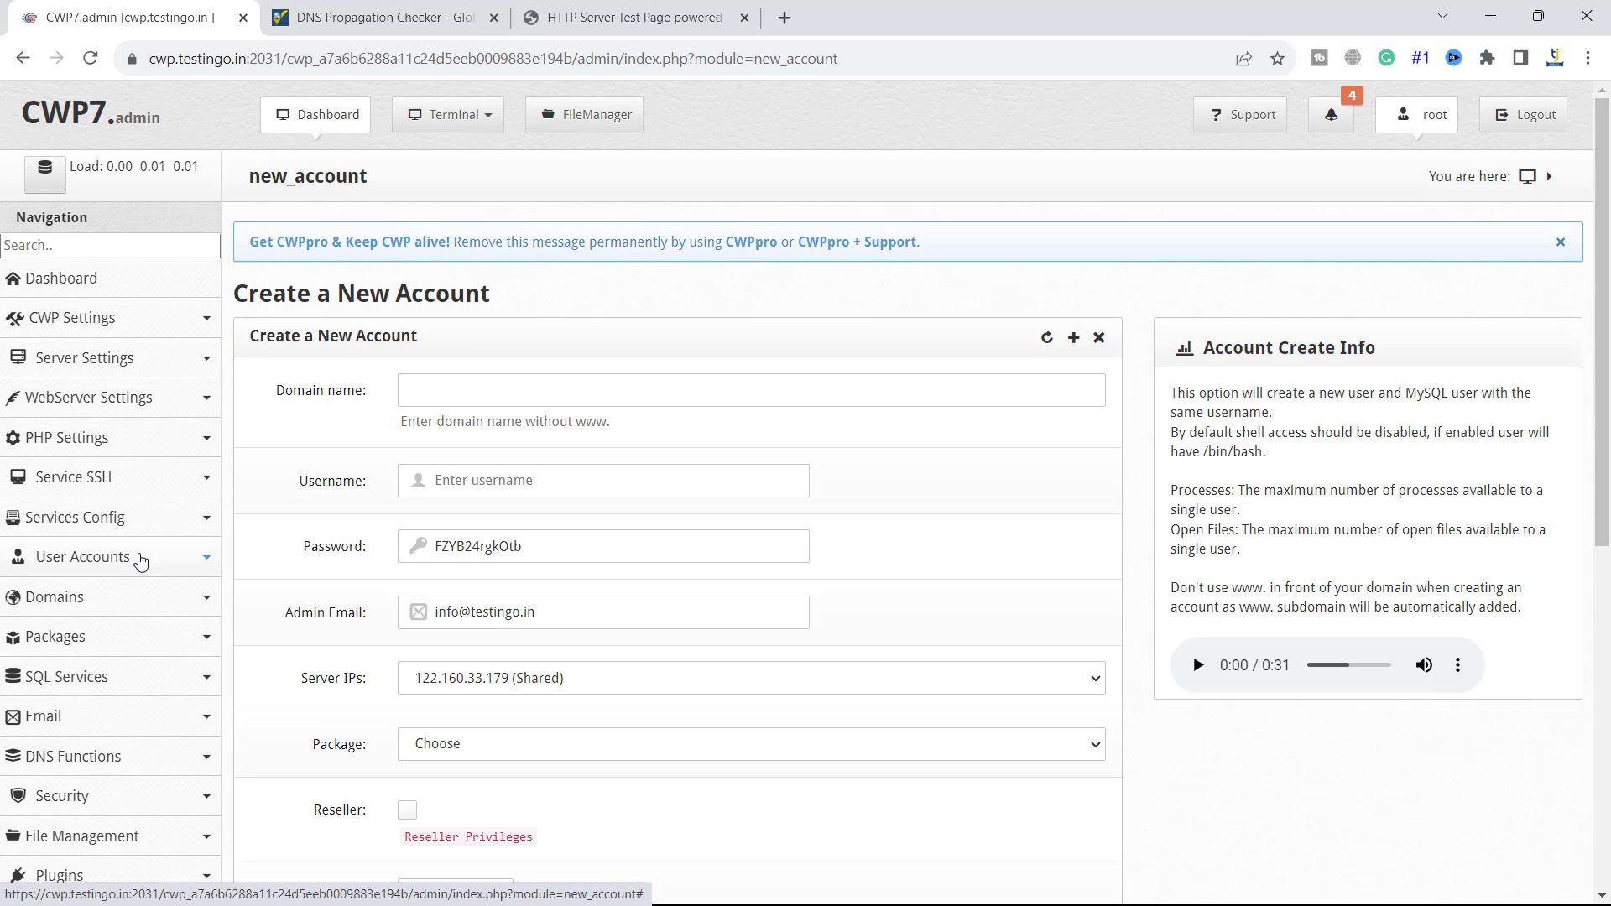
Step: Reach the Create a New Account form under User Accounts and reveal its lower defaults
left_click(81, 556)
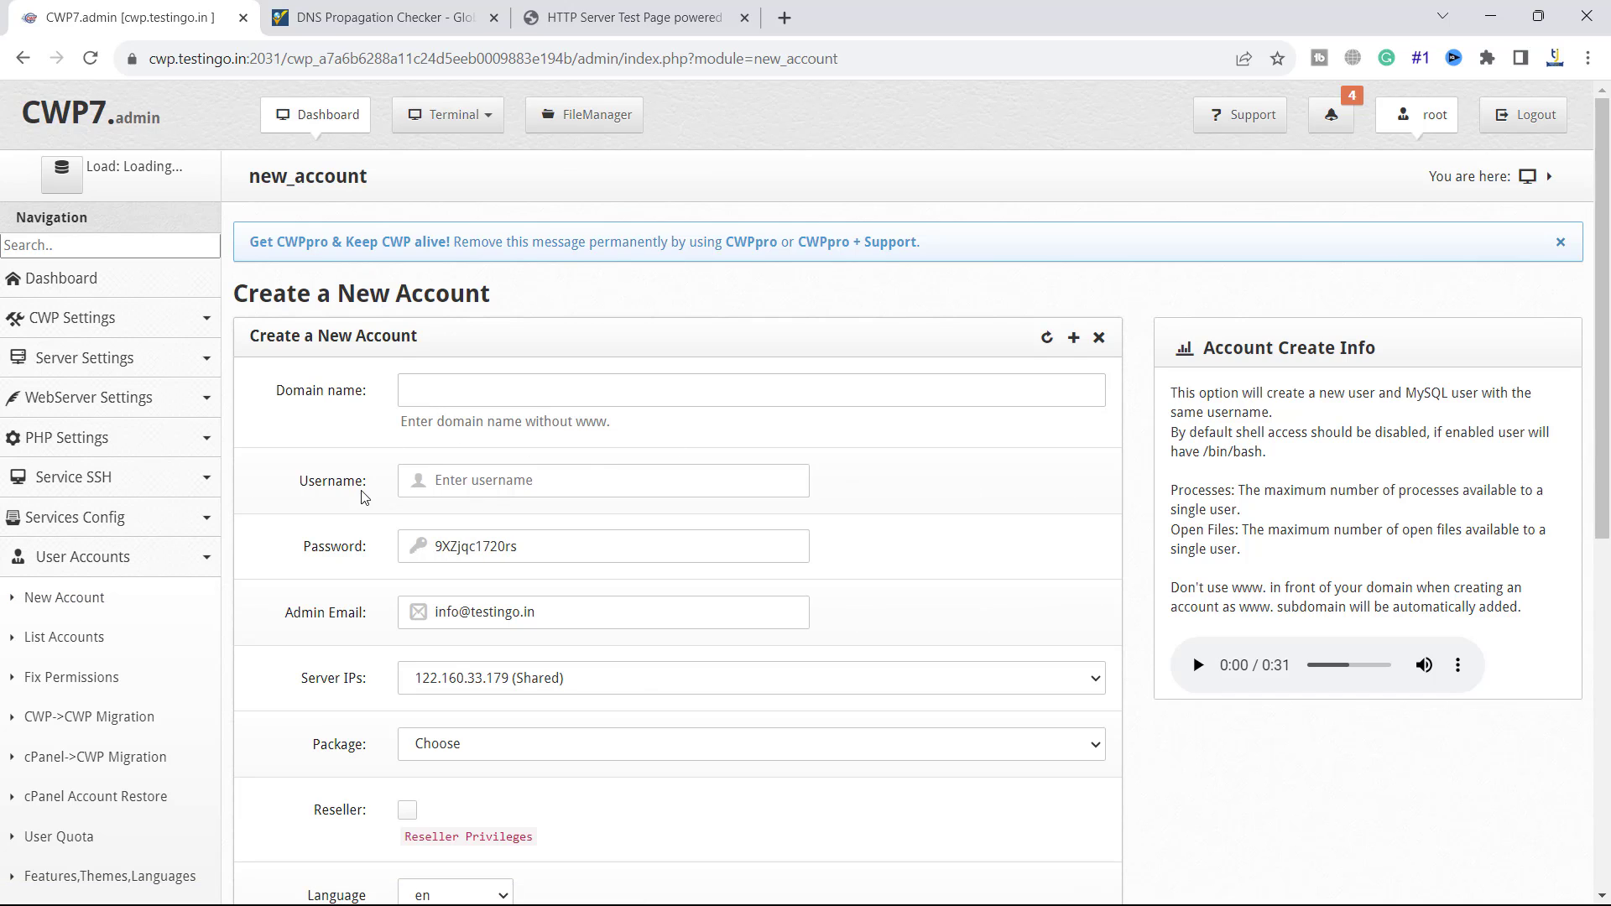
scroll("down", 3)
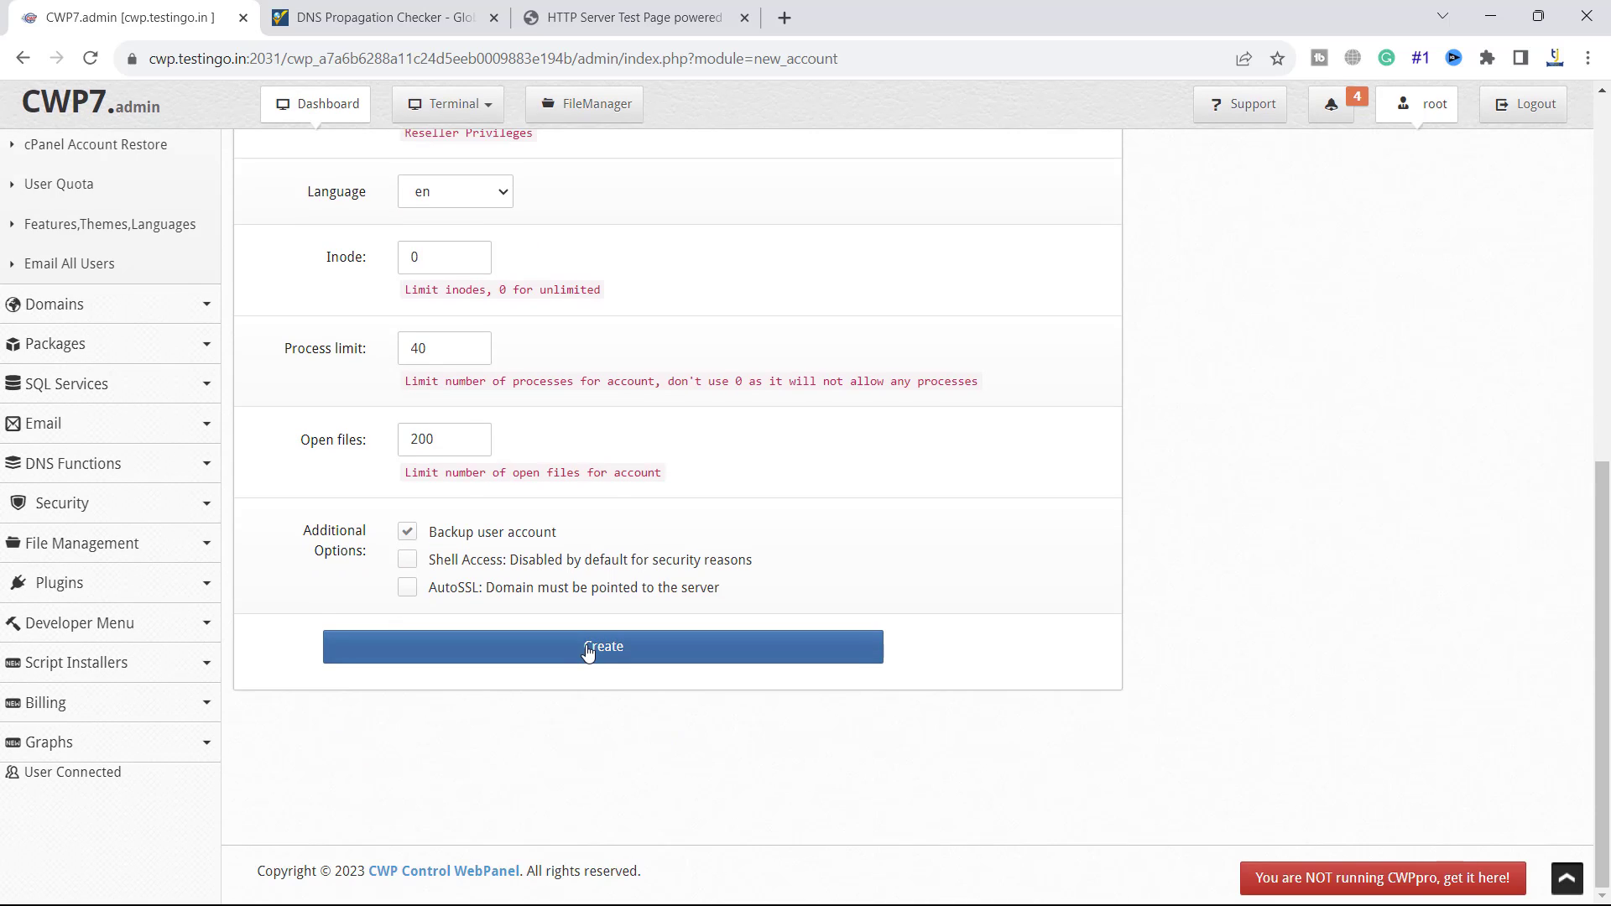